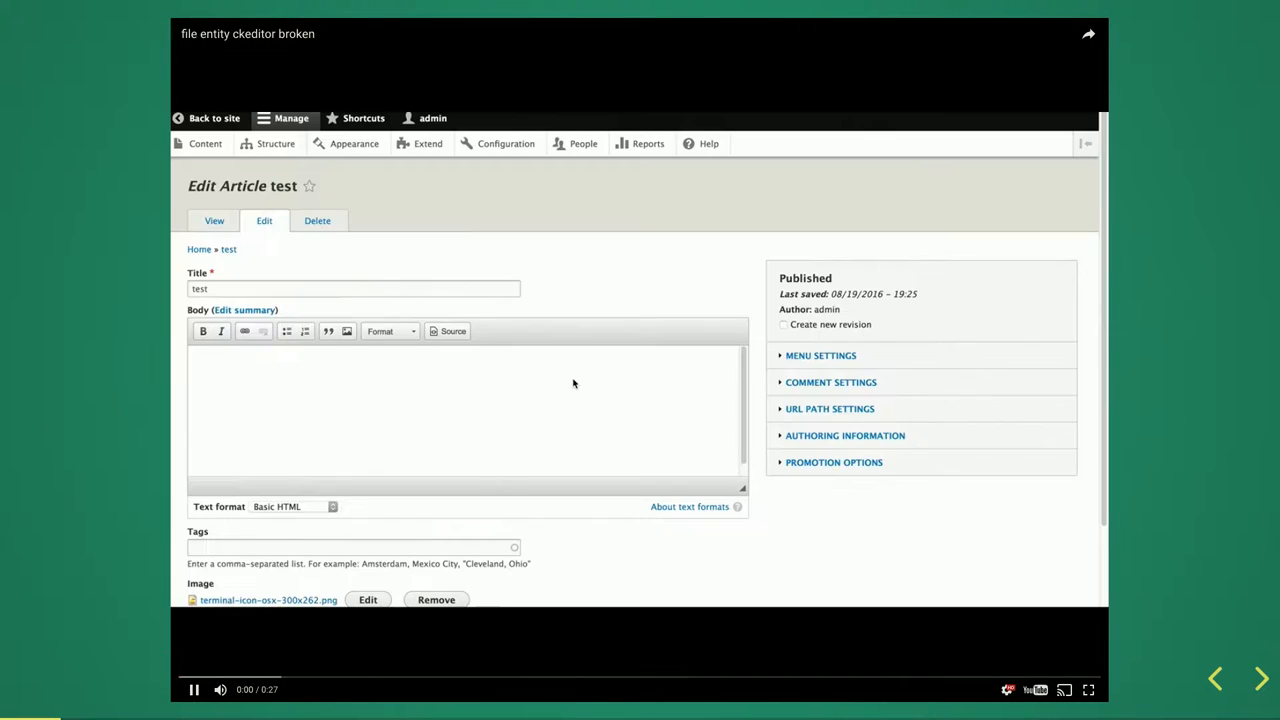
{"action": "mouse_move", "coordinate": [572, 294]}
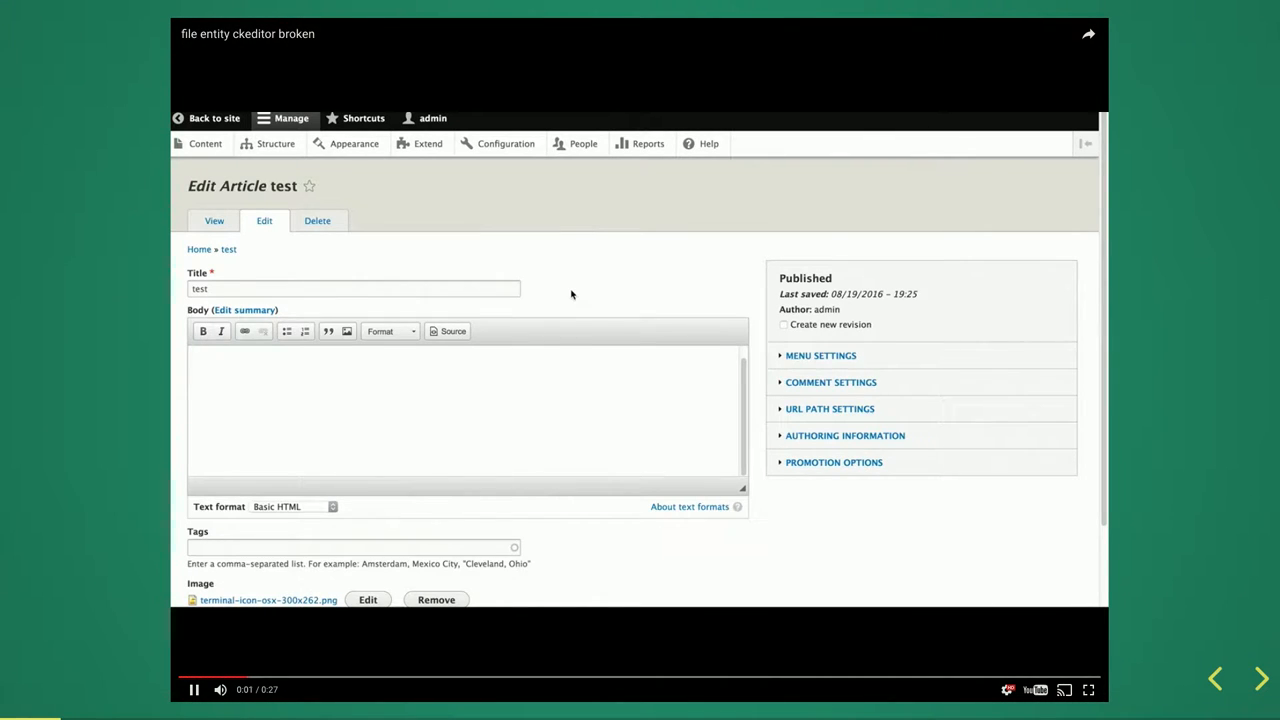
{"action": "left_click", "coordinate": [368, 600]}
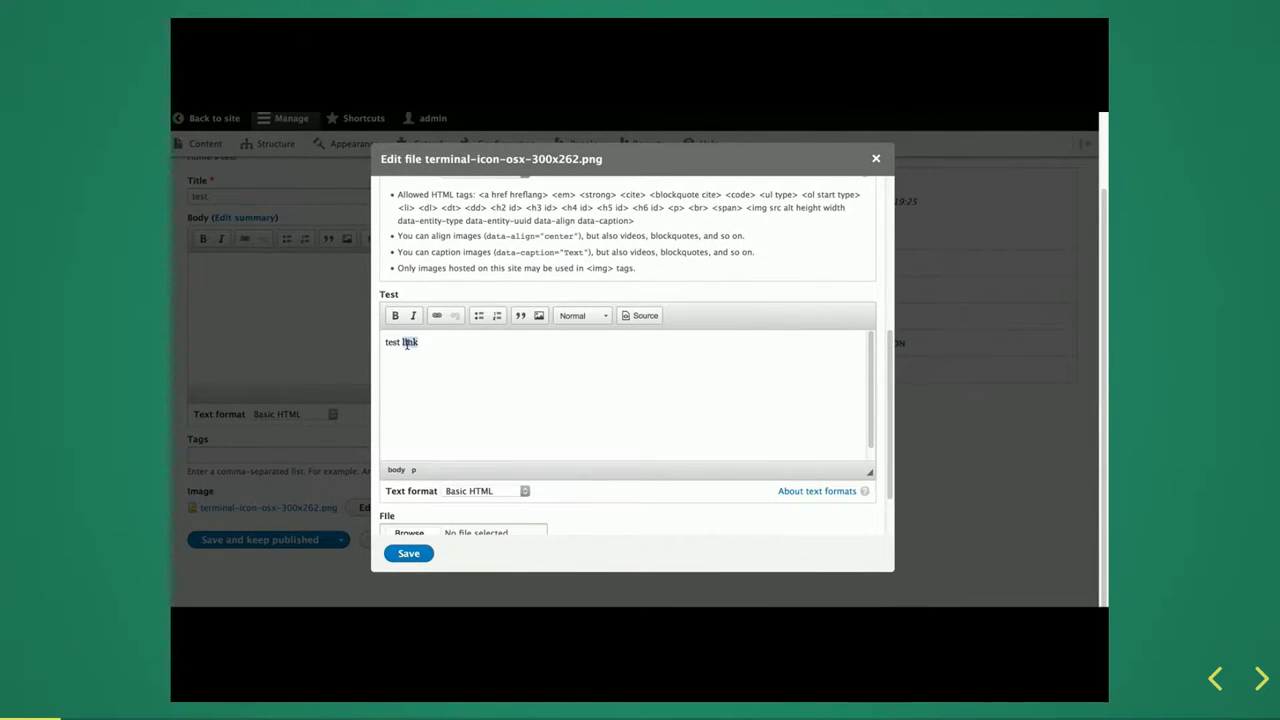
{"action": "left_click", "coordinate": [436, 316]}
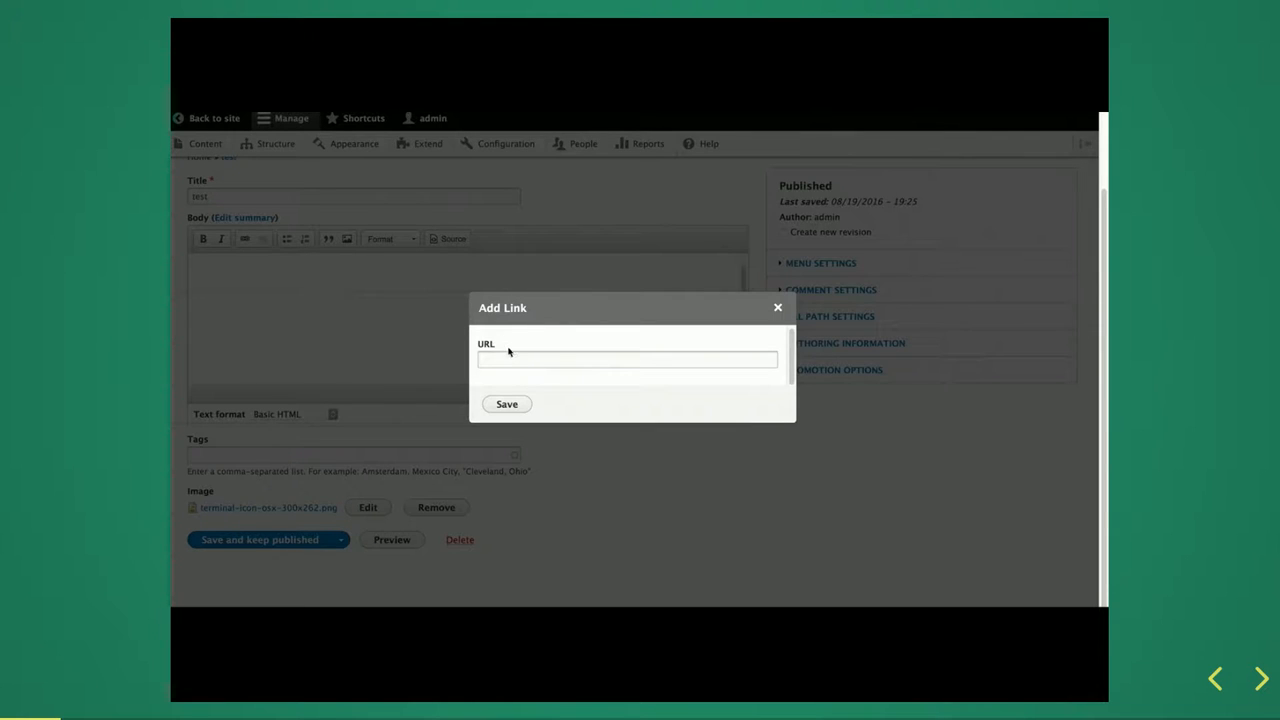
{"action": "type", "text": "http://www.googl"}
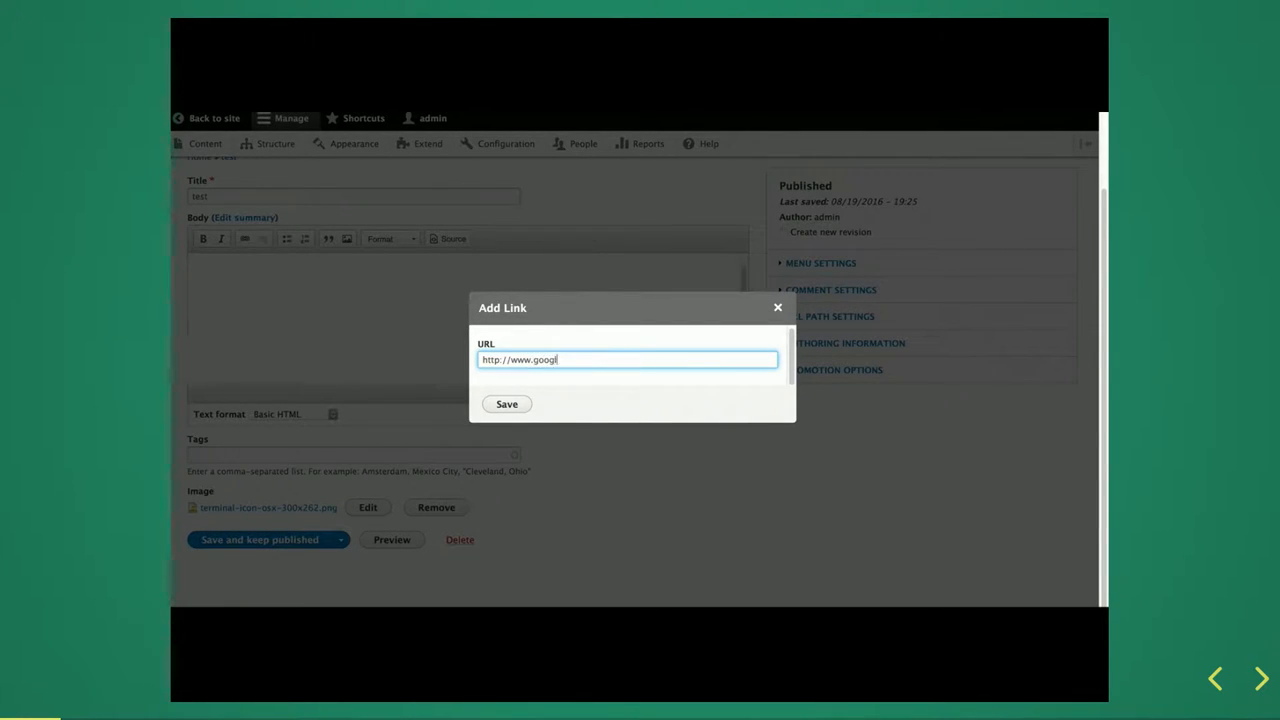
{"action": "left_click", "coordinate": [506, 404]}
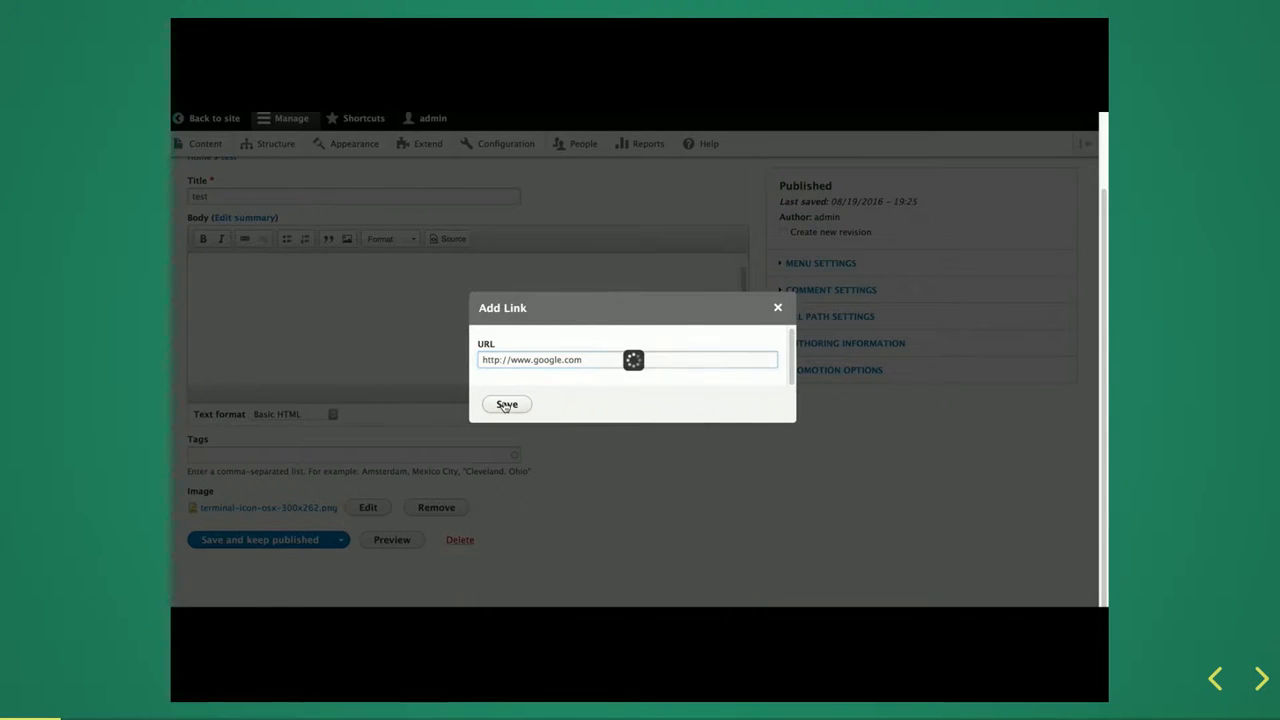
{"action": "left_click", "coordinate": [506, 404]}
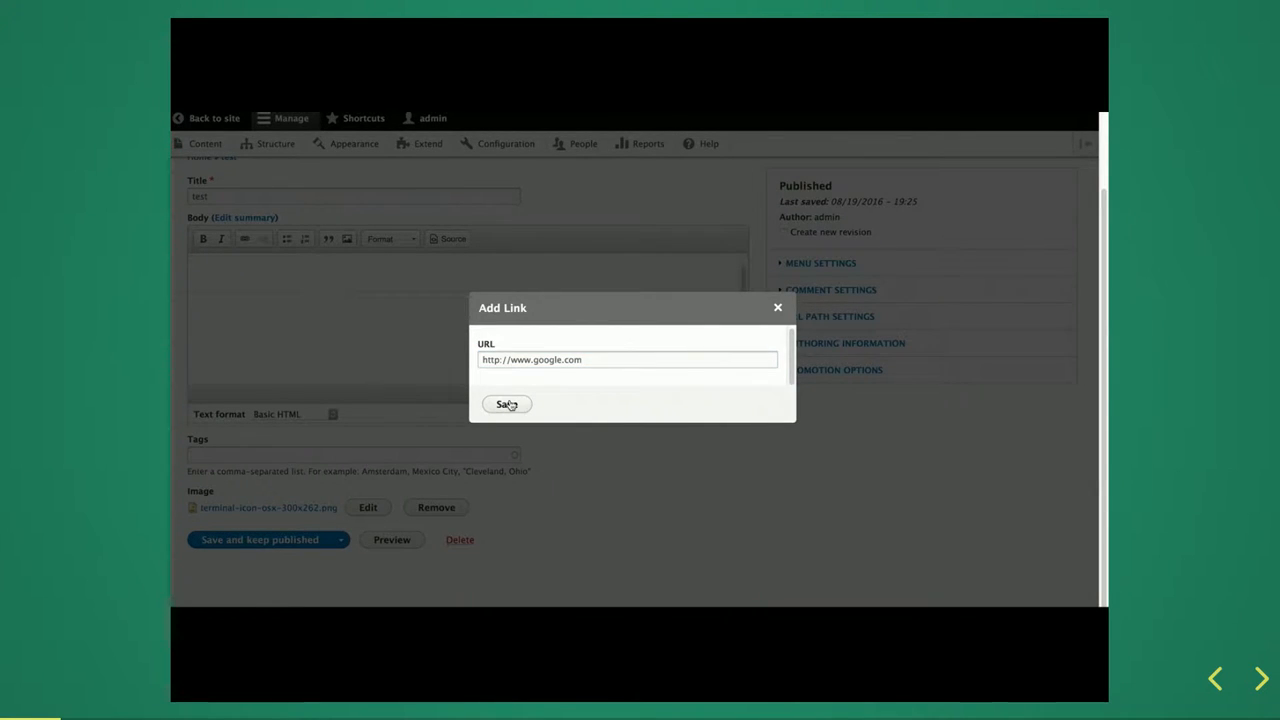
{"action": "left_click", "coordinate": [506, 404]}
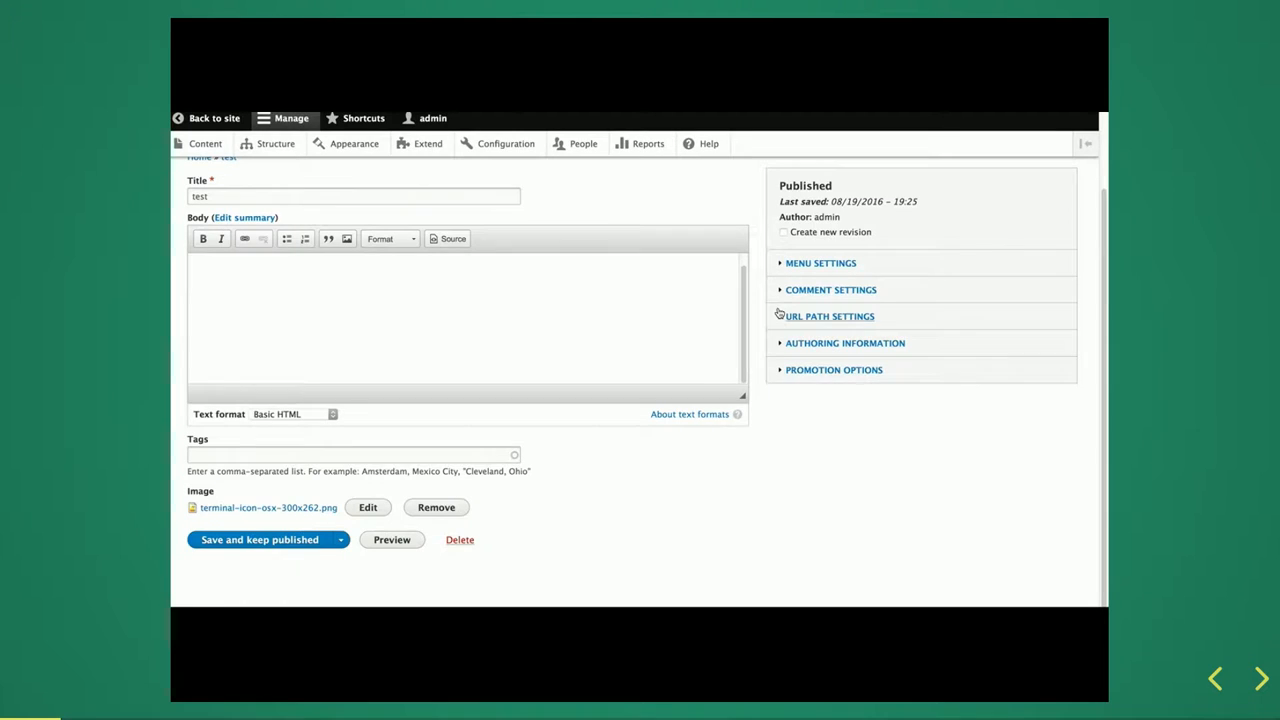
{"action": "left_click", "coordinate": [368, 508]}
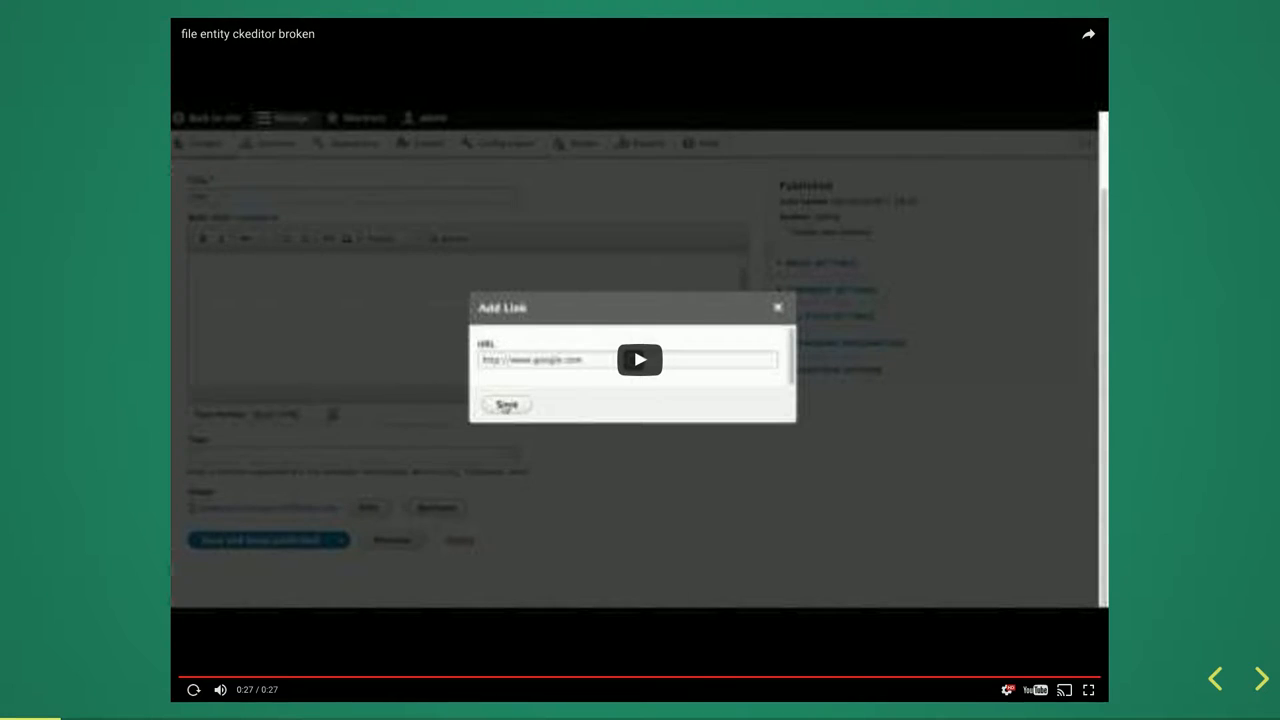
Advance to the 'Step 2: Try -dev' slide comparing the 2016 dev release with 7.x-2.2
{"action": "left_click", "coordinate": [1260, 678]}
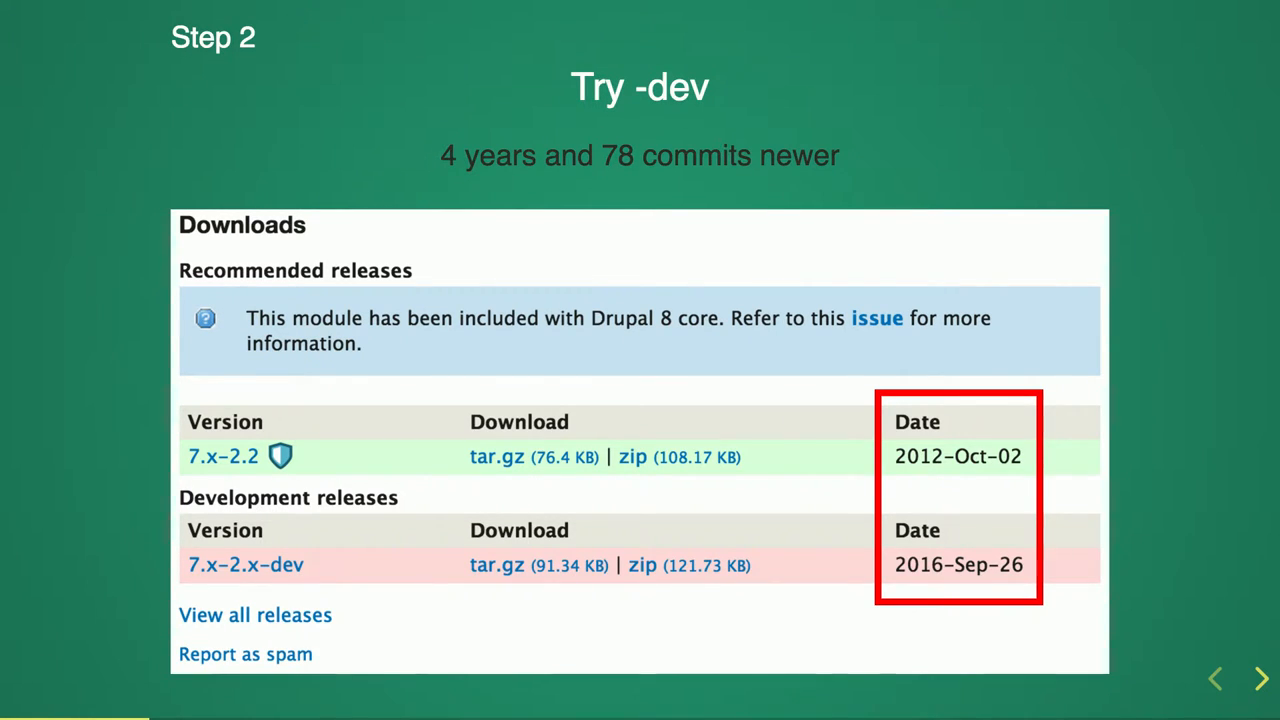
Advance to the 'Step 3: Search Issue Queue' slide with File Entity's issue list
{"action": "left_click", "coordinate": [1260, 678]}
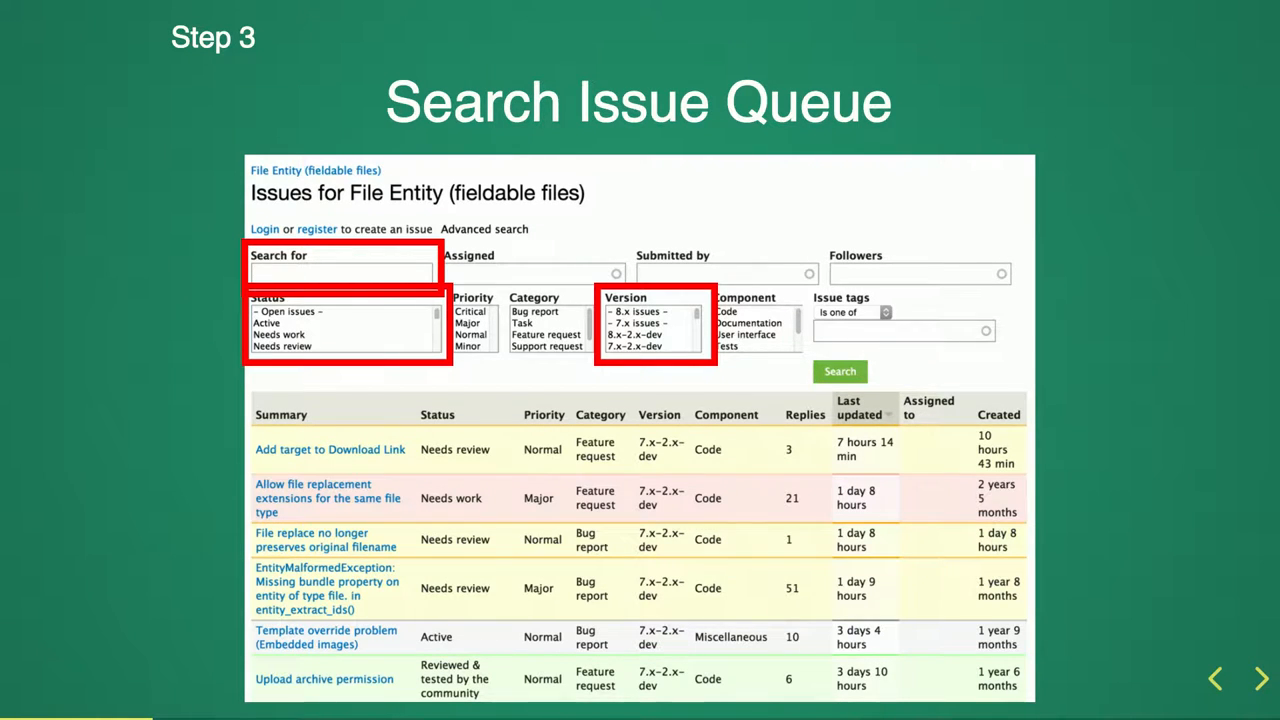
Advance to the 'Existing Issue' slide noting the issue already has a patch
{"action": "left_click", "coordinate": [1260, 678]}
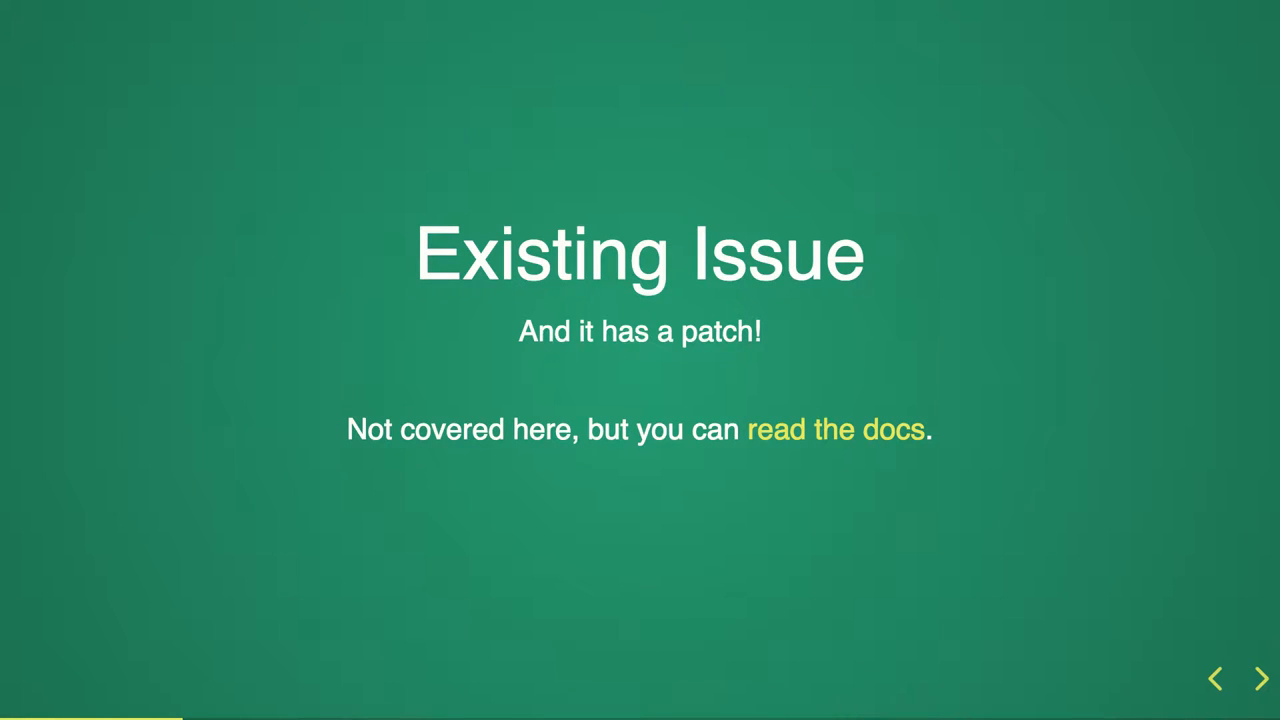
Advance through the 'No Issue' slide to 'Step 4: Create Issue' with bug-report tips
{"action": "left_click", "coordinate": [1260, 678]}
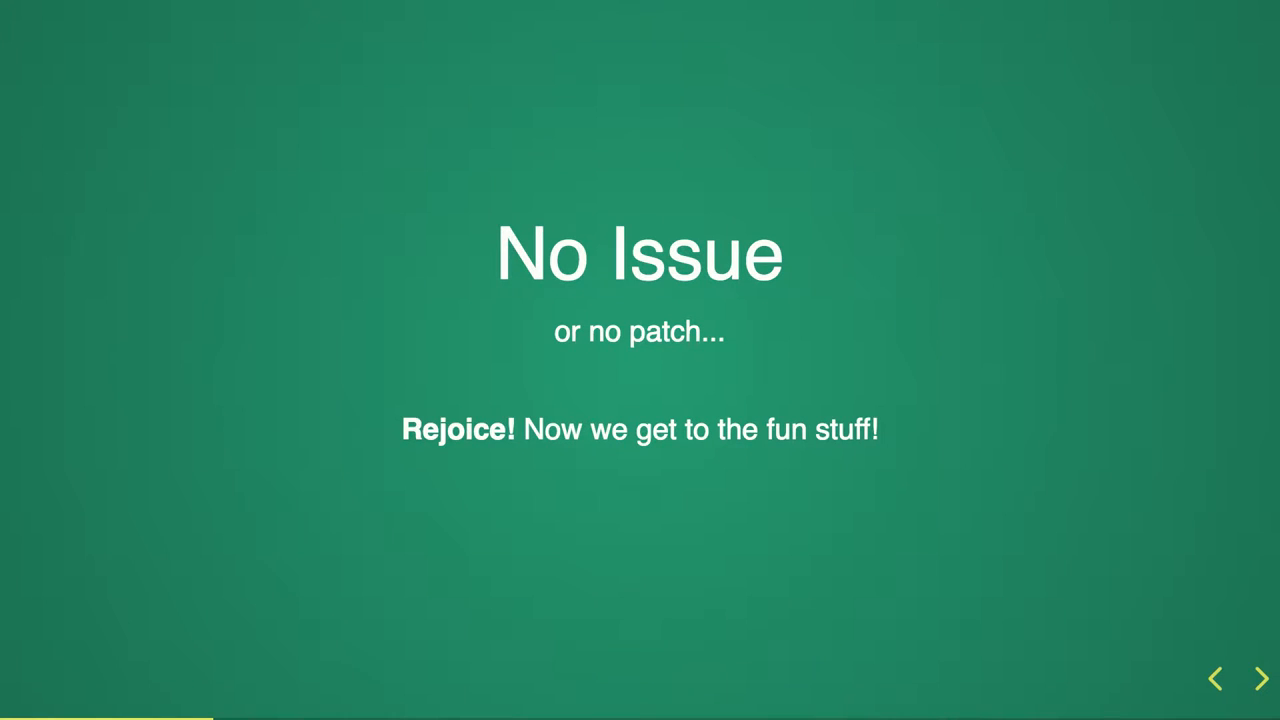
{"action": "left_click", "coordinate": [1260, 678]}
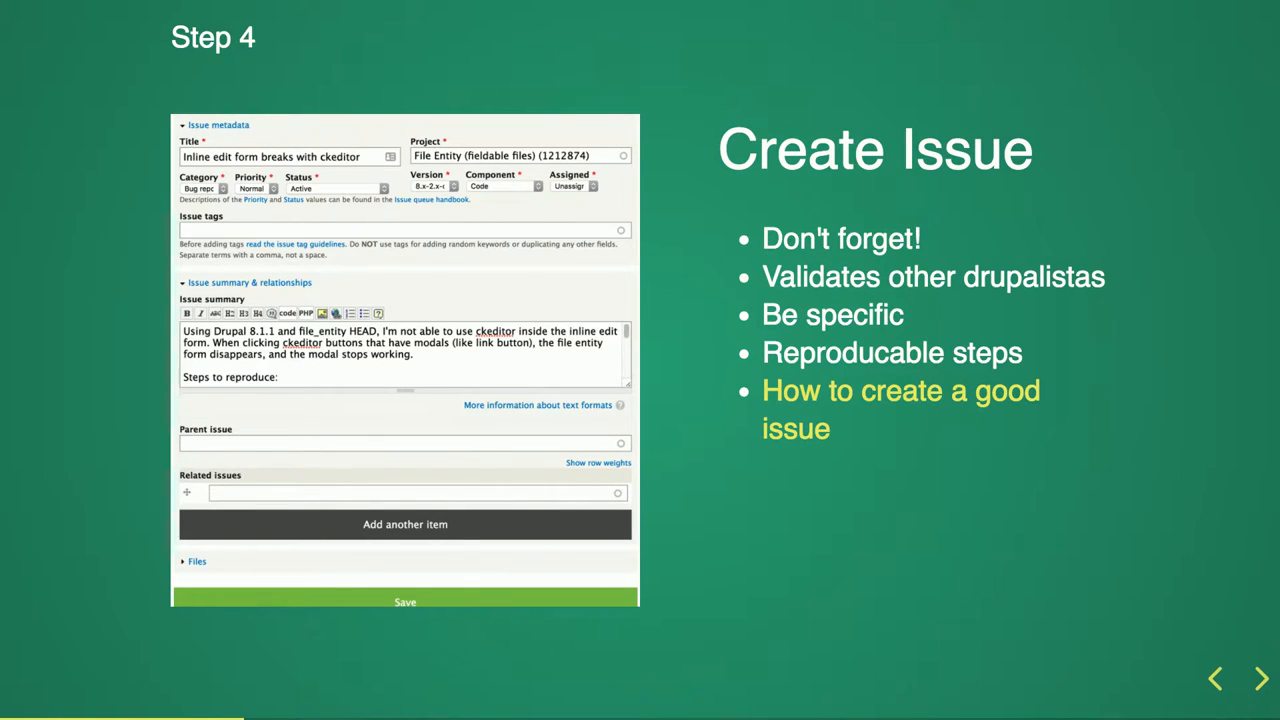
{"action": "left_click", "coordinate": [1262, 678]}
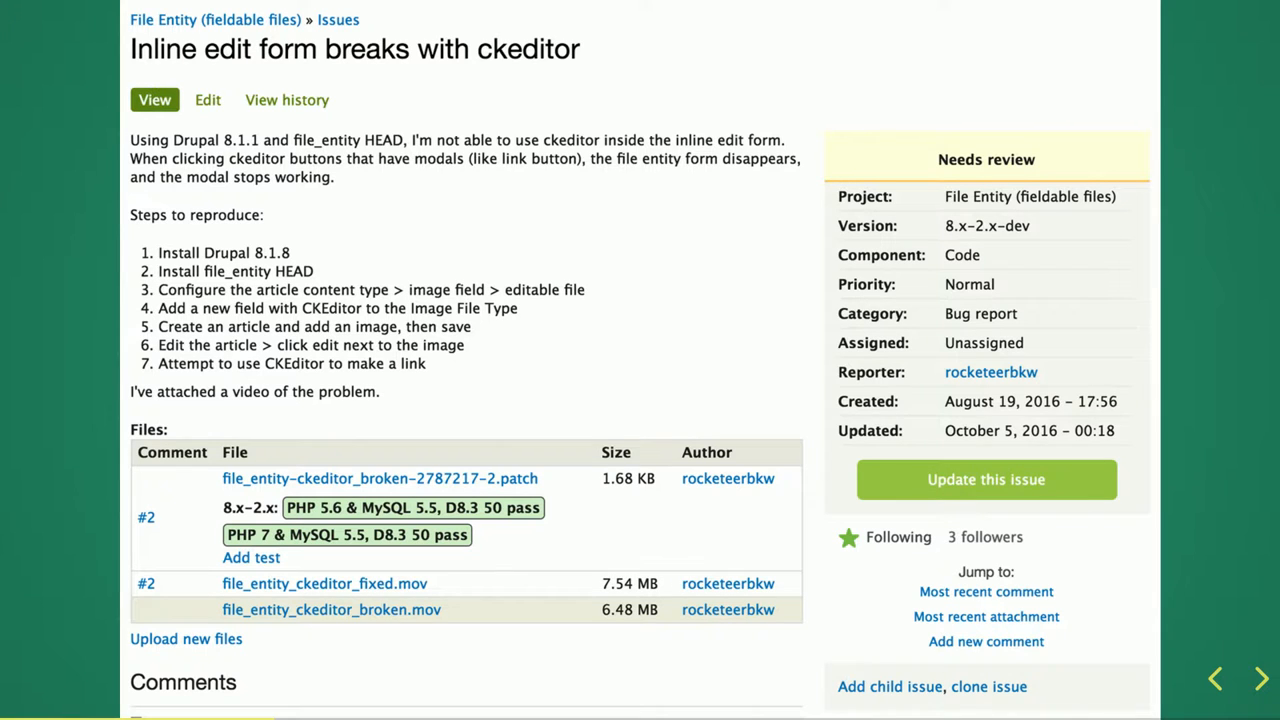
{"action": "mouse_move", "coordinate": [280, 244]}
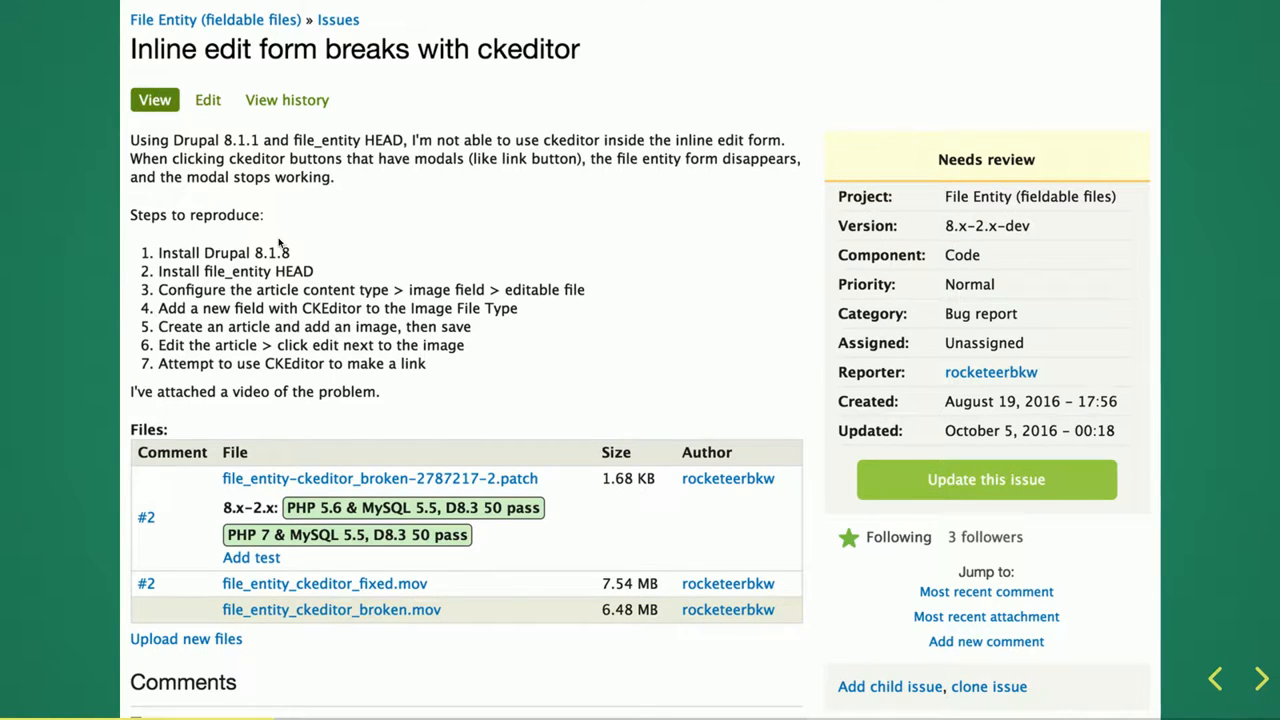
{"action": "mouse_move", "coordinate": [208, 282]}
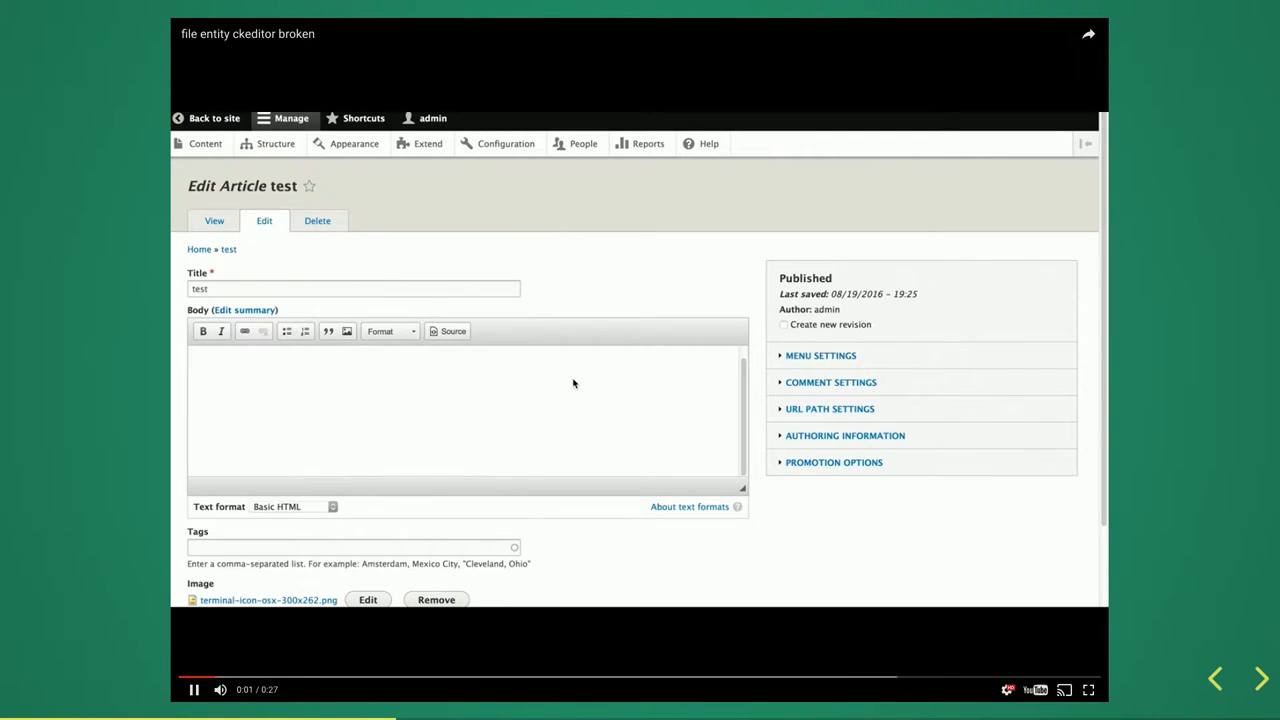
{"action": "scroll", "scroll_direction": "down", "scroll_amount": 3}
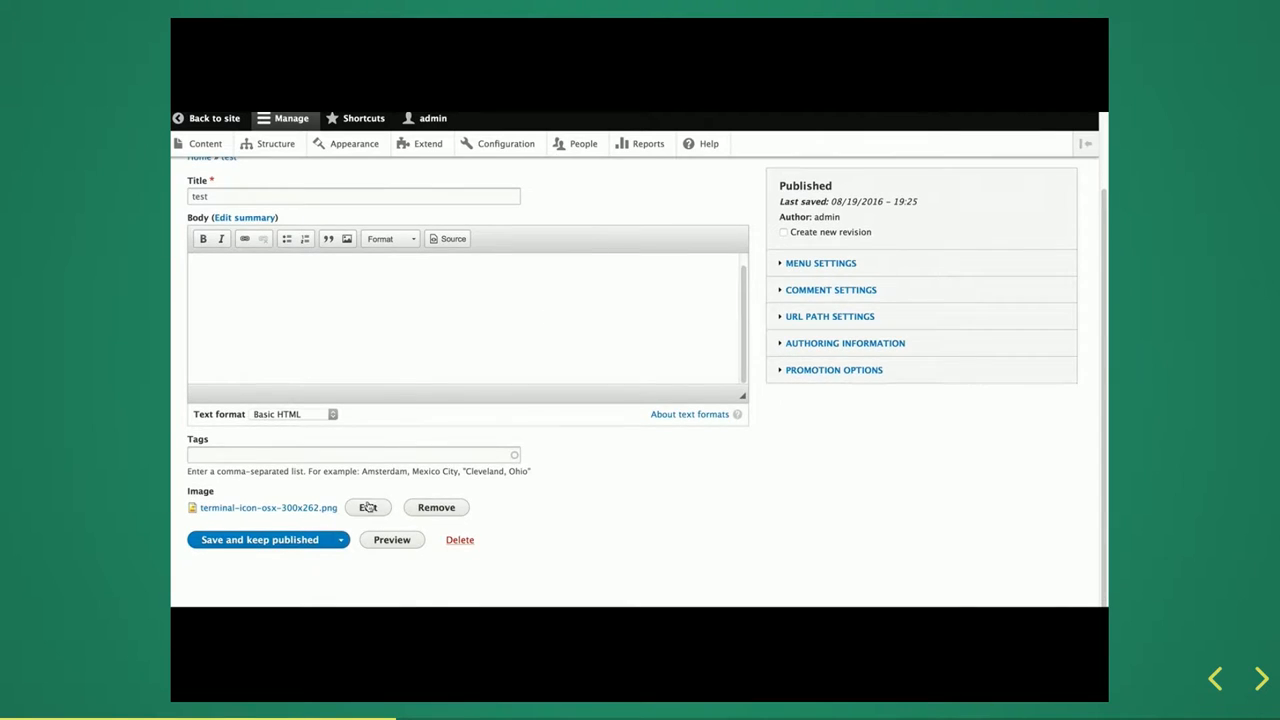
{"action": "left_click", "coordinate": [368, 508]}
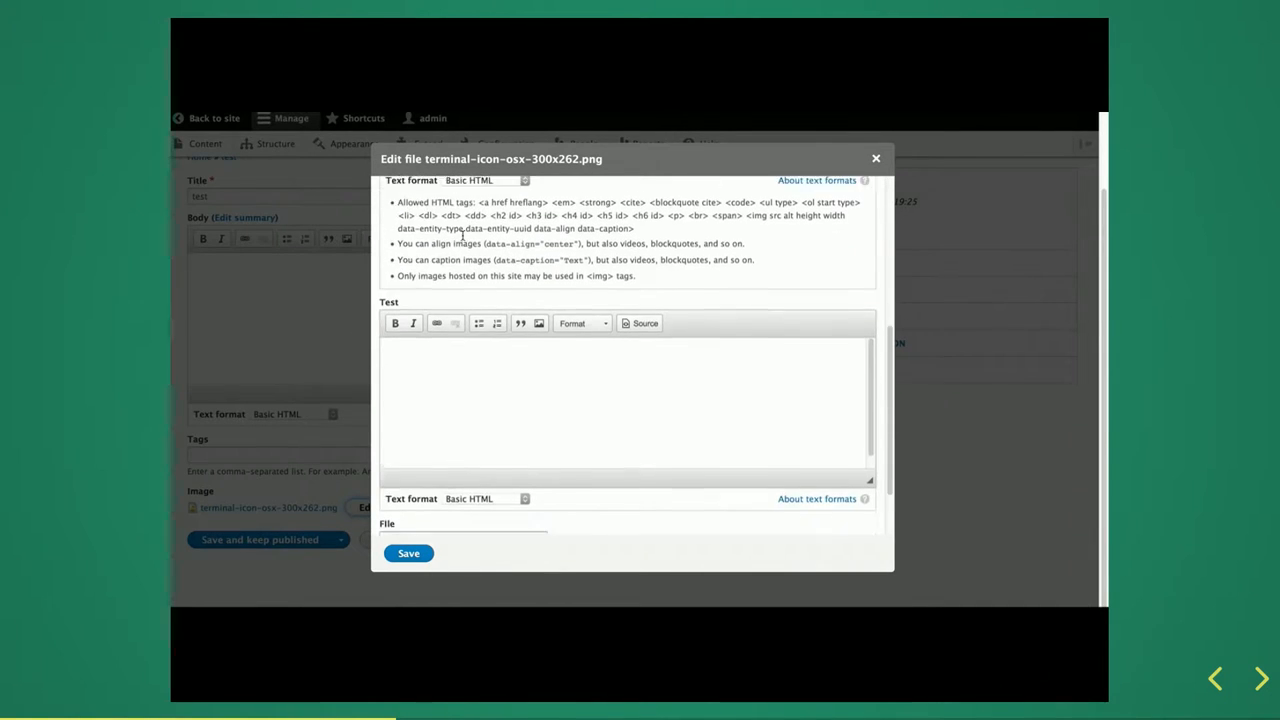
{"action": "type", "text": "test link"}
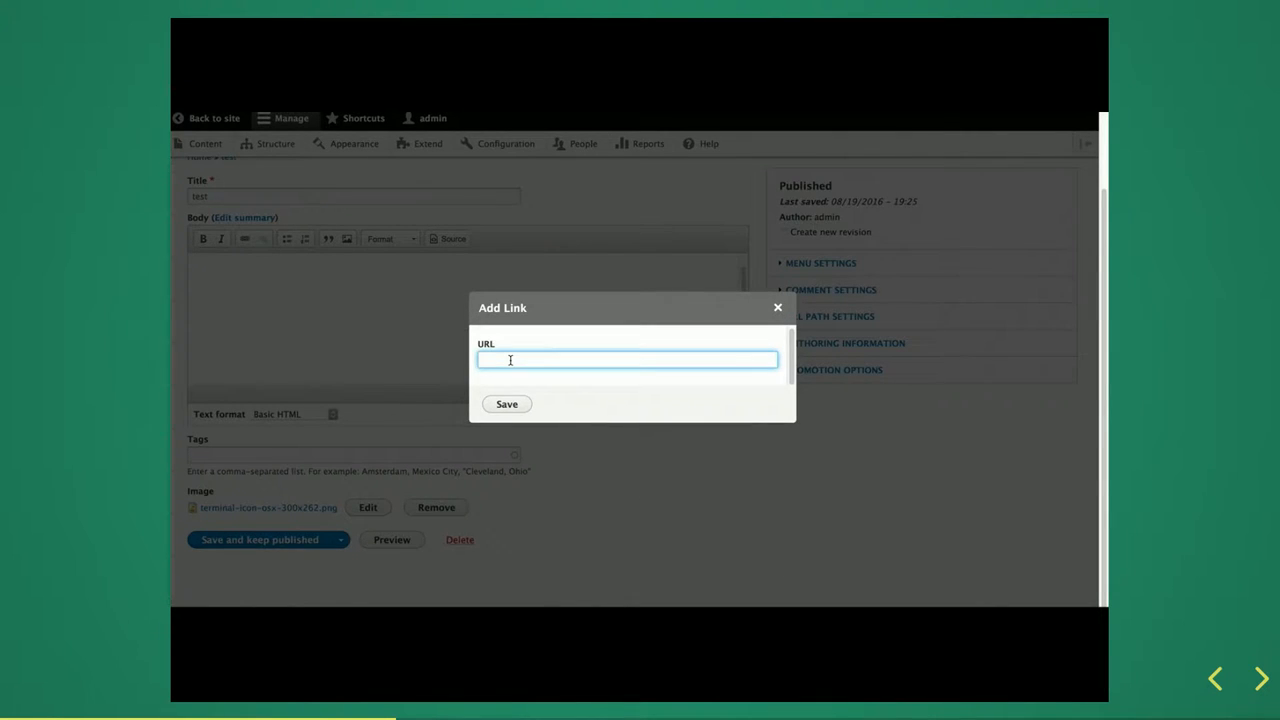
{"action": "type", "text": "http://www."}
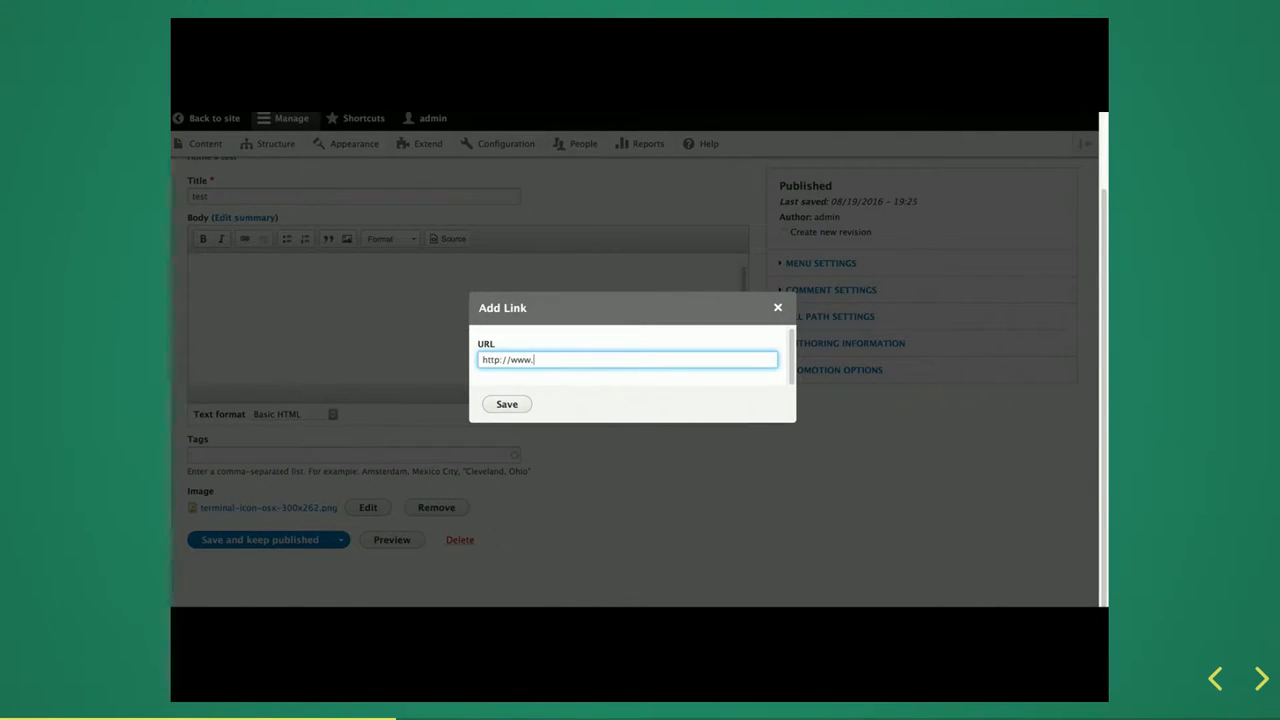
{"action": "type", "text": "google.com"}
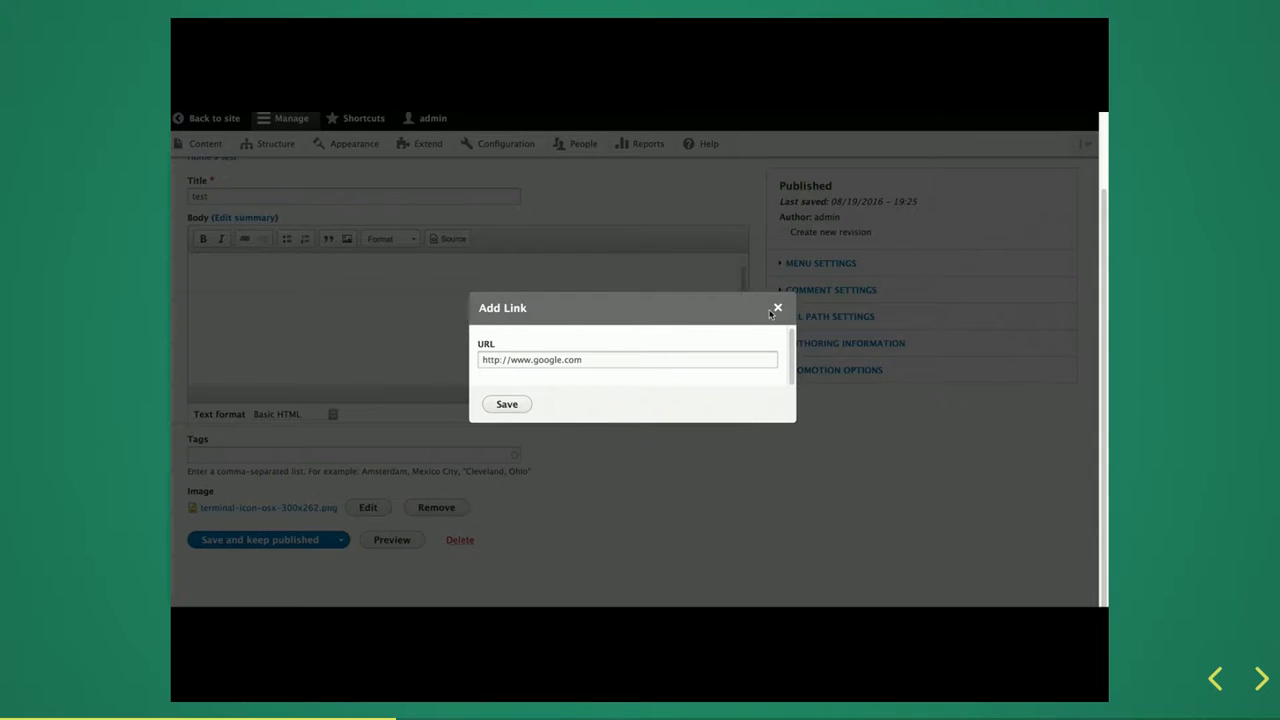
{"action": "left_click", "coordinate": [776, 308]}
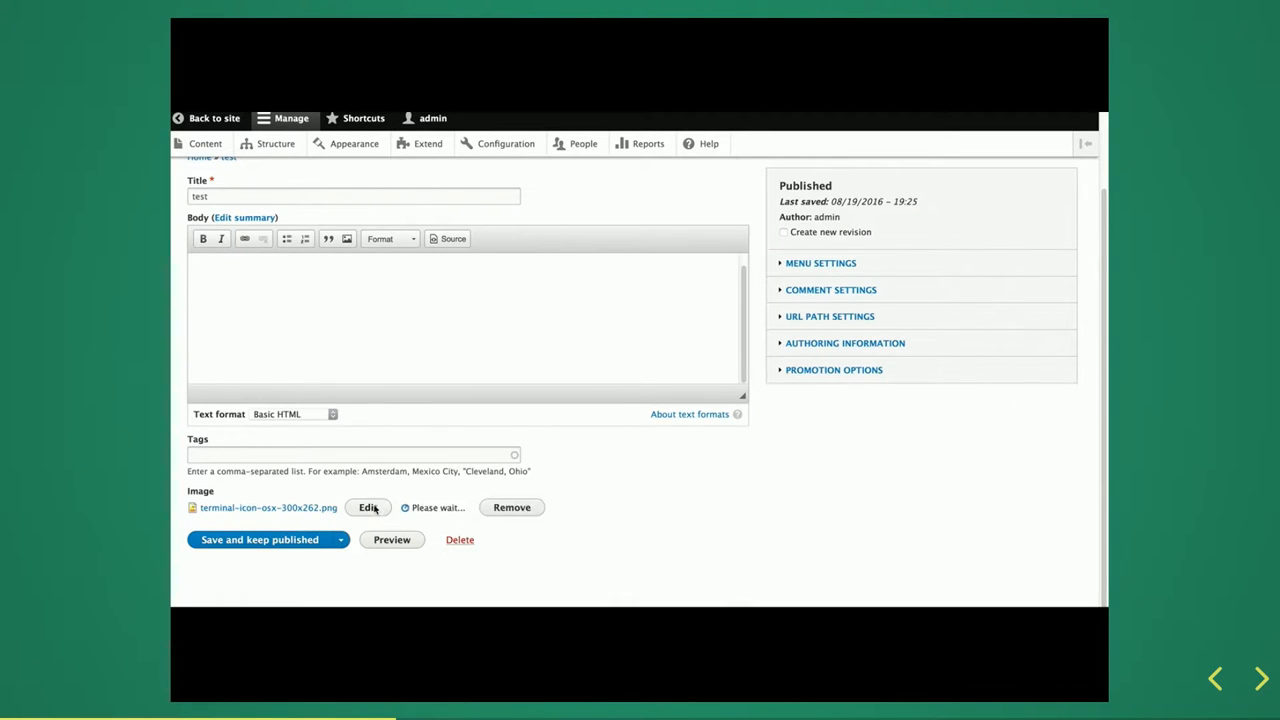
{"action": "left_click", "coordinate": [368, 508]}
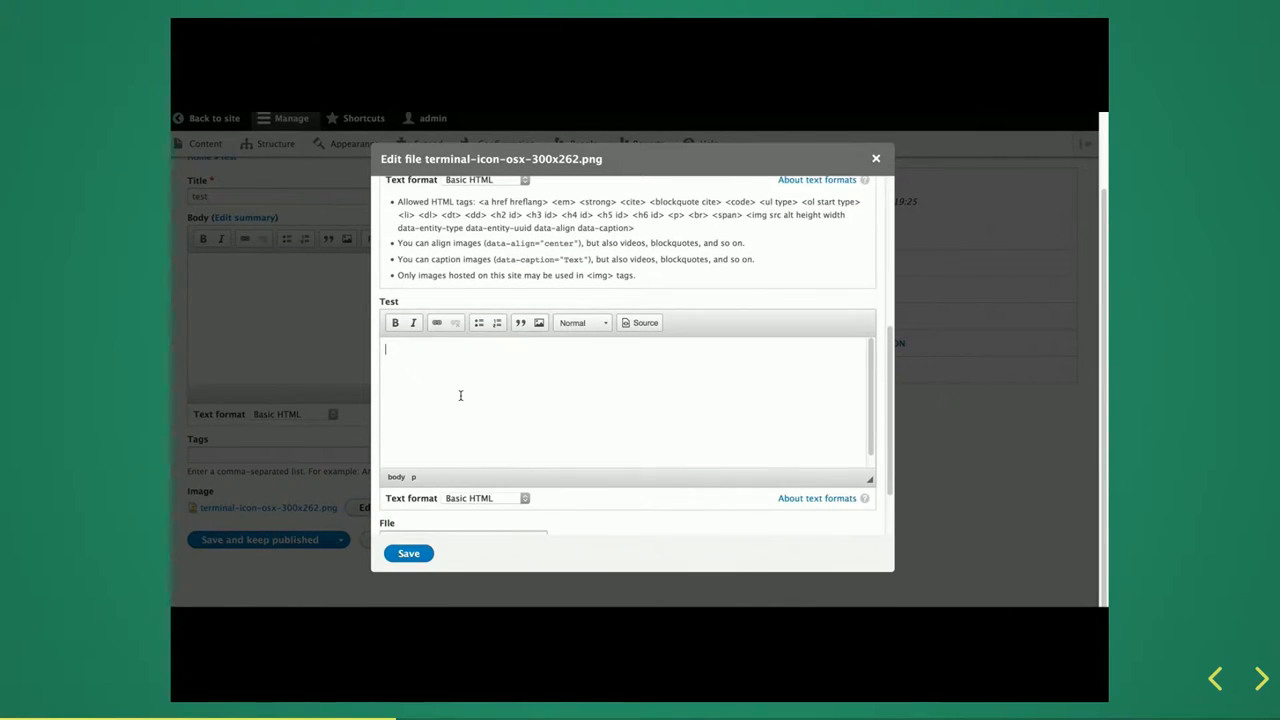
{"action": "type", "text": "??"}
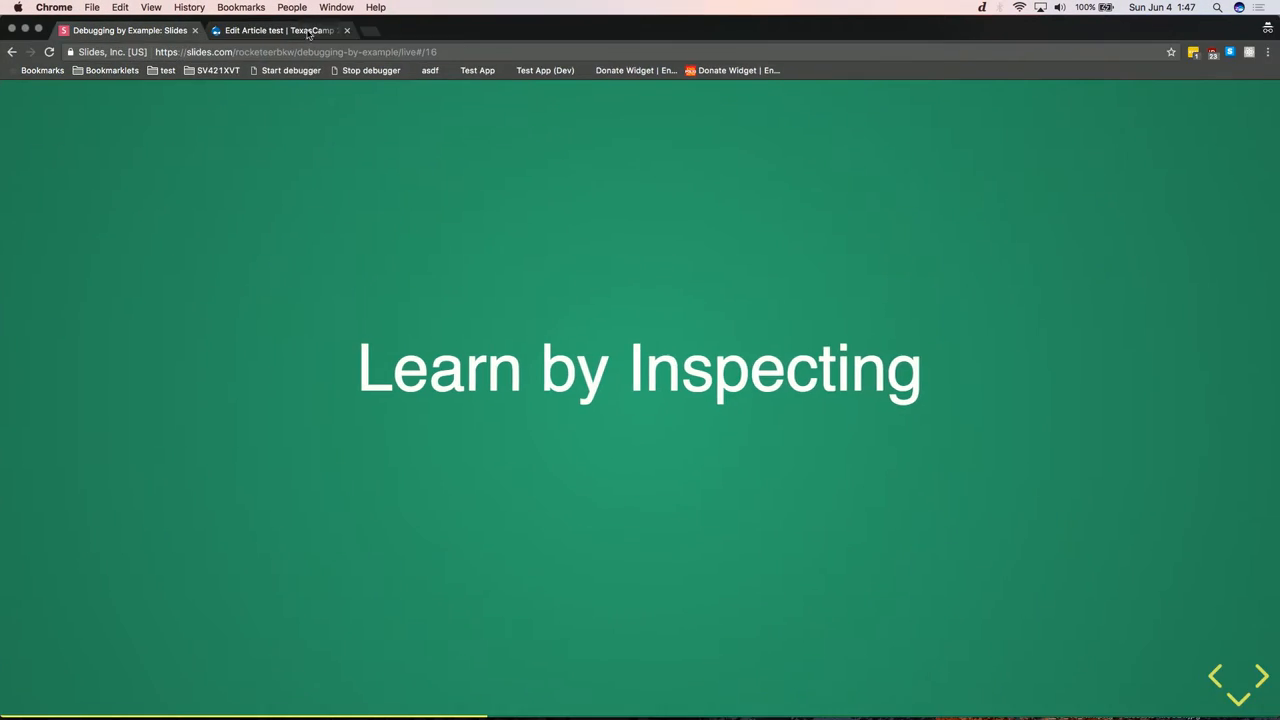
Switch to the 'Edit Article test' tab and bring up the Add Link dialog from the Body CKEditor toolbar
{"action": "left_click", "coordinate": [280, 30]}
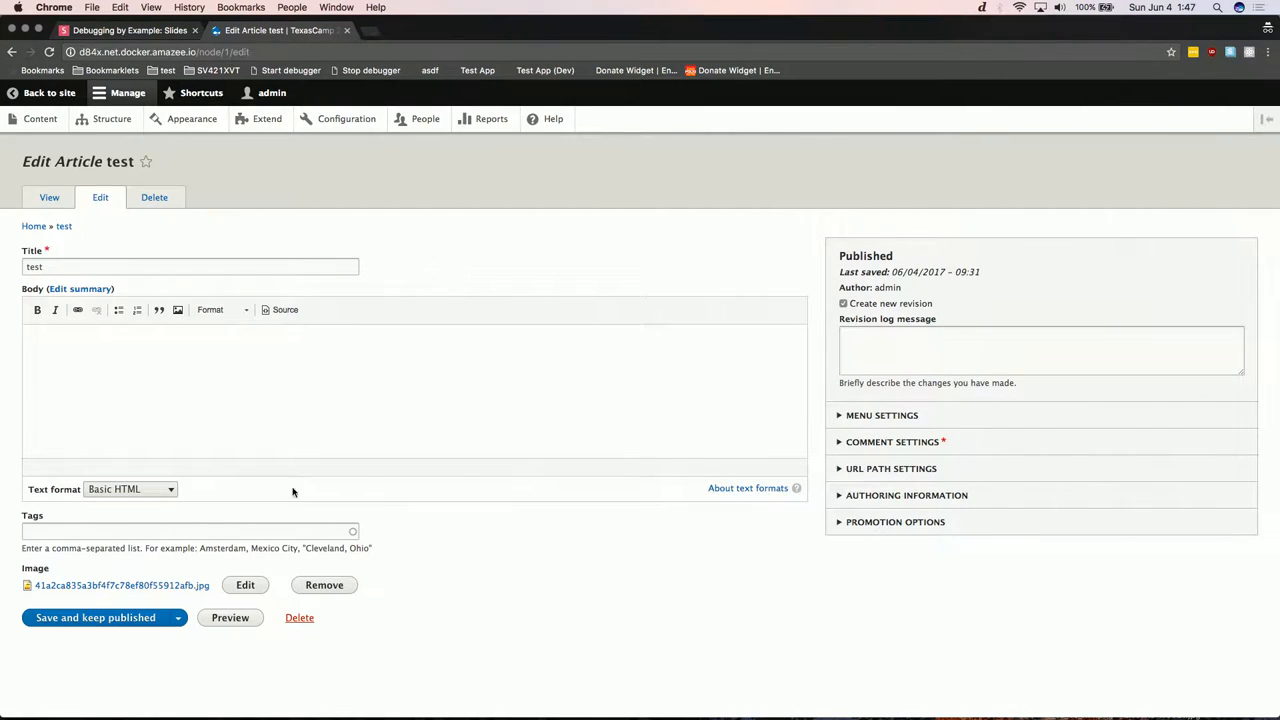
{"action": "left_click", "coordinate": [244, 584]}
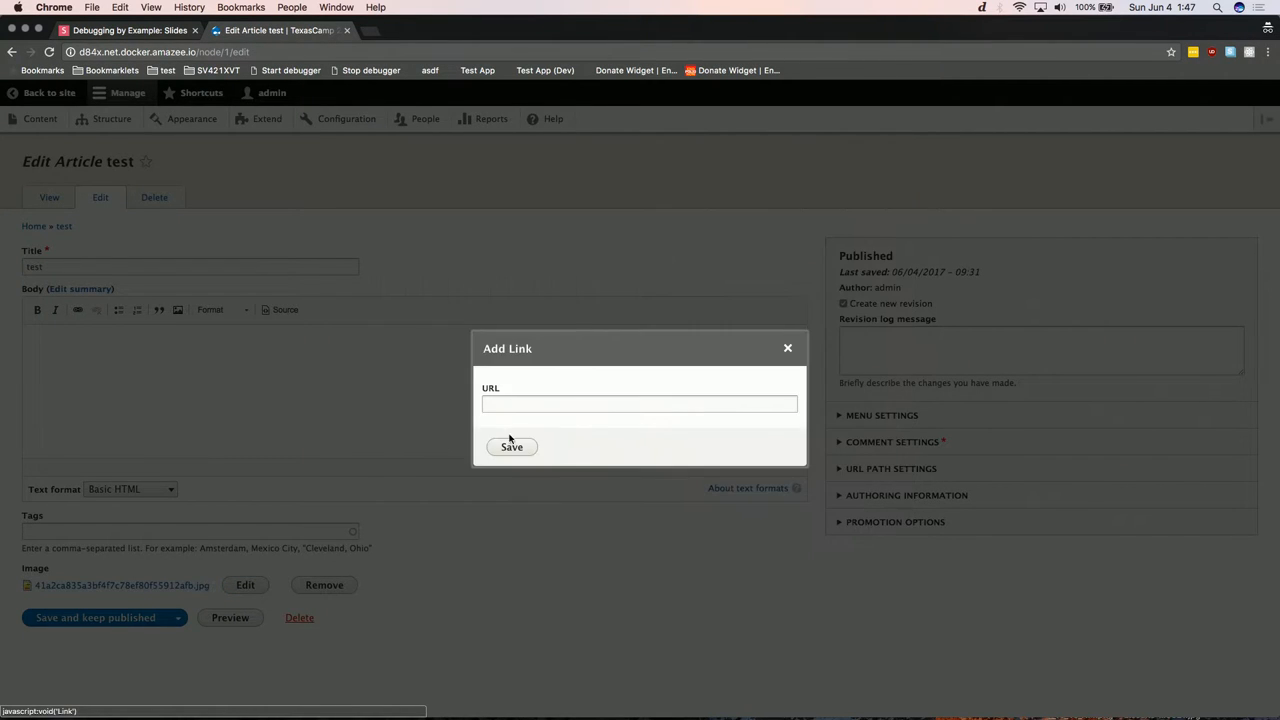
{"action": "left_click", "coordinate": [244, 584]}
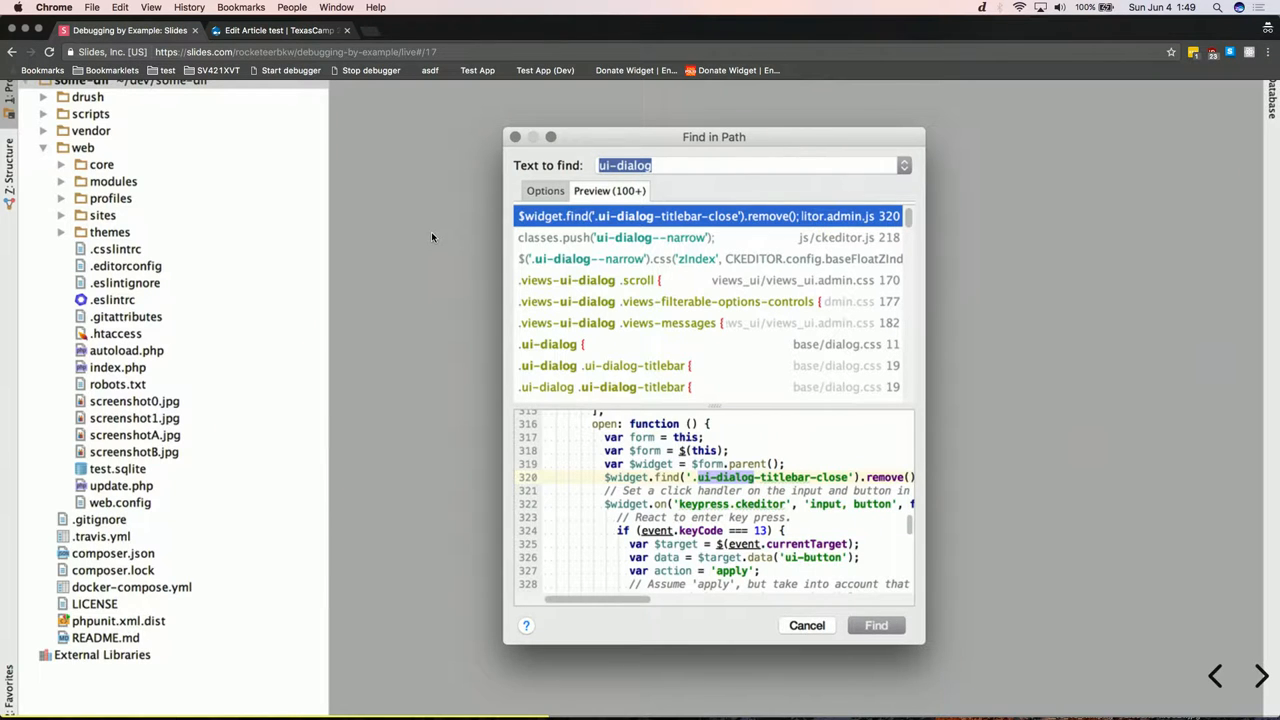
Show the full 'ui-dialog' search results, 152 occurrences, with jquery.ui highlighted in the vendor path
{"action": "left_click", "coordinate": [876, 624]}
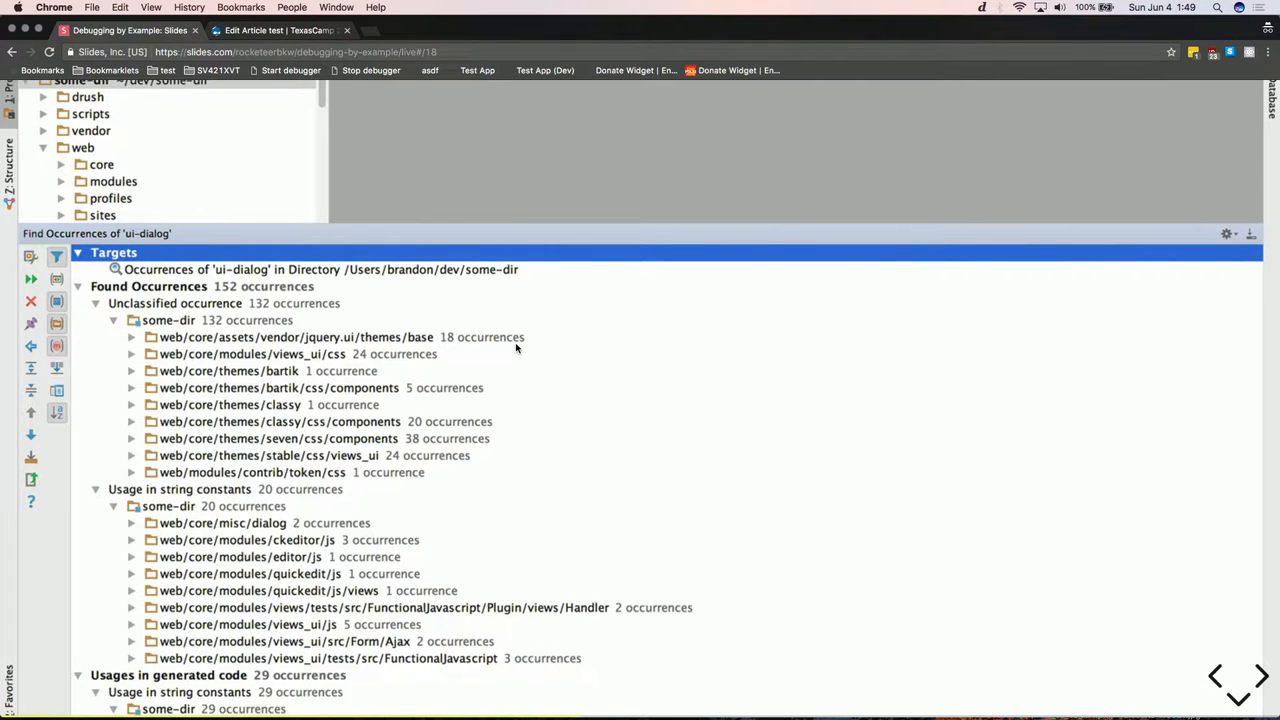
{"action": "left_click", "coordinate": [330, 336]}
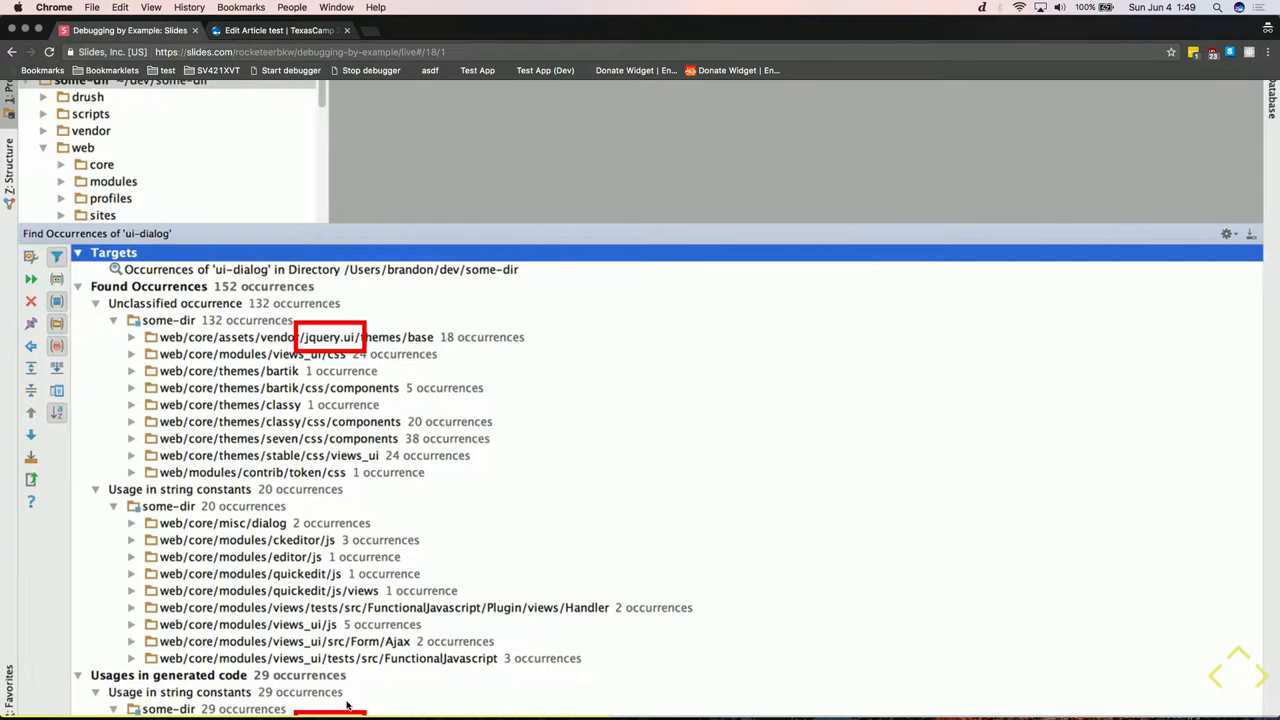
{"action": "mouse_move", "coordinate": [492, 514]}
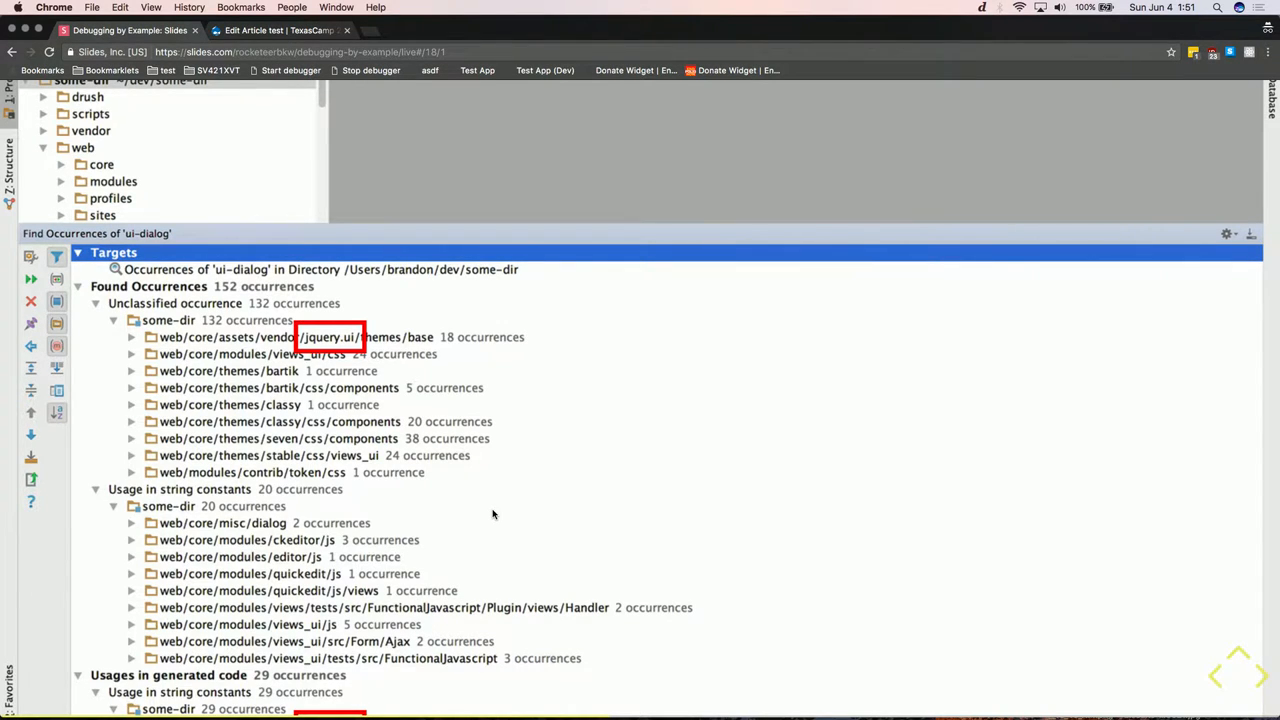
{"action": "mouse_move", "coordinate": [336, 336]}
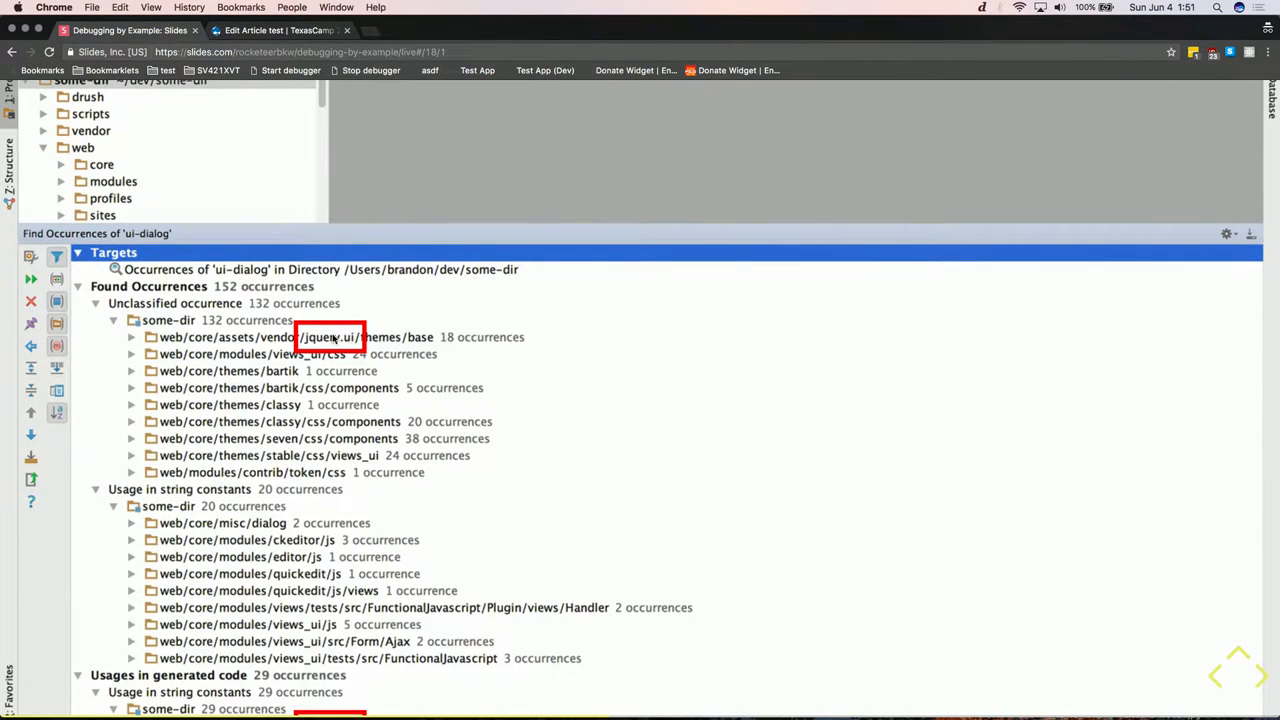
{"action": "mouse_move", "coordinate": [290, 560]}
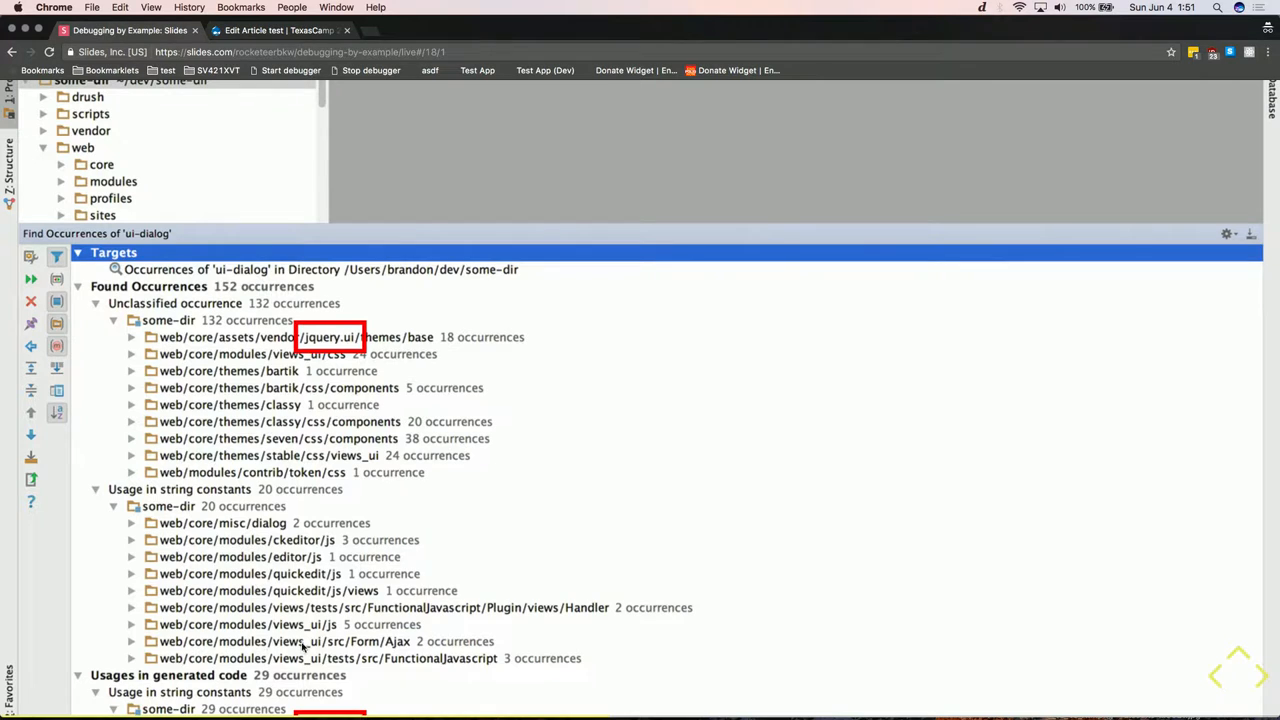
{"action": "mouse_move", "coordinate": [318, 516]}
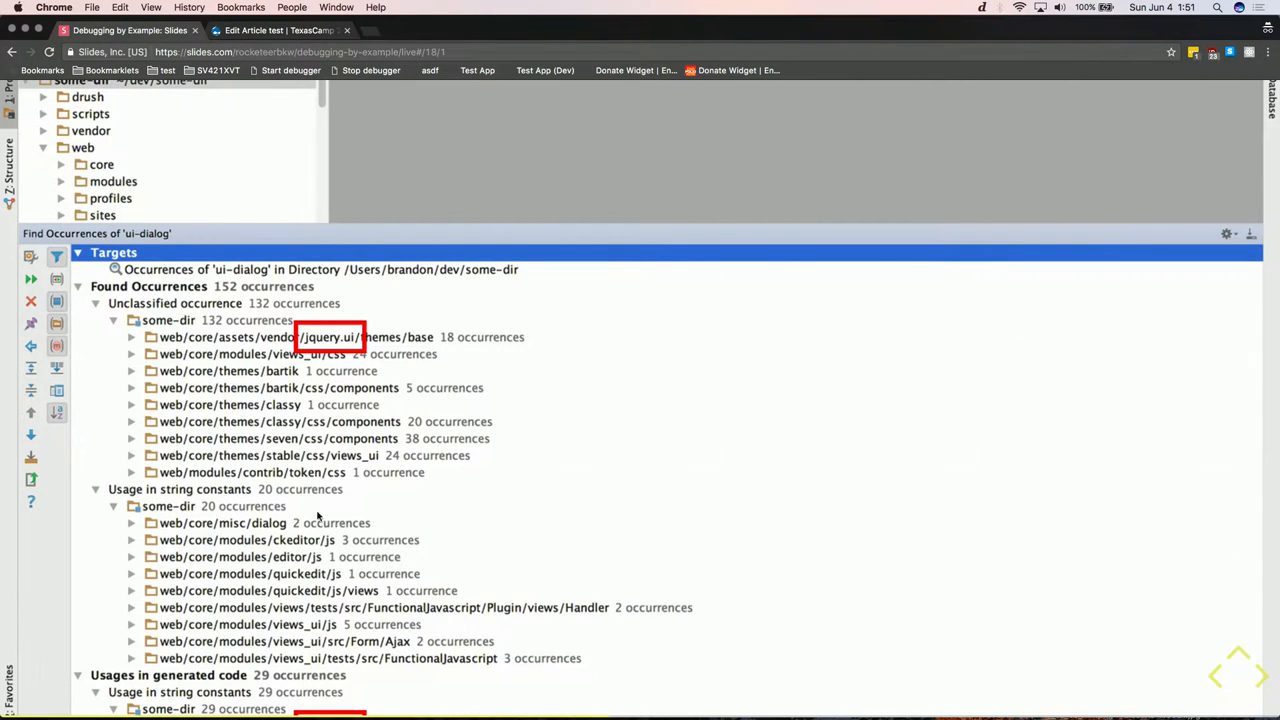
{"action": "mouse_move", "coordinate": [268, 556]}
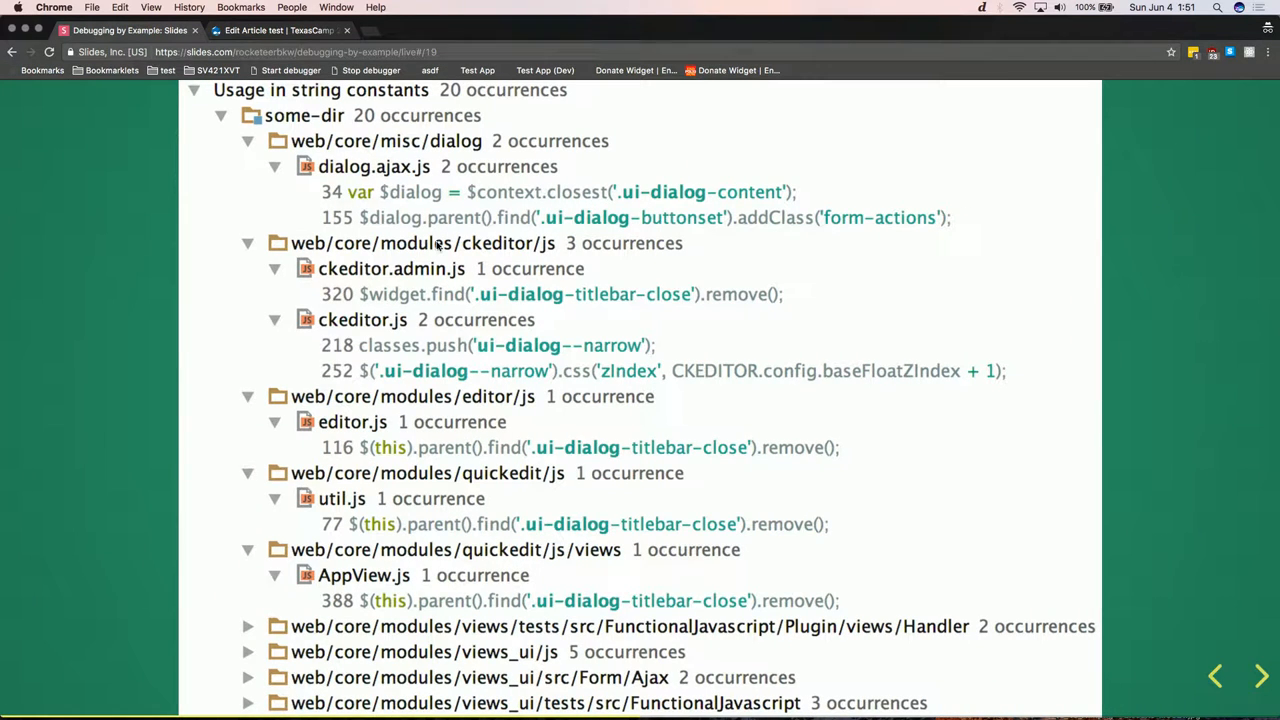
{"action": "mouse_move", "coordinate": [444, 224]}
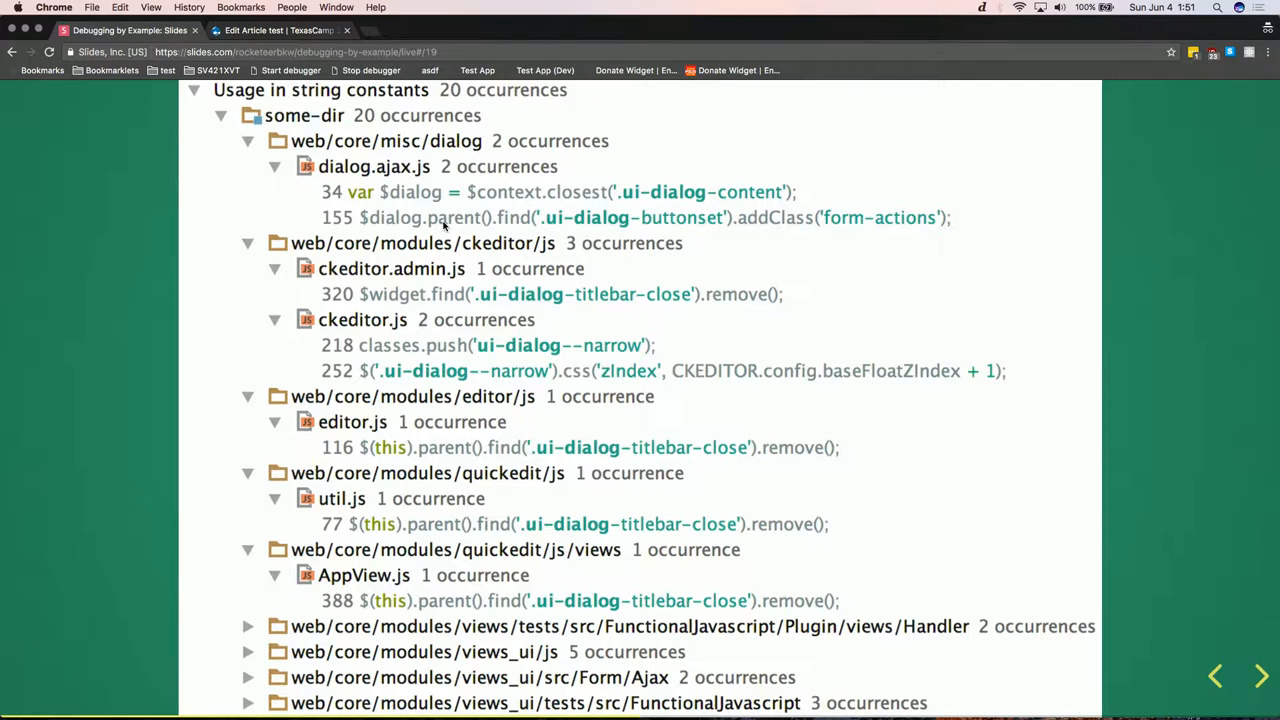
{"action": "mouse_move", "coordinate": [410, 184]}
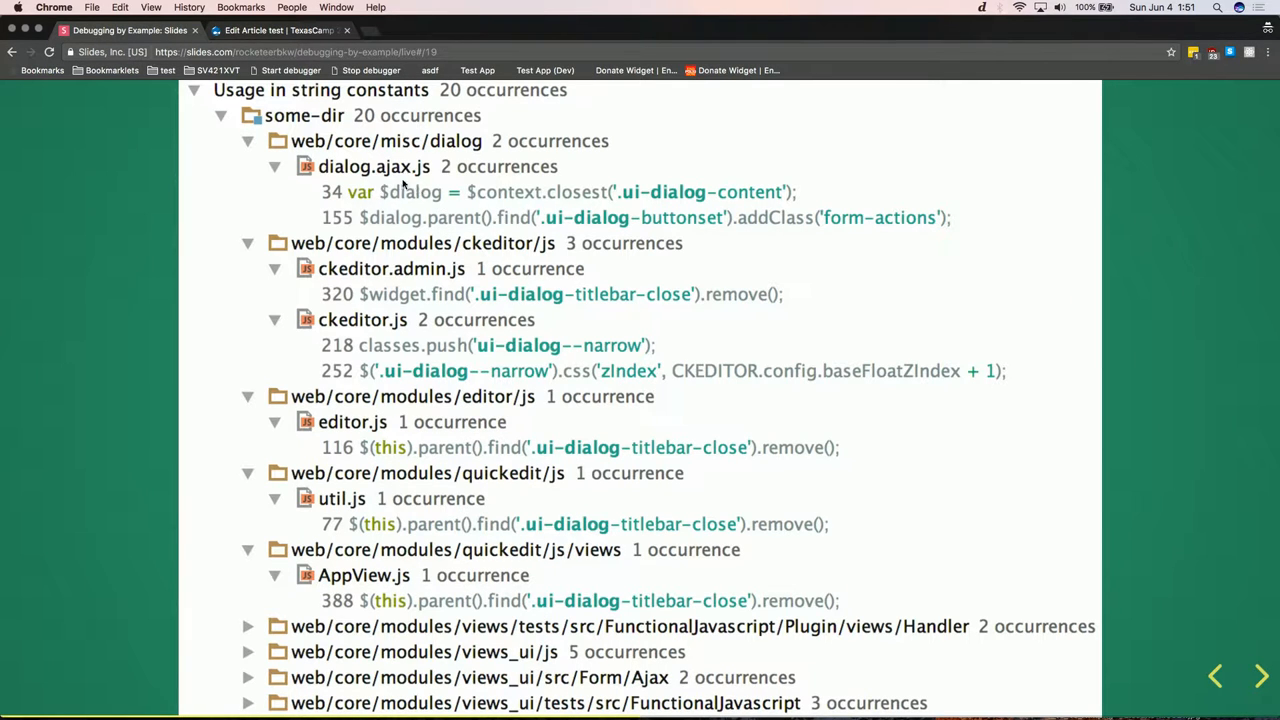
{"action": "mouse_move", "coordinate": [450, 198]}
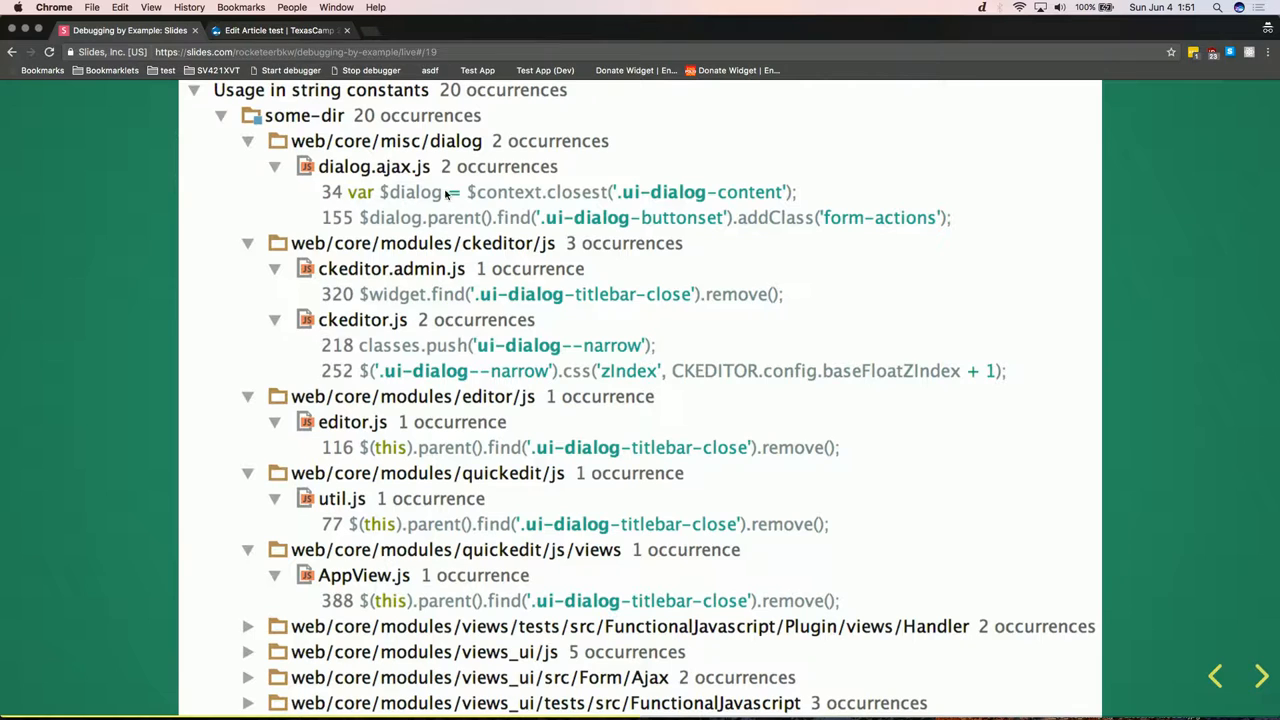
{"action": "mouse_move", "coordinate": [444, 216]}
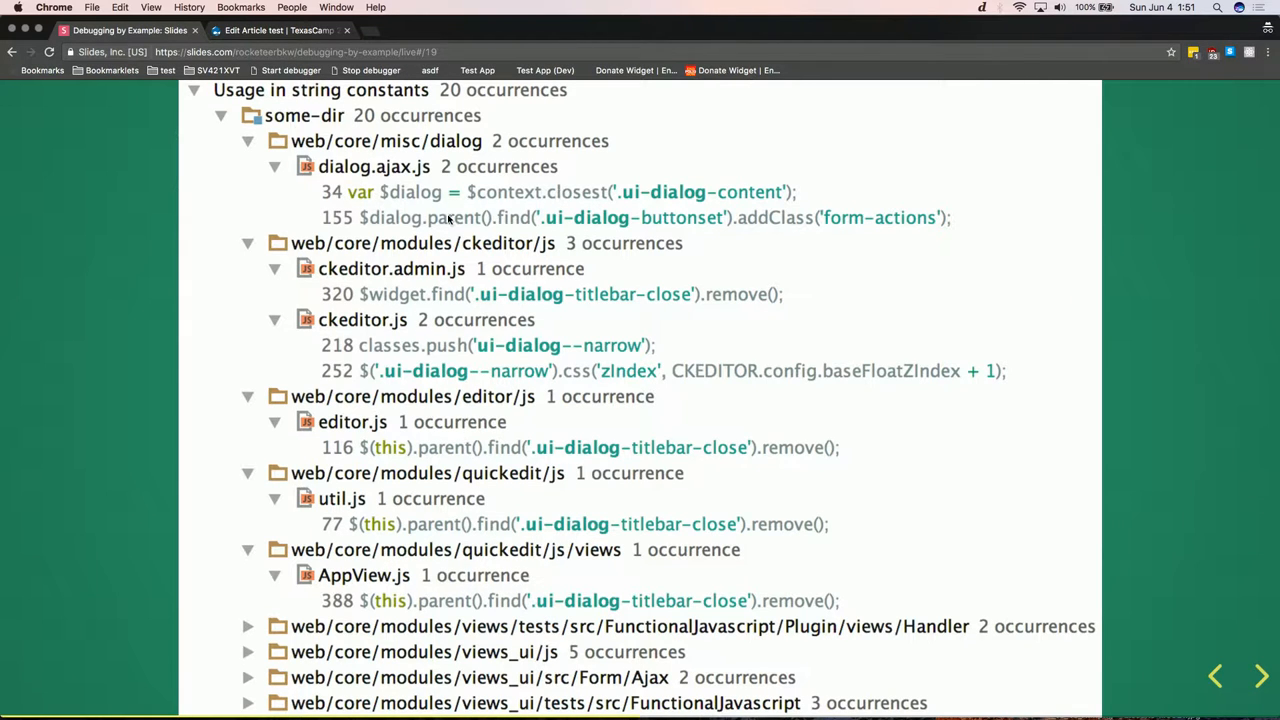
{"action": "mouse_move", "coordinate": [448, 292]}
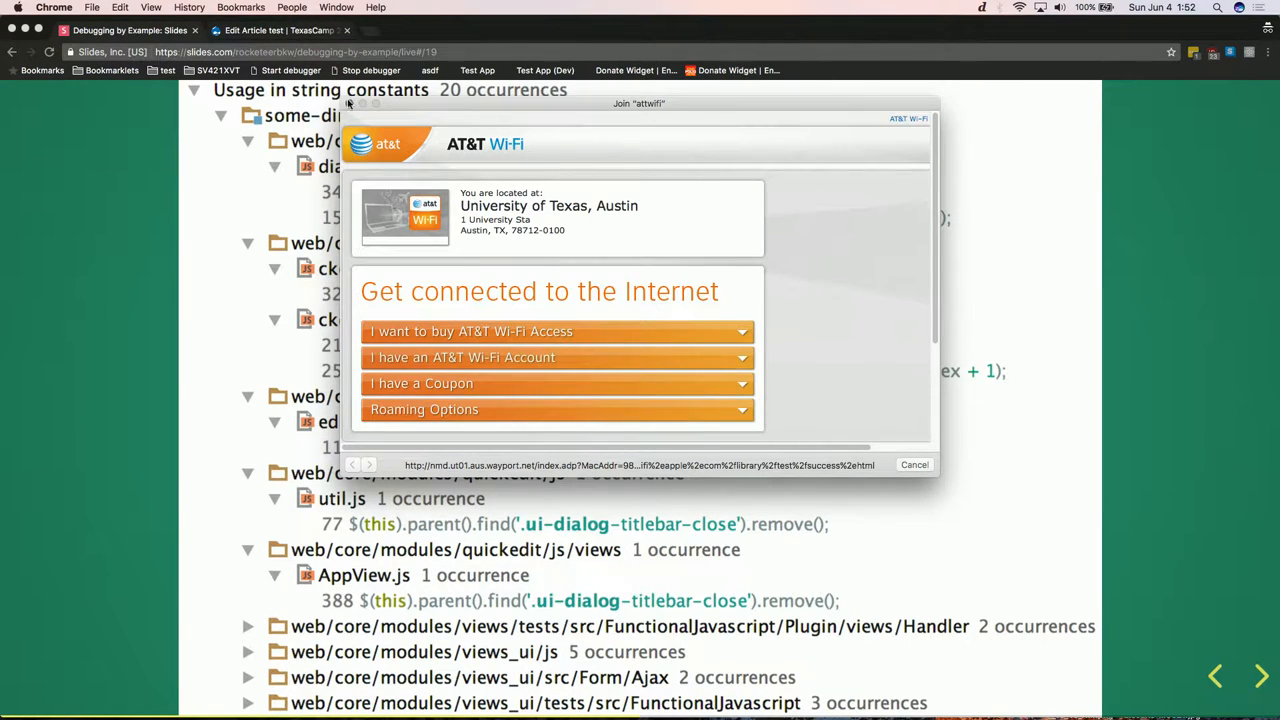
Cancel the AT&T Wi-Fi sign-in popup and advance to the 'Learn by Inspecting' title slide
{"action": "left_click", "coordinate": [912, 464]}
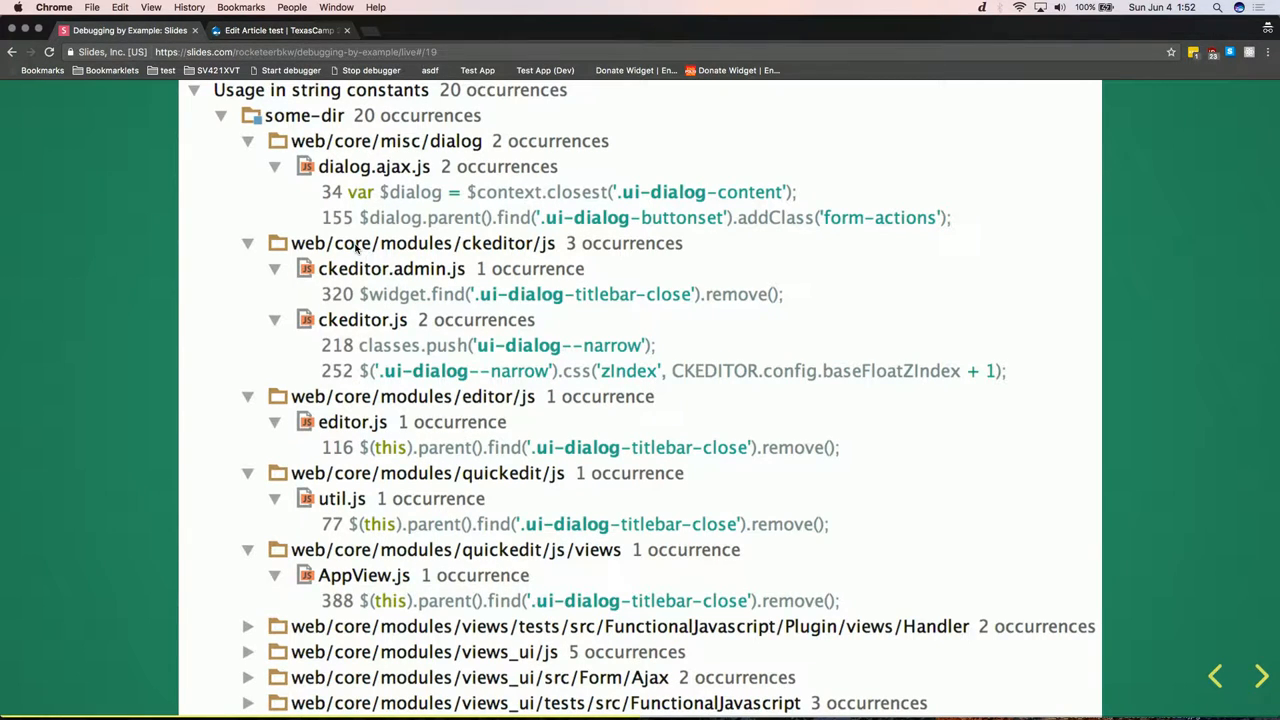
{"action": "left_click", "coordinate": [1260, 676]}
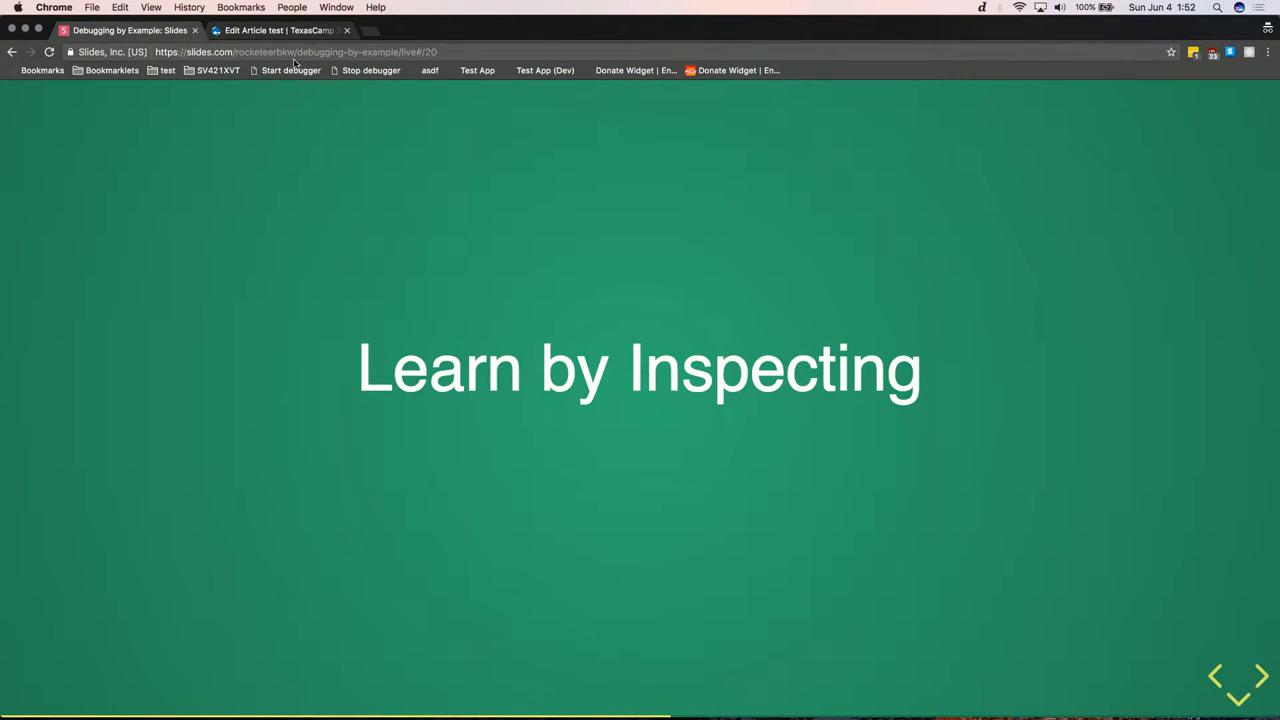
{"action": "left_click", "coordinate": [280, 30]}
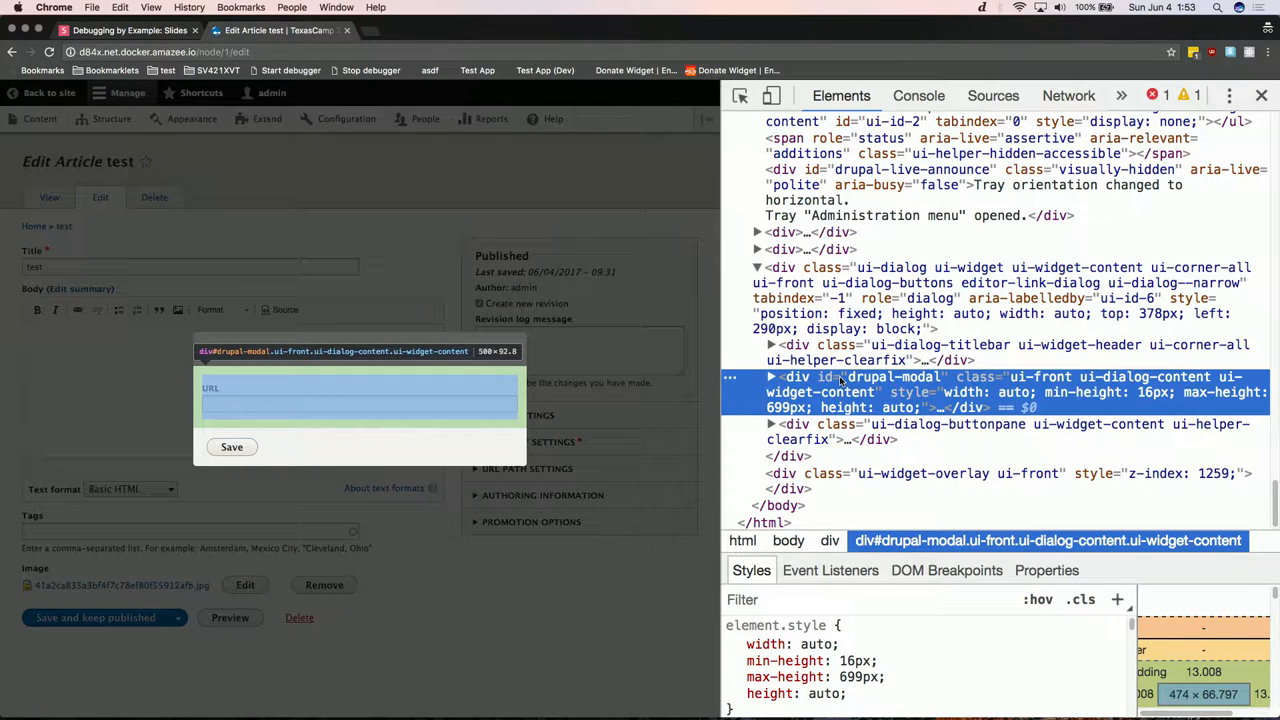
{"action": "left_click", "coordinate": [128, 30]}
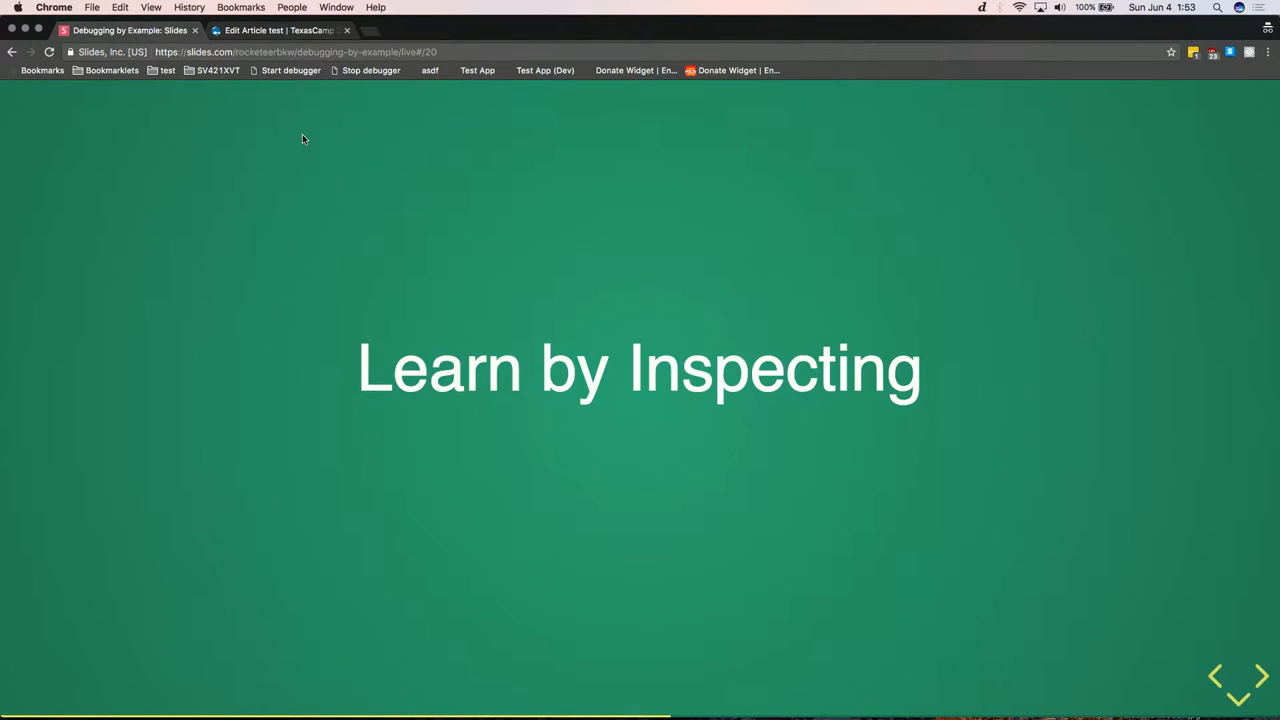
{"action": "left_click", "coordinate": [1260, 676]}
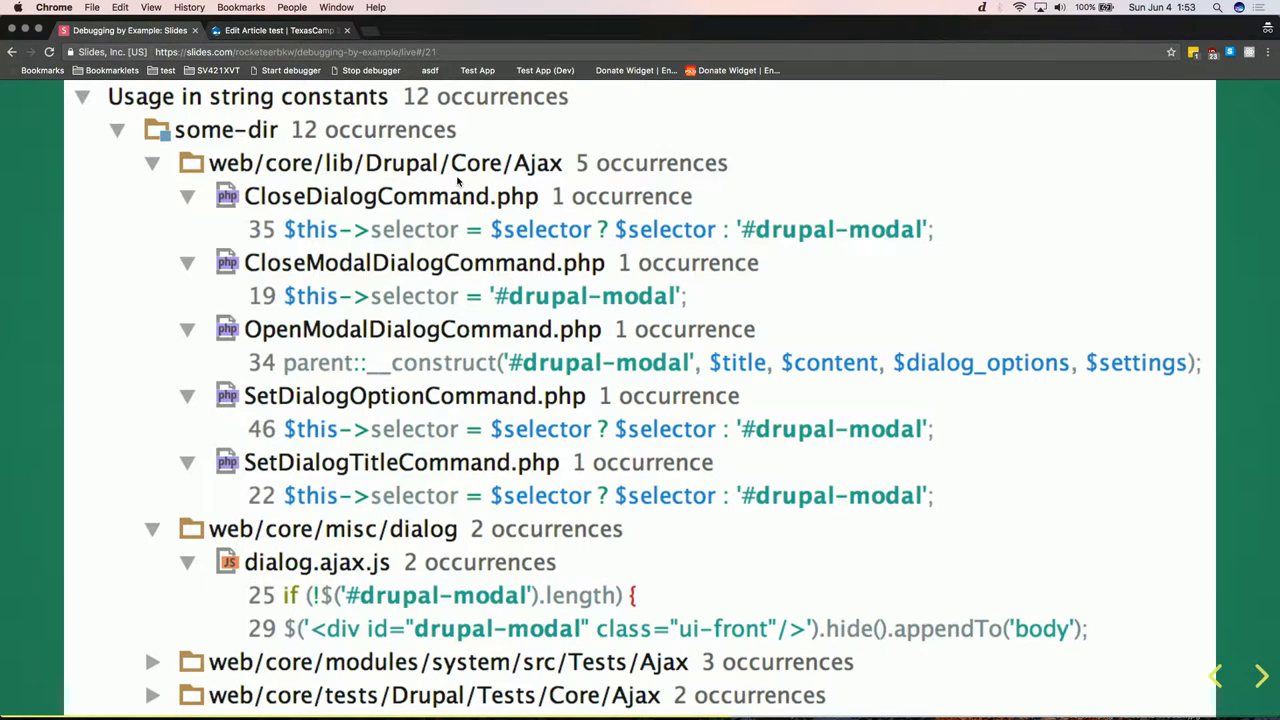
{"action": "mouse_move", "coordinate": [300, 192]}
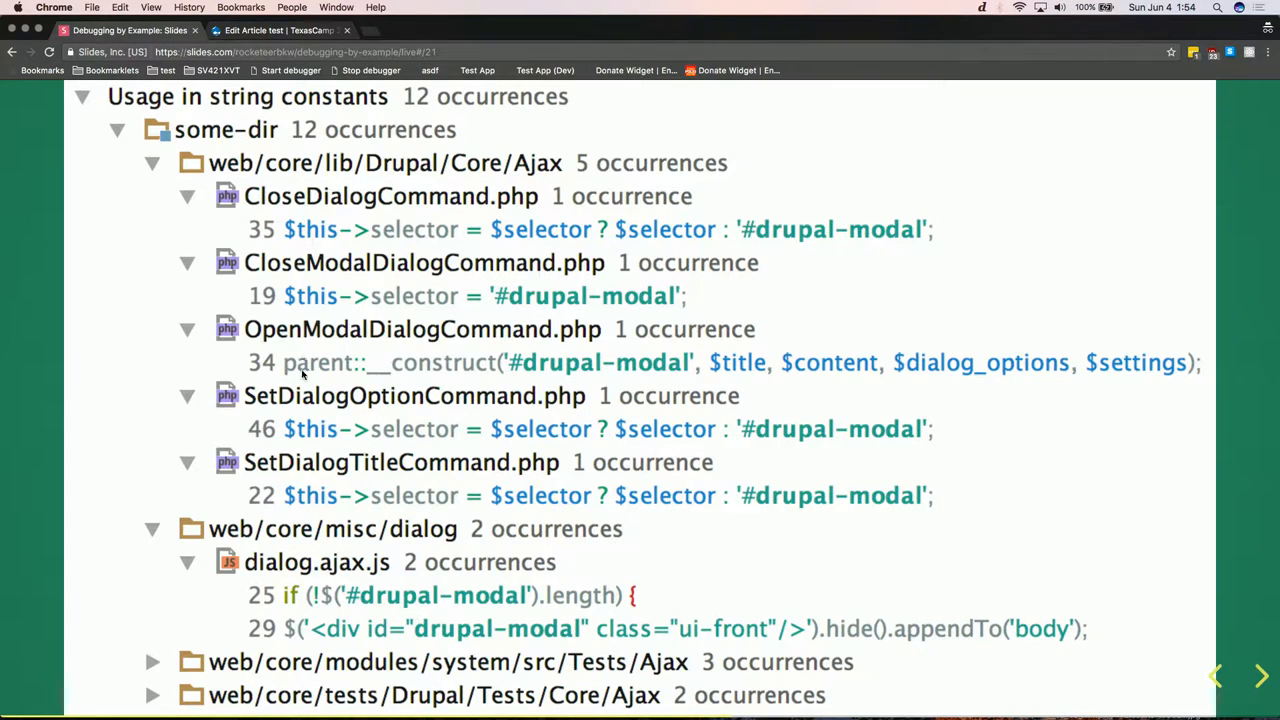
{"action": "mouse_move", "coordinate": [336, 518]}
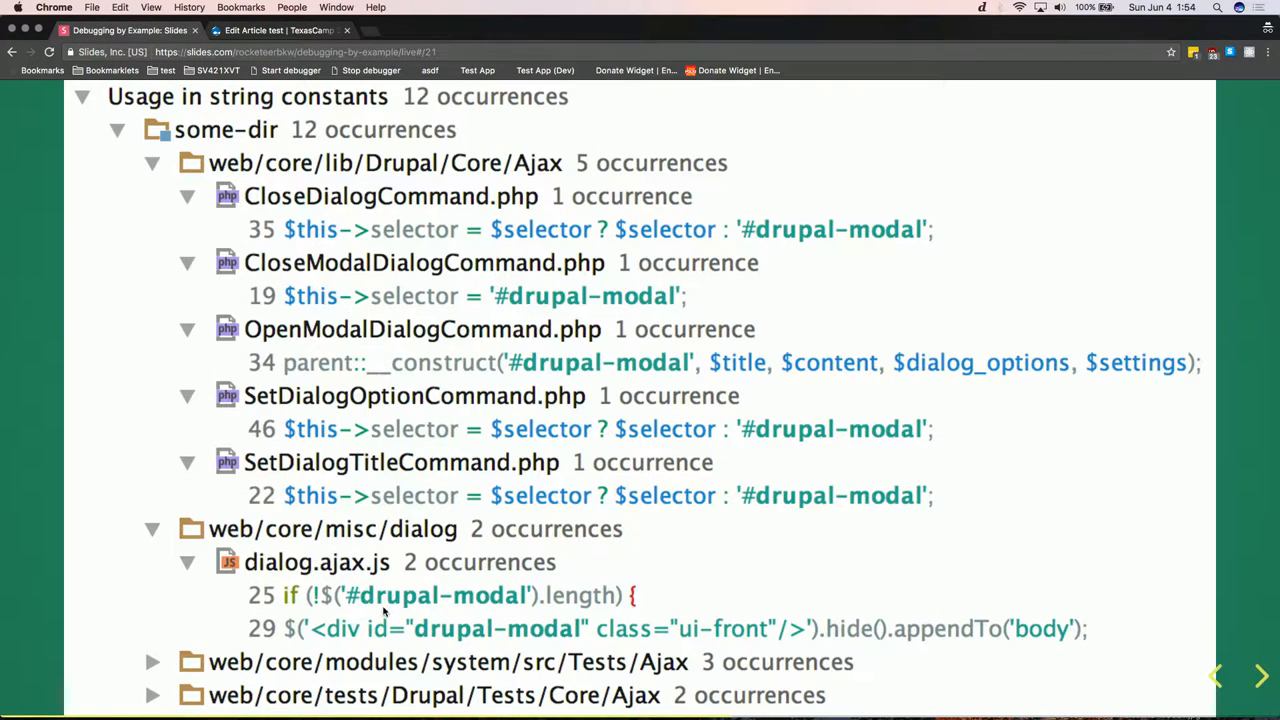
{"action": "mouse_move", "coordinate": [378, 588]}
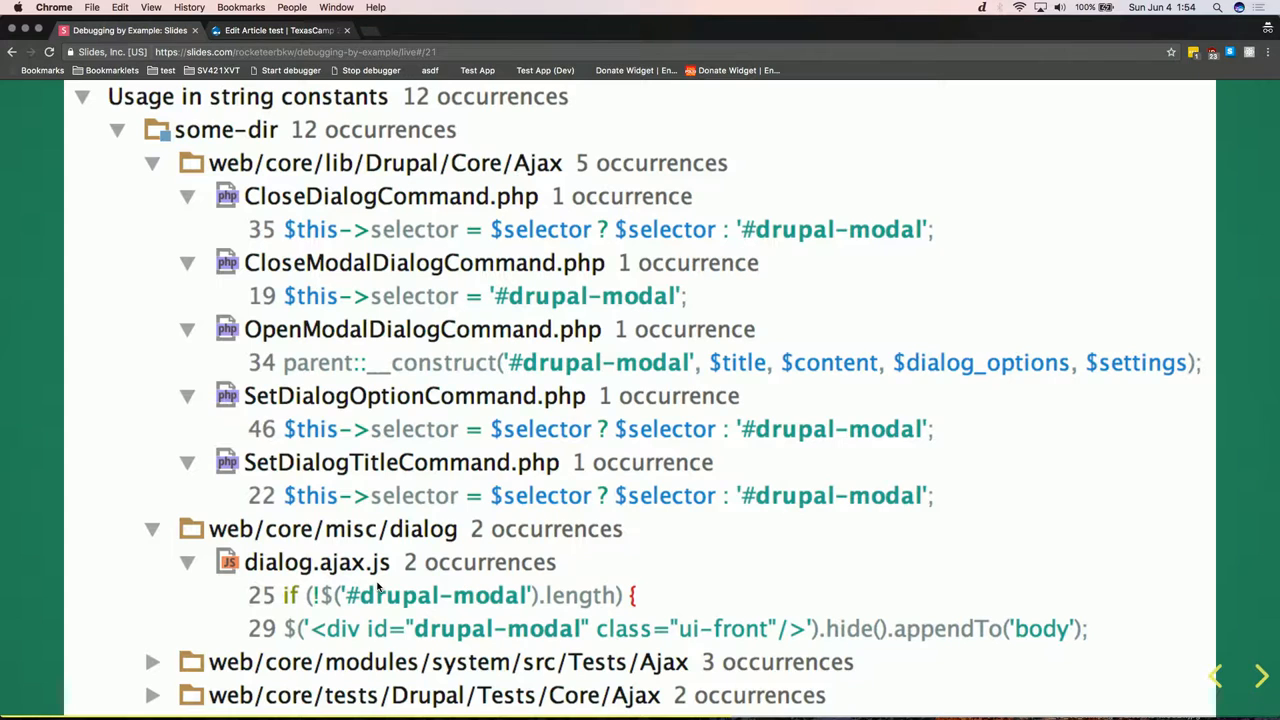
{"action": "mouse_move", "coordinate": [332, 596]}
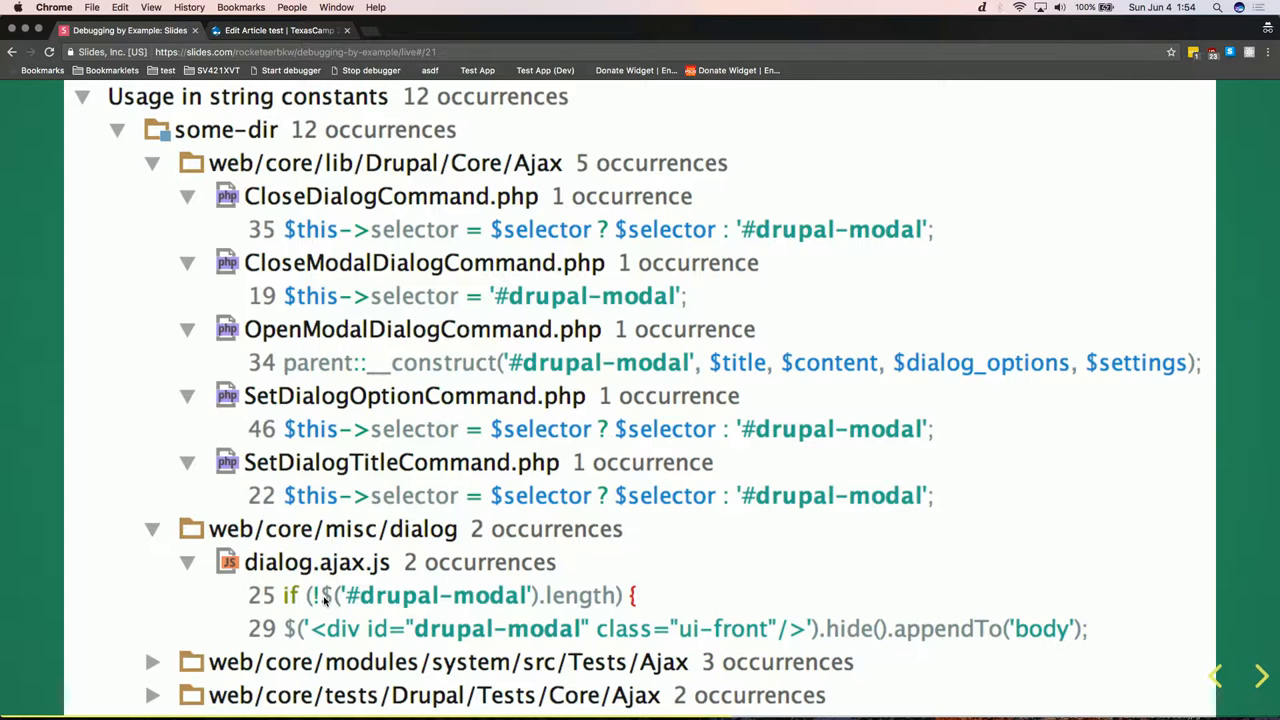
{"action": "mouse_move", "coordinate": [576, 600]}
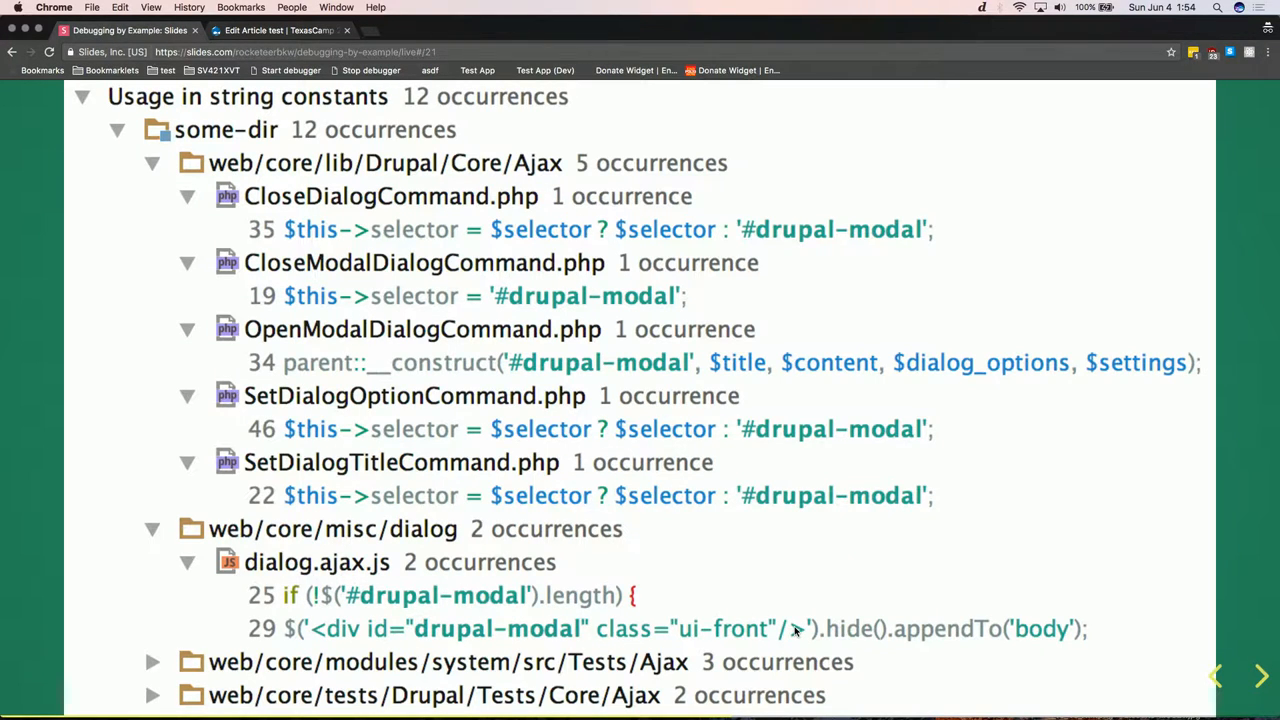
{"action": "mouse_move", "coordinate": [400, 640]}
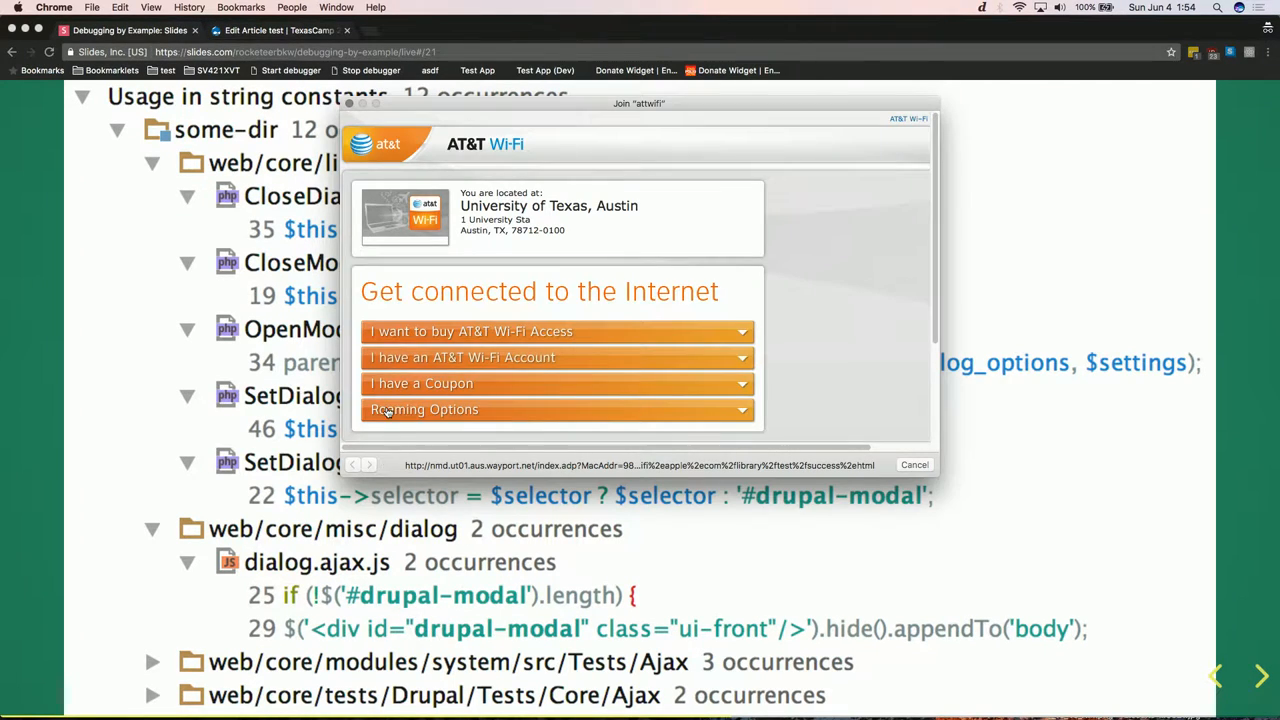
{"action": "left_click", "coordinate": [912, 464]}
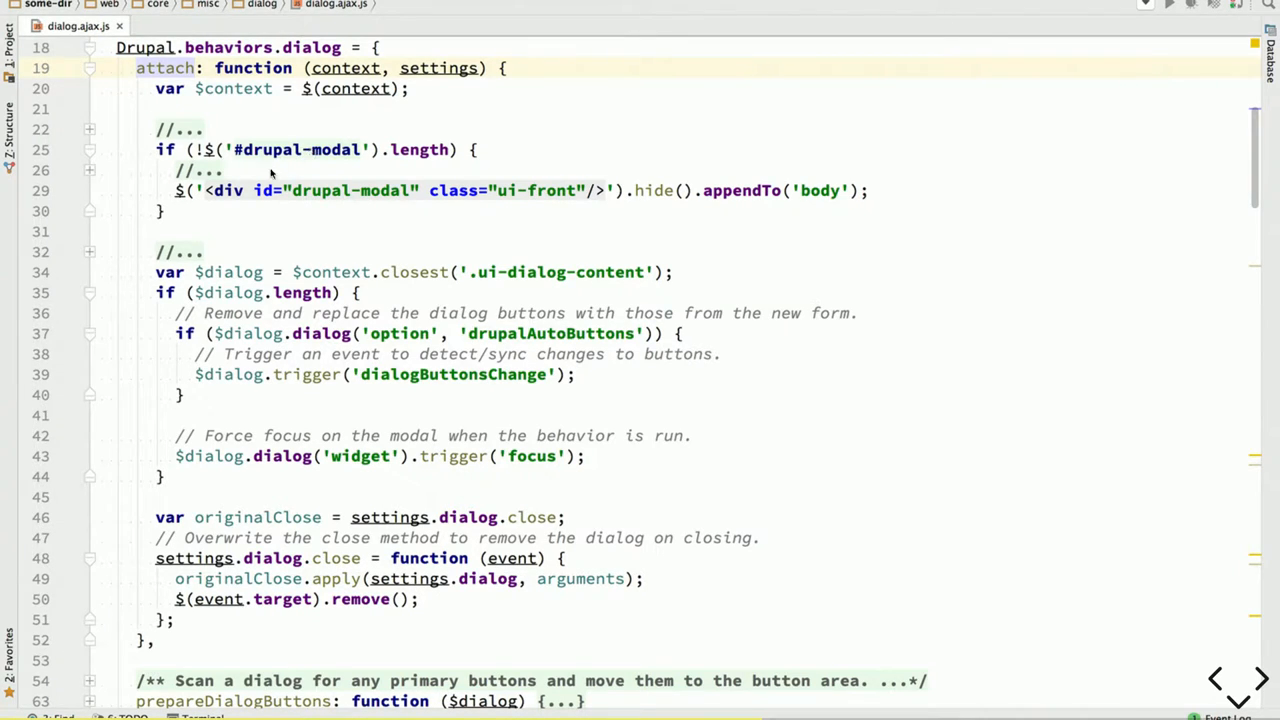
{"action": "mouse_move", "coordinate": [726, 204]}
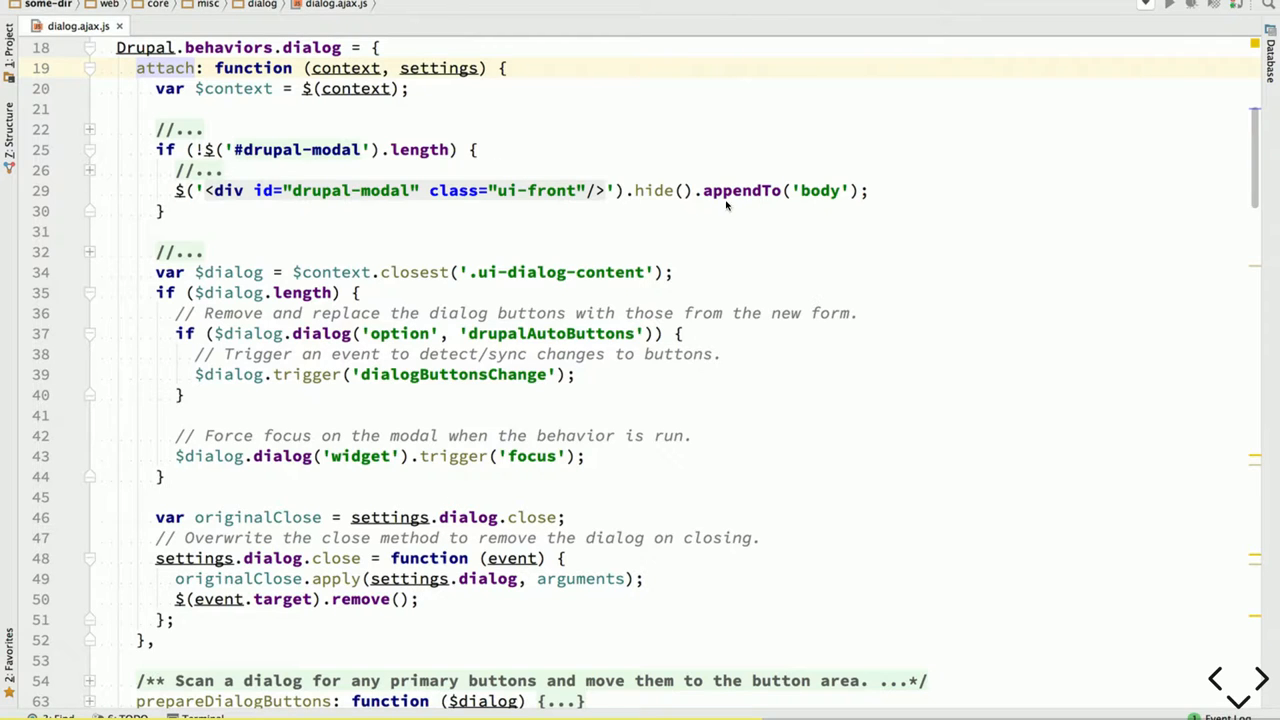
{"action": "mouse_move", "coordinate": [290, 148]}
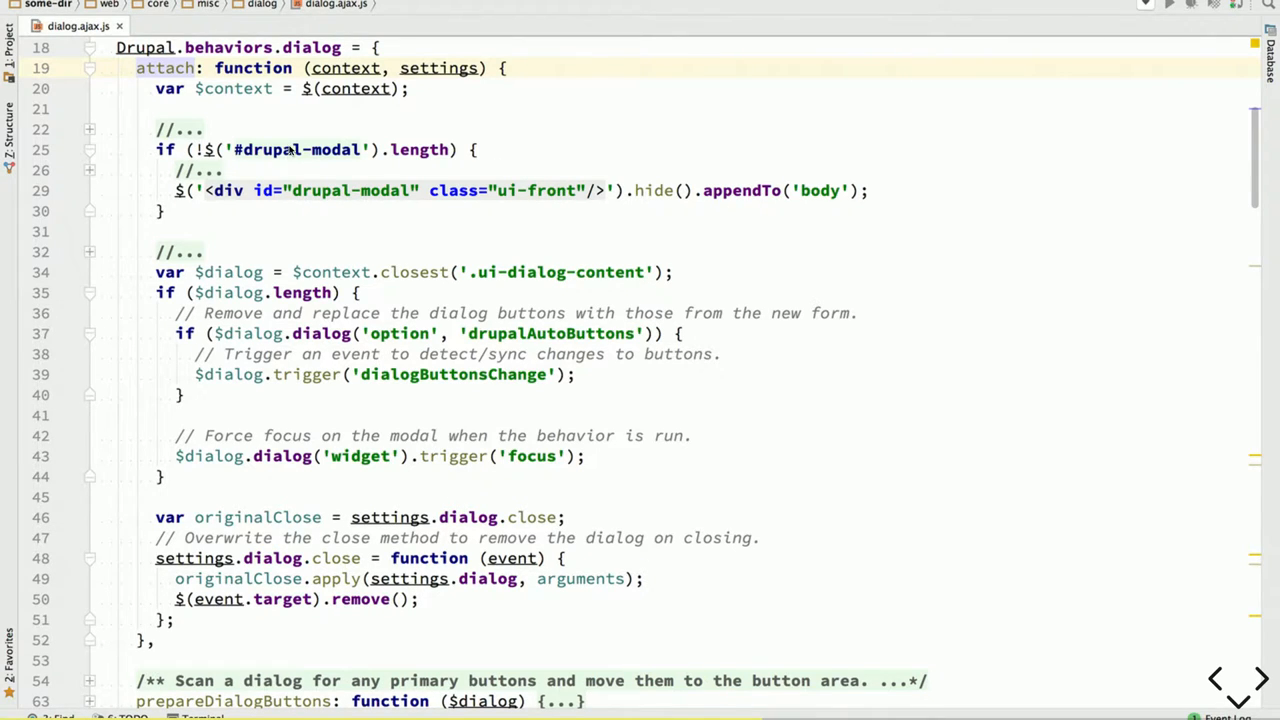
{"action": "mouse_move", "coordinate": [280, 168]}
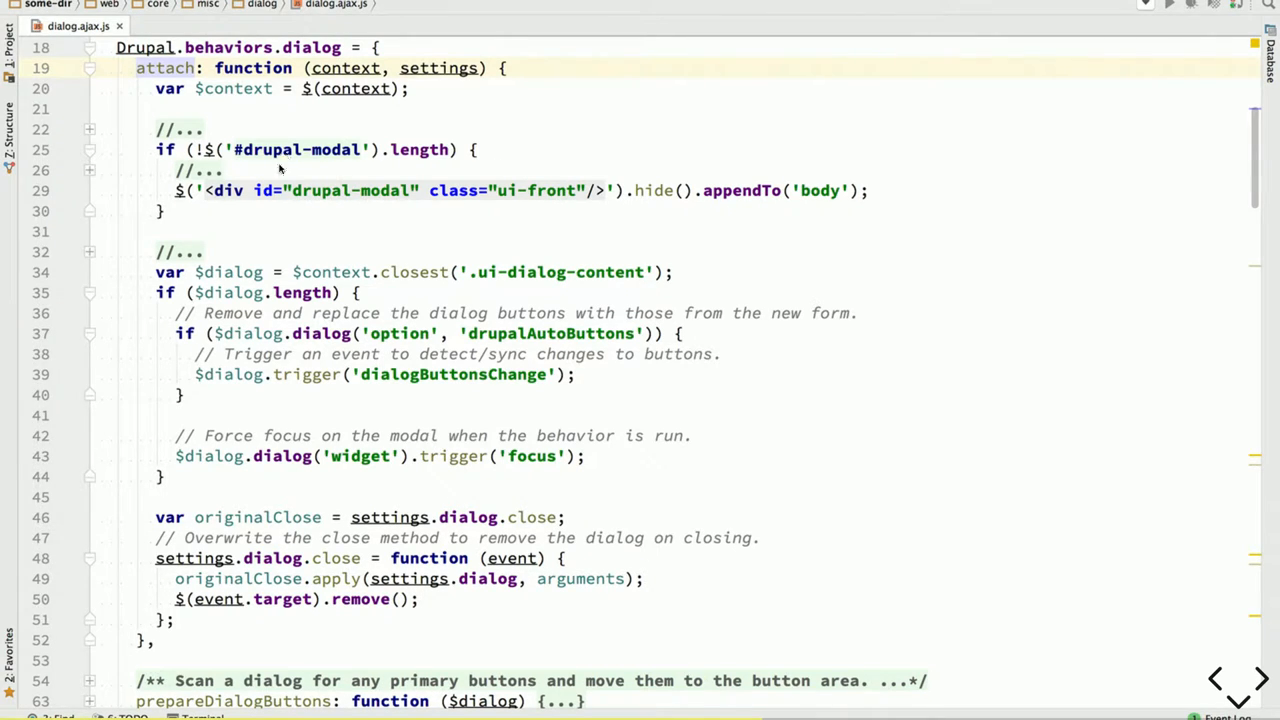
{"action": "mouse_move", "coordinate": [316, 148]}
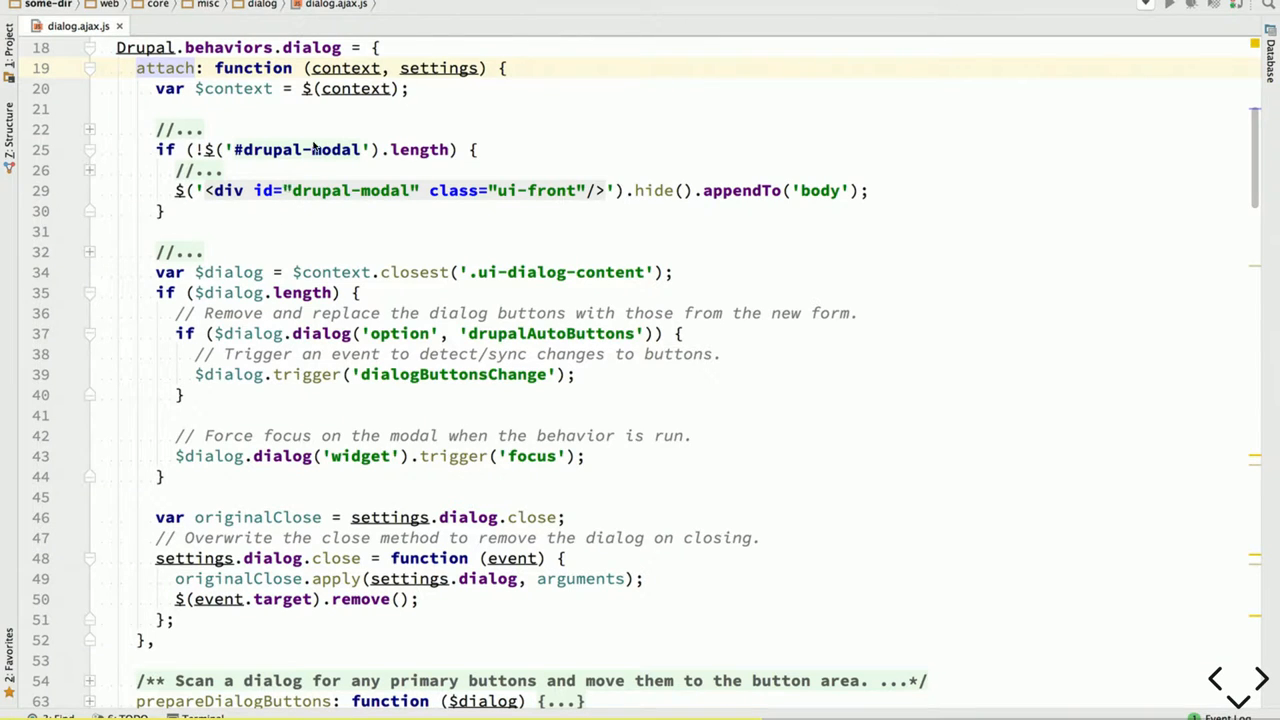
{"action": "mouse_move", "coordinate": [292, 158]}
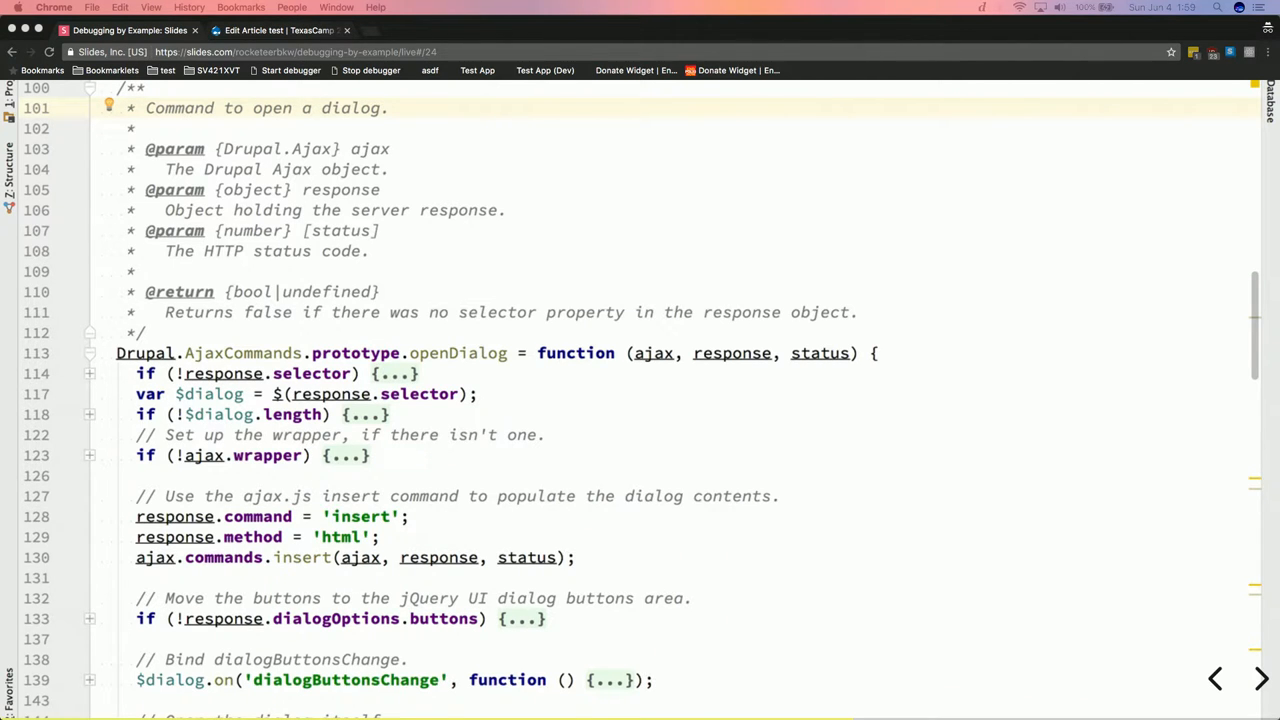
{"action": "mouse_move", "coordinate": [428, 456]}
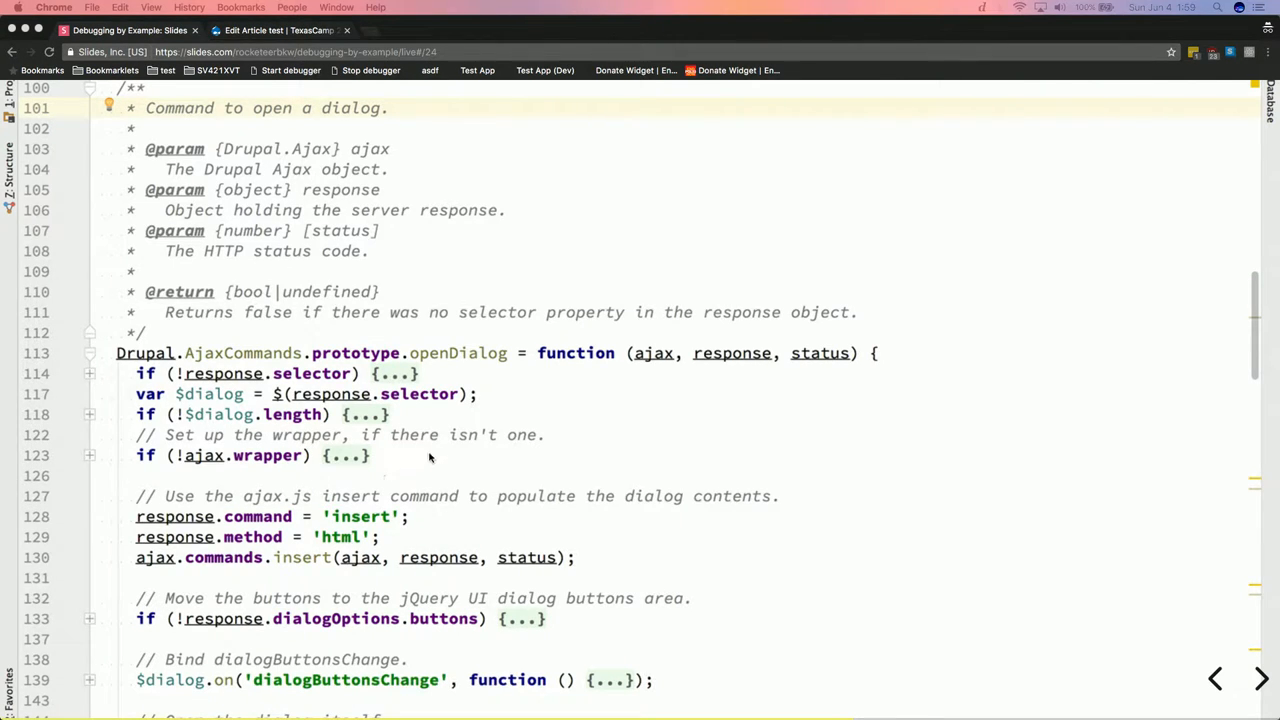
{"action": "mouse_move", "coordinate": [558, 436]}
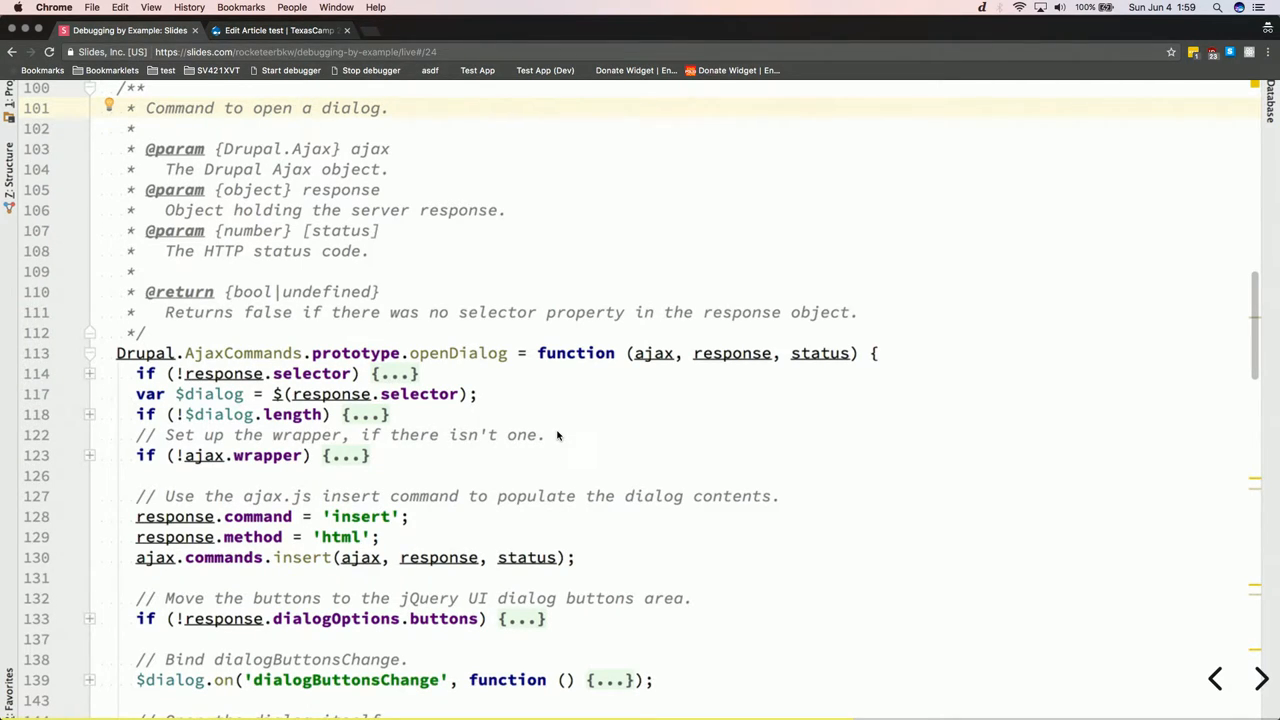
{"action": "mouse_move", "coordinate": [500, 412]}
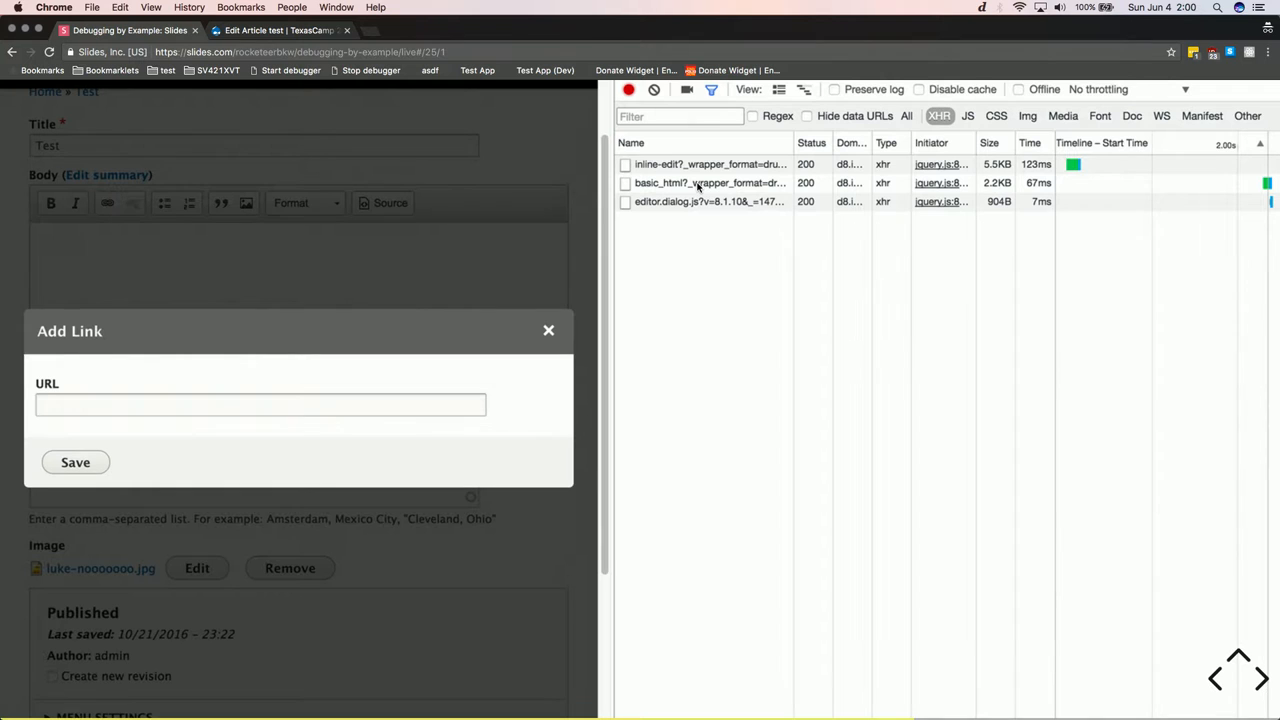
{"action": "mouse_move", "coordinate": [664, 320]}
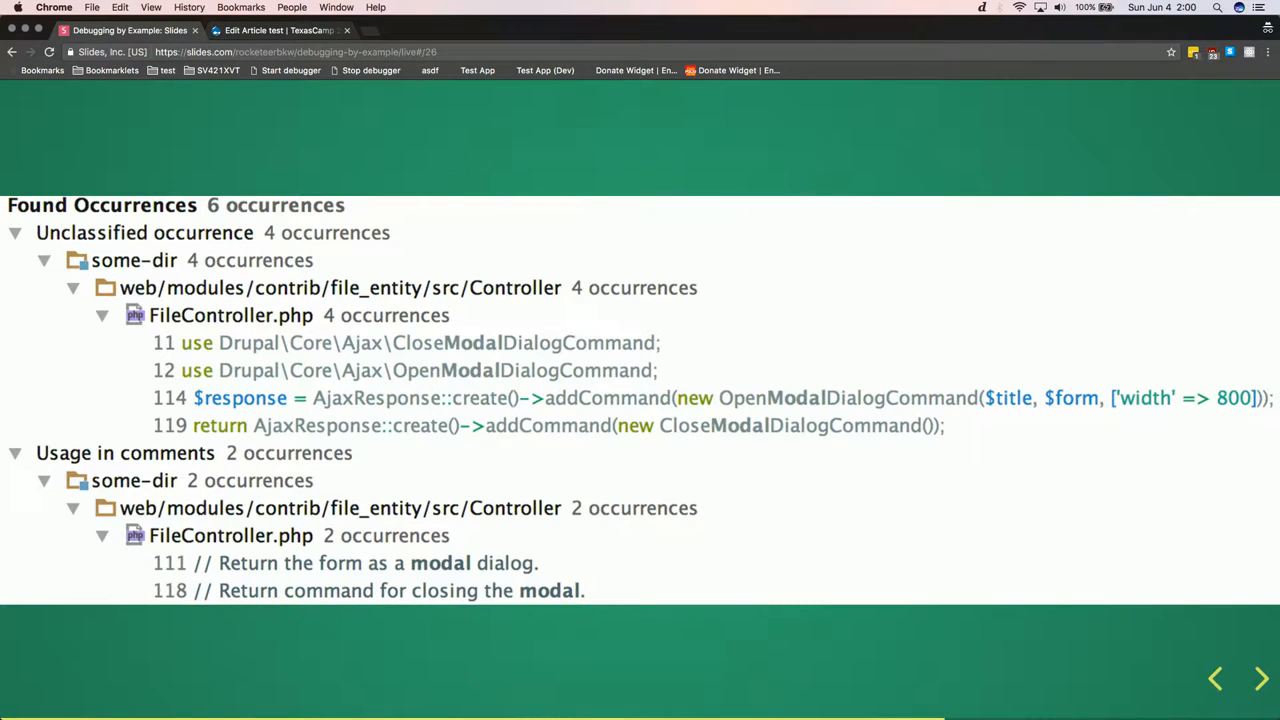
{"action": "mouse_move", "coordinate": [444, 448]}
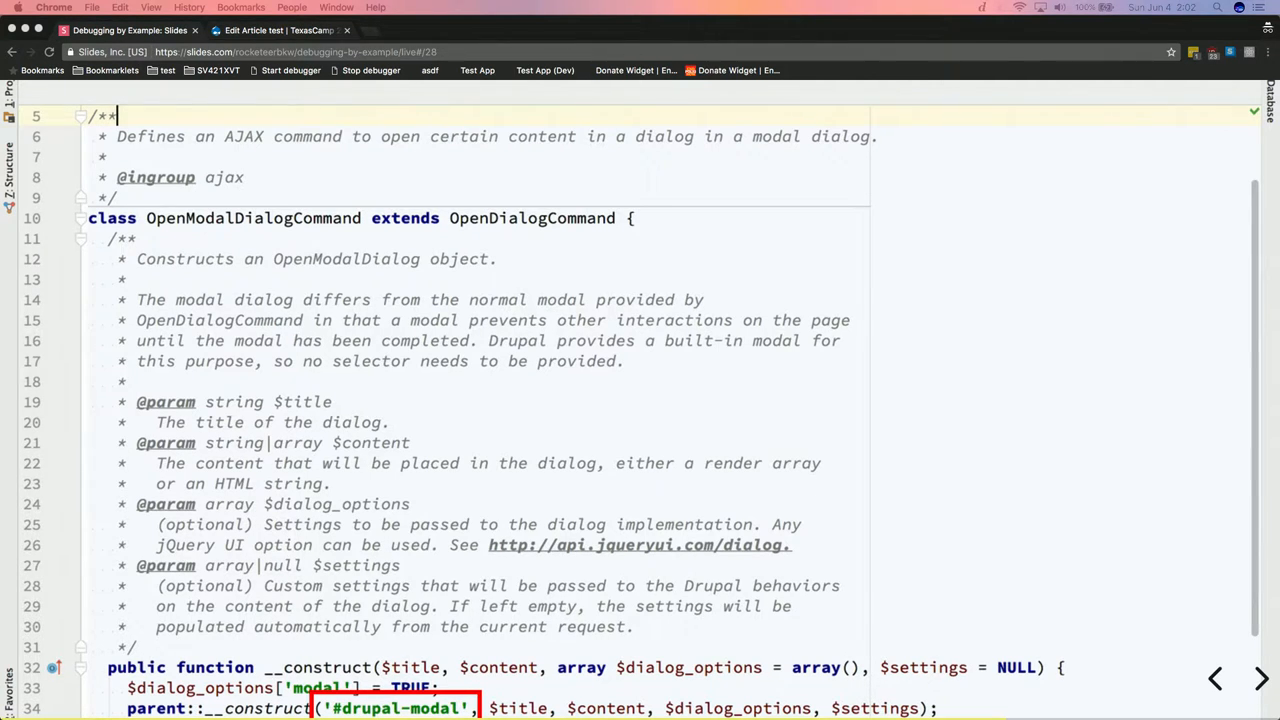
{"action": "mouse_move", "coordinate": [846, 238]}
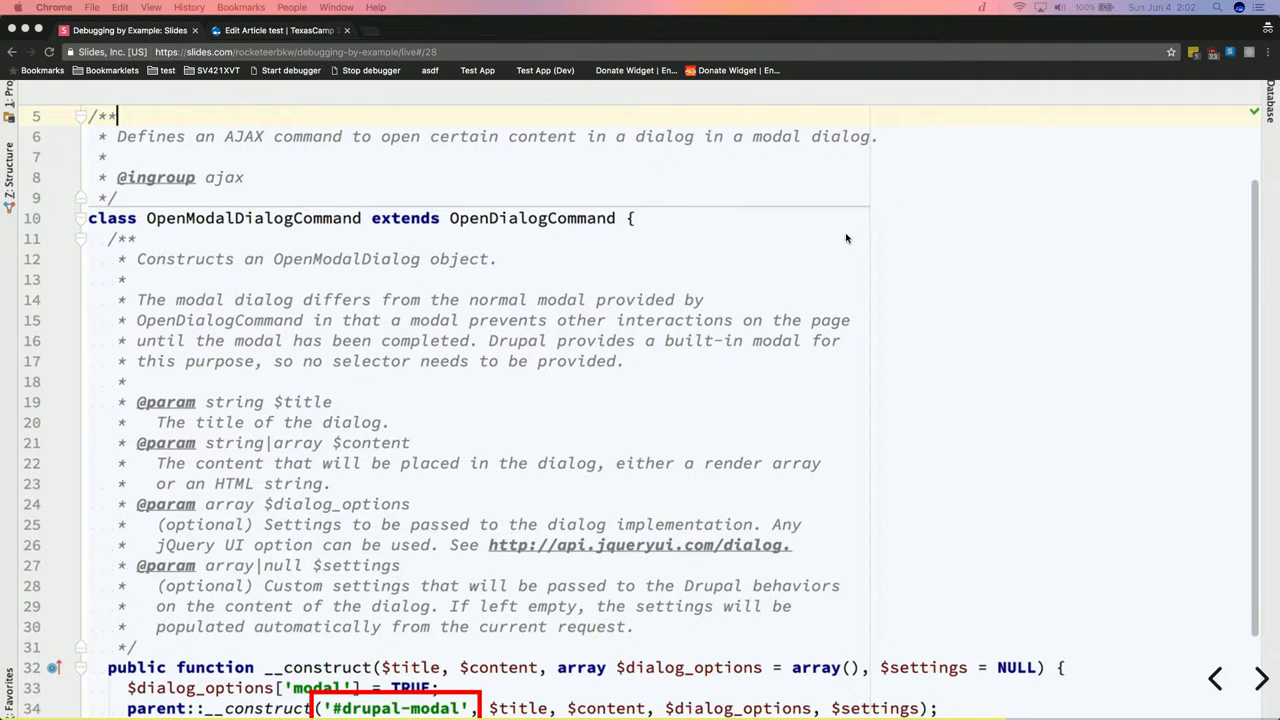
{"action": "key", "text": "f11"}
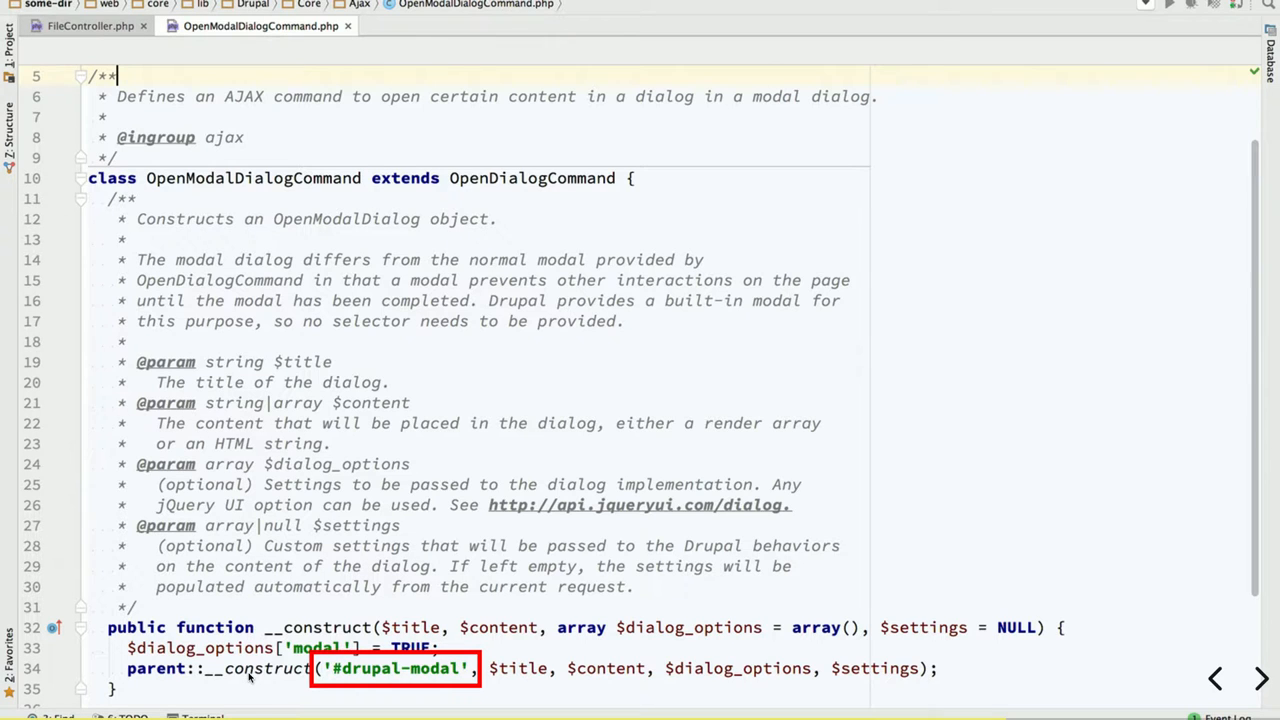
{"action": "mouse_move", "coordinate": [400, 668]}
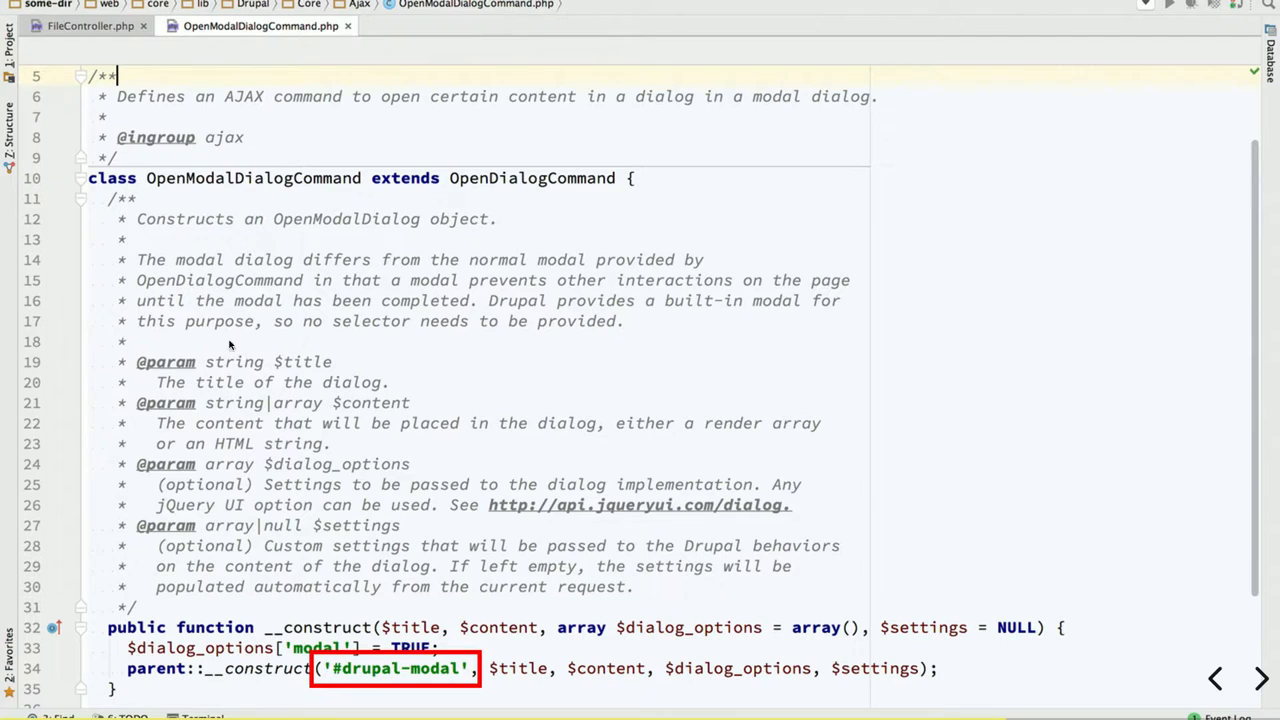
{"action": "mouse_move", "coordinate": [490, 178]}
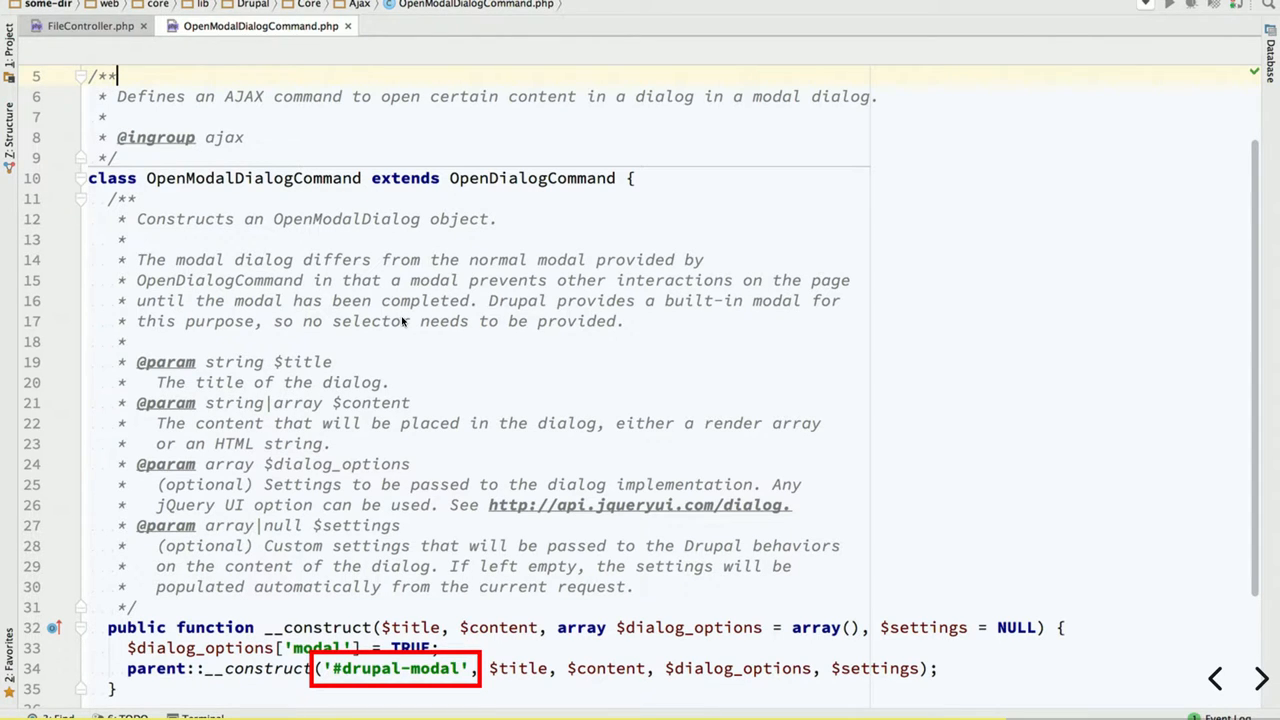
Show the FileController inlineEdit slide with $dialog_selector = '#file-entity-inline-edit-' . $file->id();
{"action": "left_click", "coordinate": [136, 24]}
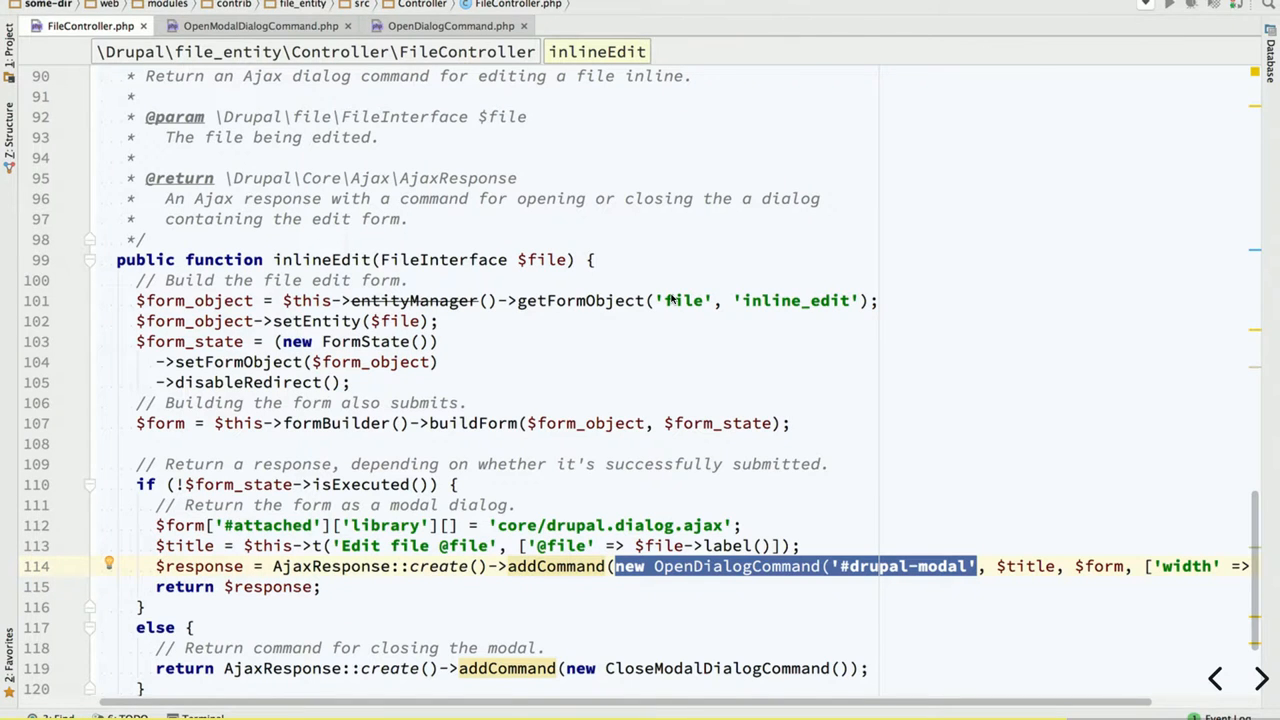
{"action": "type", "text": "$dialog_selector = '#file-entity-inline-edit-' . $file->id();"}
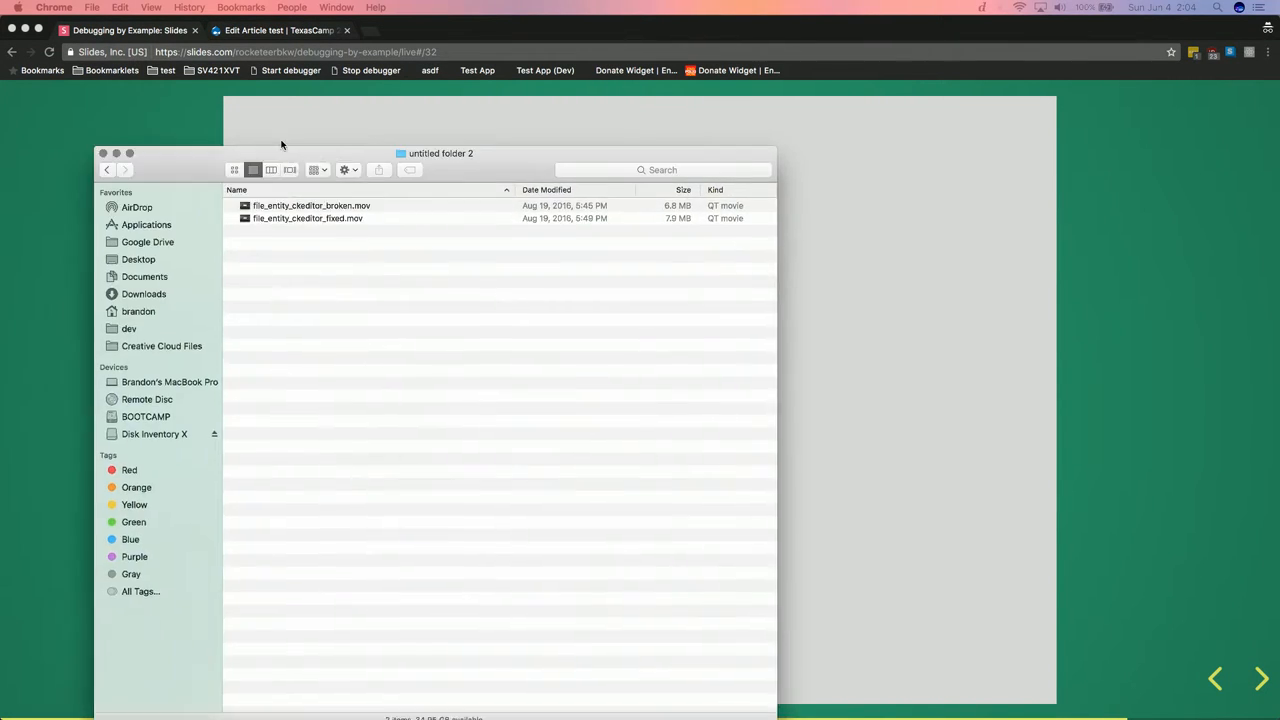
Open the file_entity_ckeditor_fixed.mov recording from Finder
{"action": "left_click", "coordinate": [484, 200]}
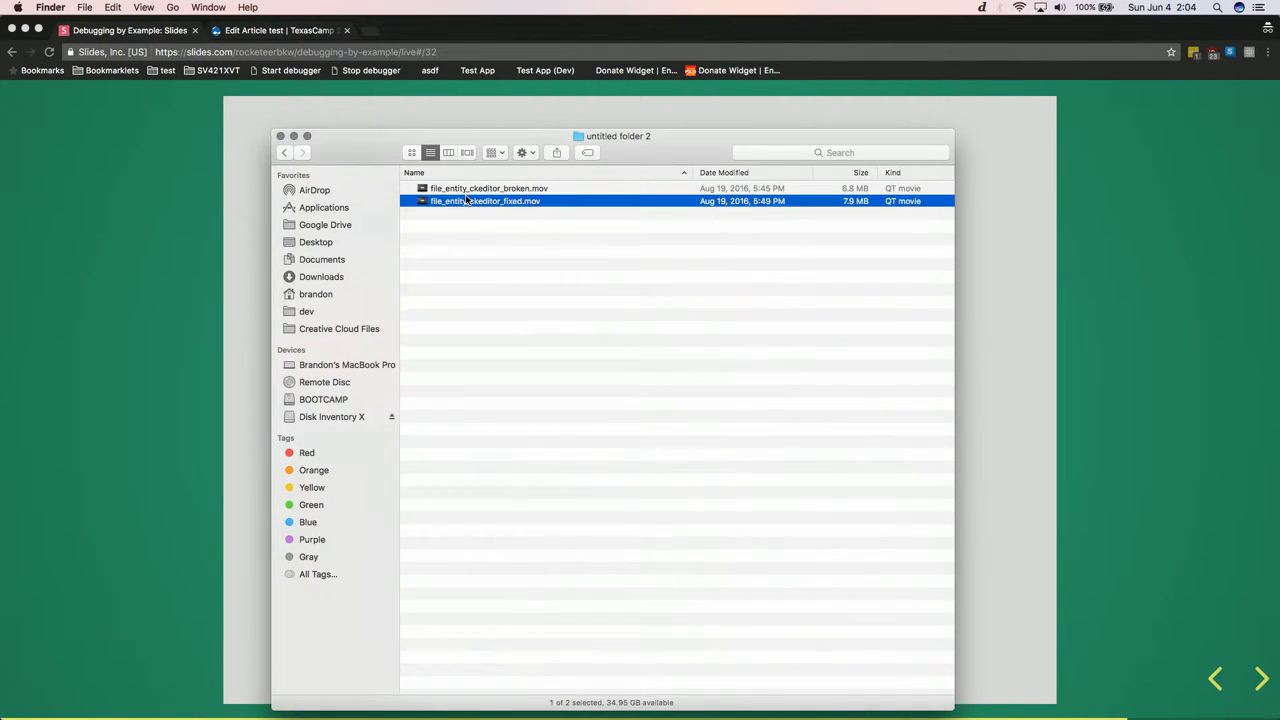
{"action": "double_click", "coordinate": [484, 200]}
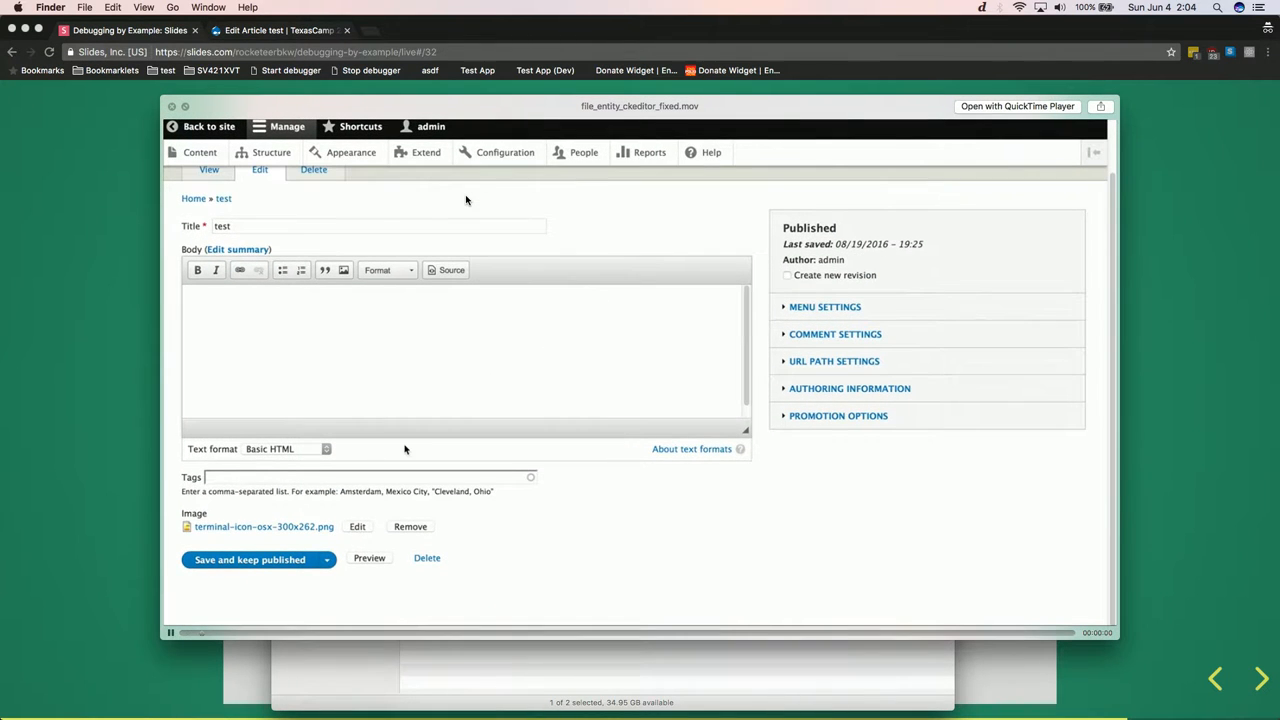
Play file_entity_ckeditor_fixed.mov showing the file edit modal and link dialog coexisting after the fix
{"action": "left_click", "coordinate": [356, 526]}
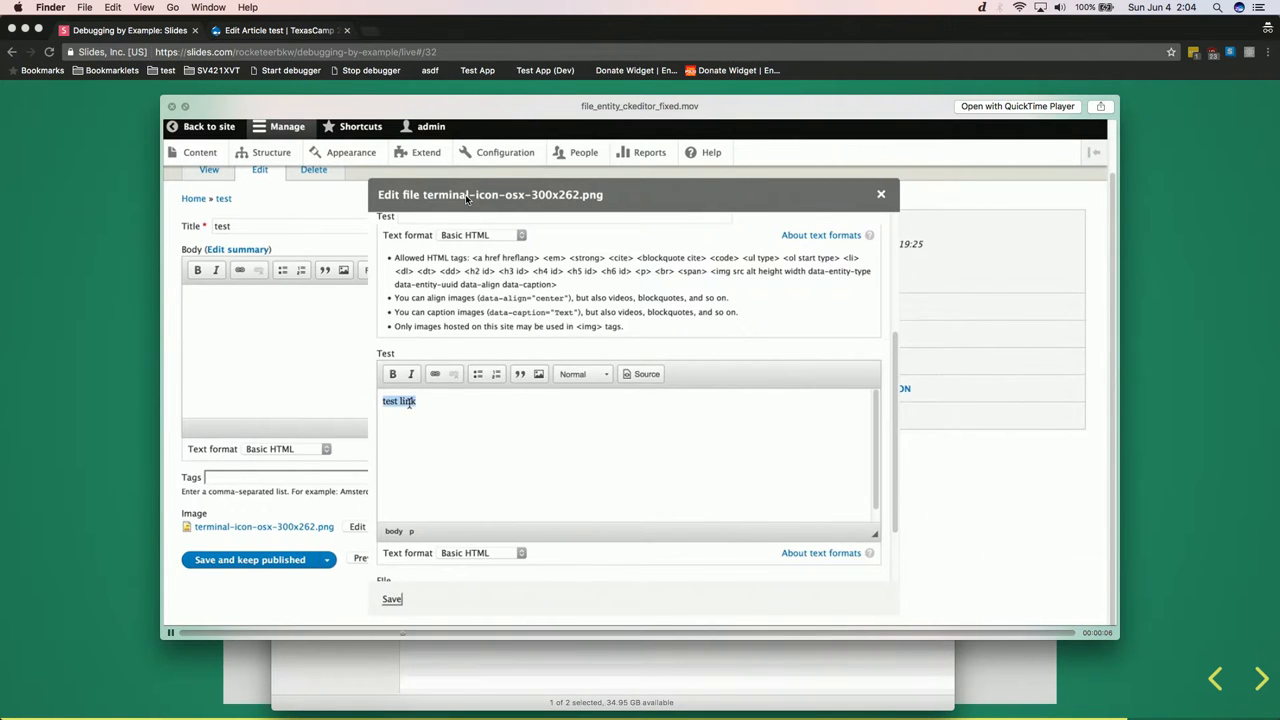
{"action": "left_click", "coordinate": [434, 374]}
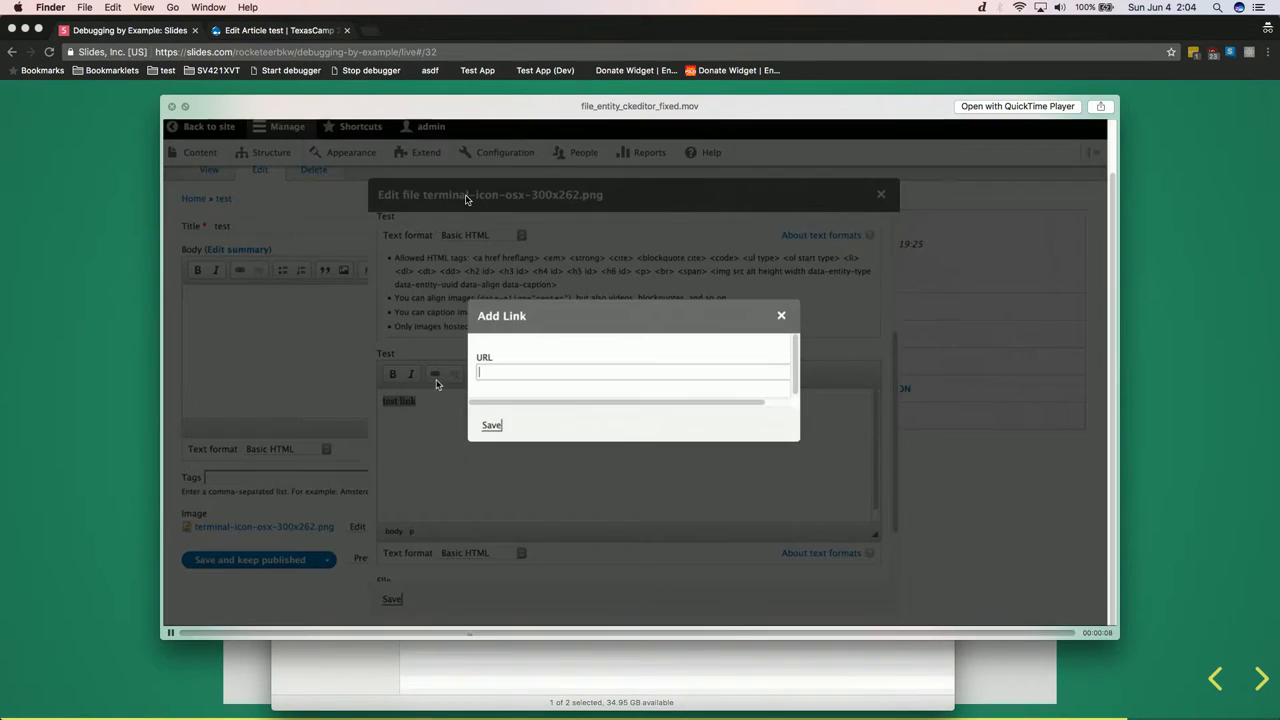
{"action": "type", "text": "http://www.google.com"}
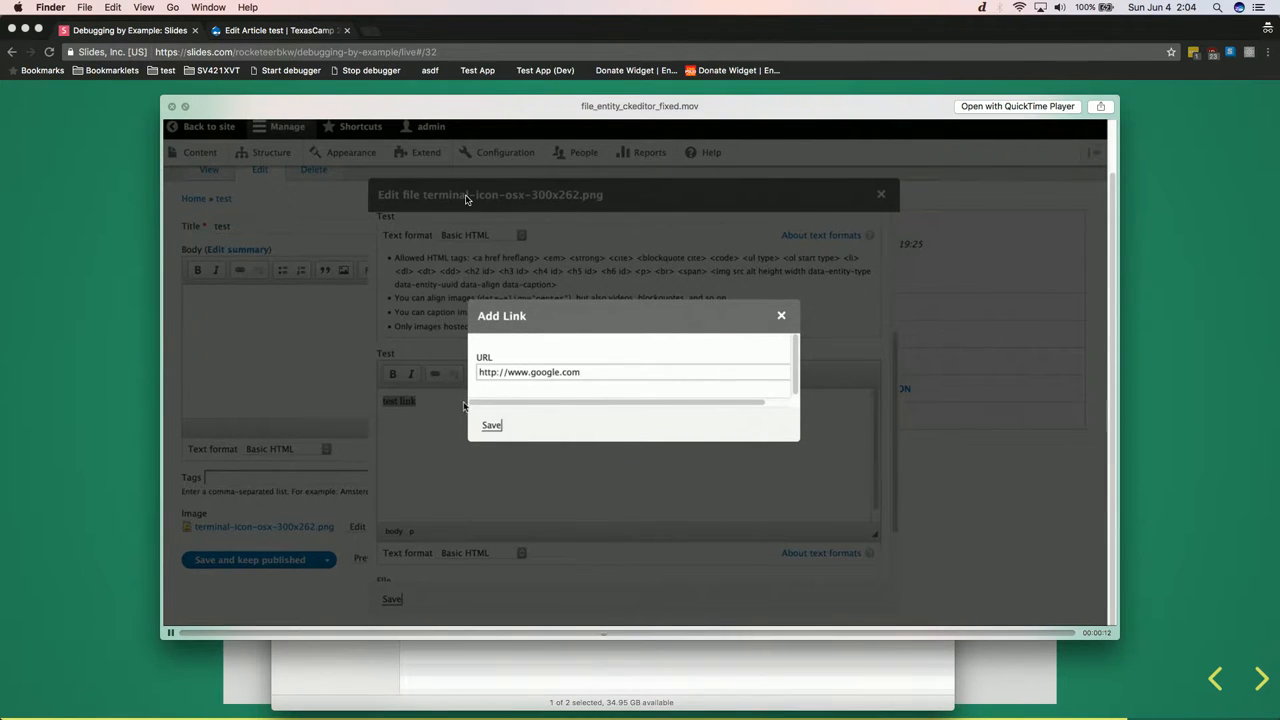
{"action": "left_click", "coordinate": [492, 424]}
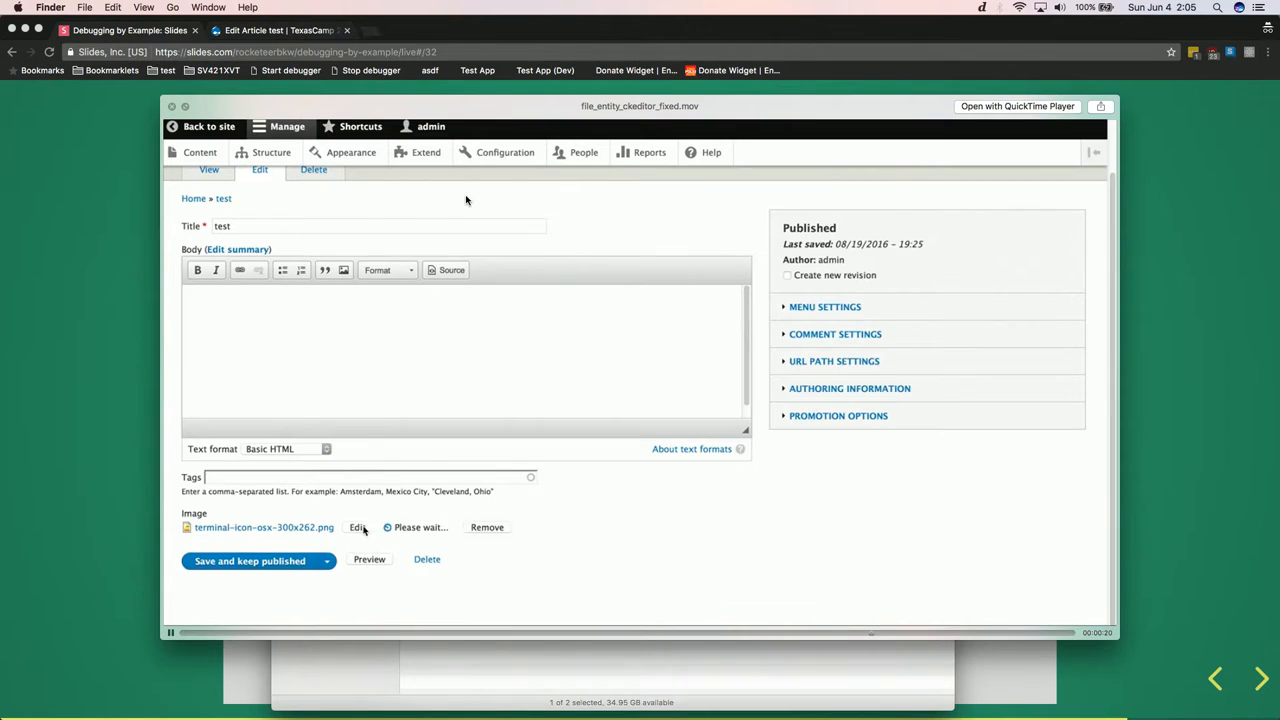
{"action": "left_click", "coordinate": [356, 528]}
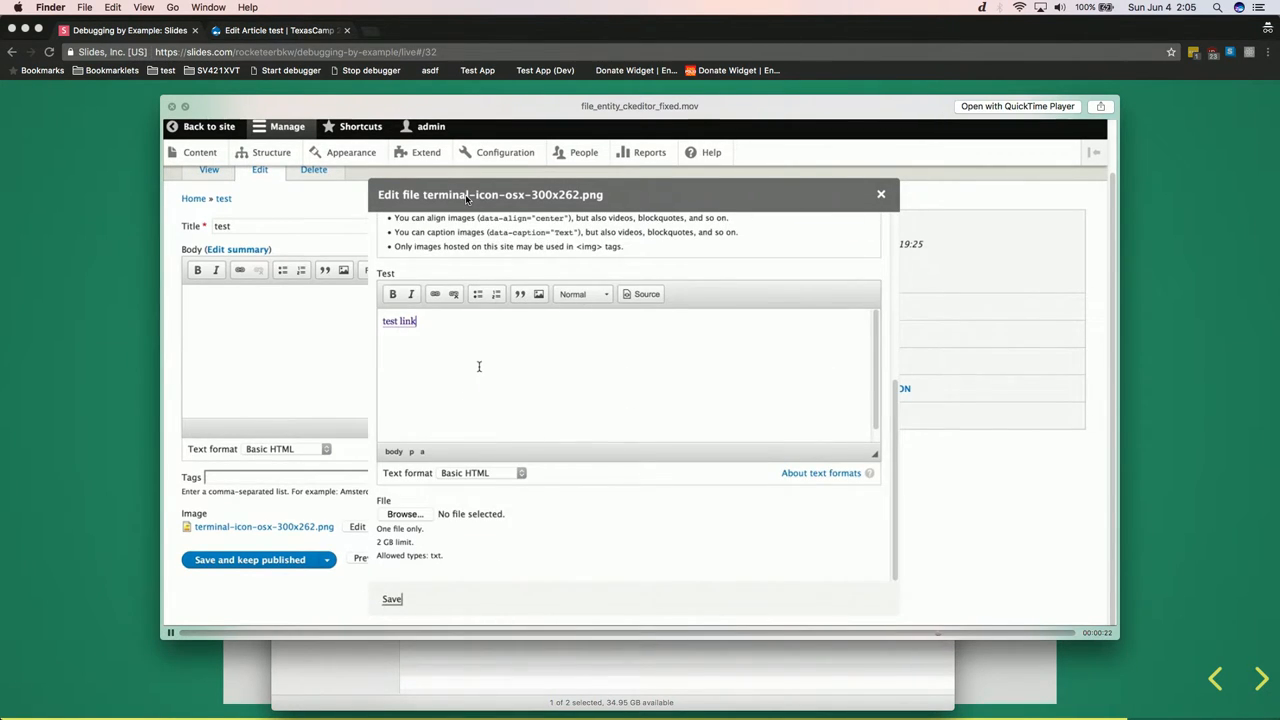
{"action": "type", "text": "!!"}
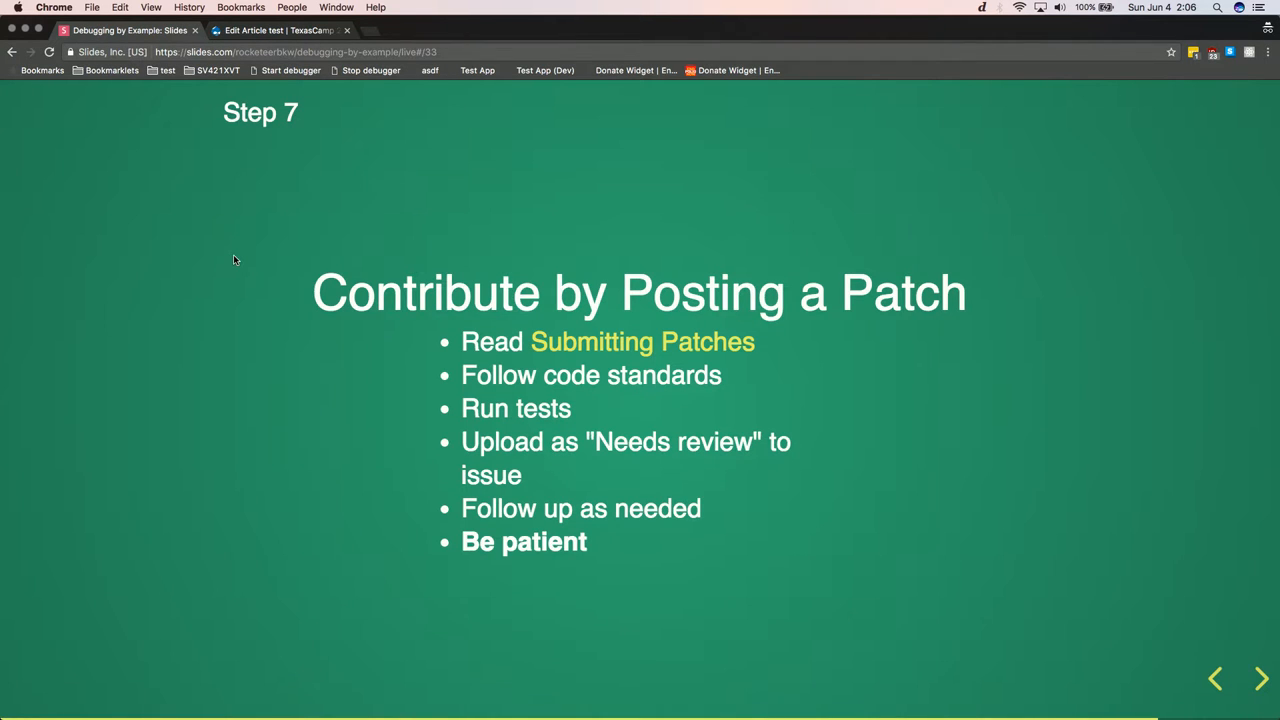
Advance the deck to the Step 7 'Contribute by Posting a Patch' slide
{"action": "left_click", "coordinate": [1260, 680]}
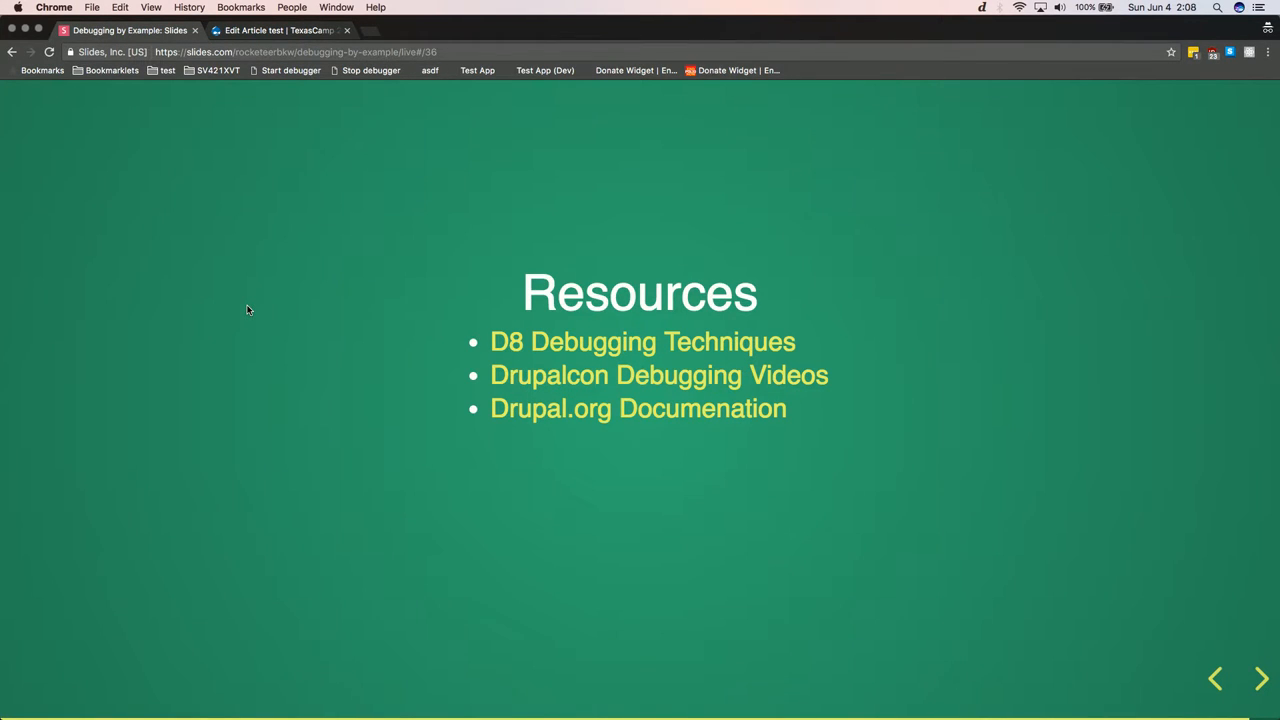
{"action": "left_click", "coordinate": [1260, 680]}
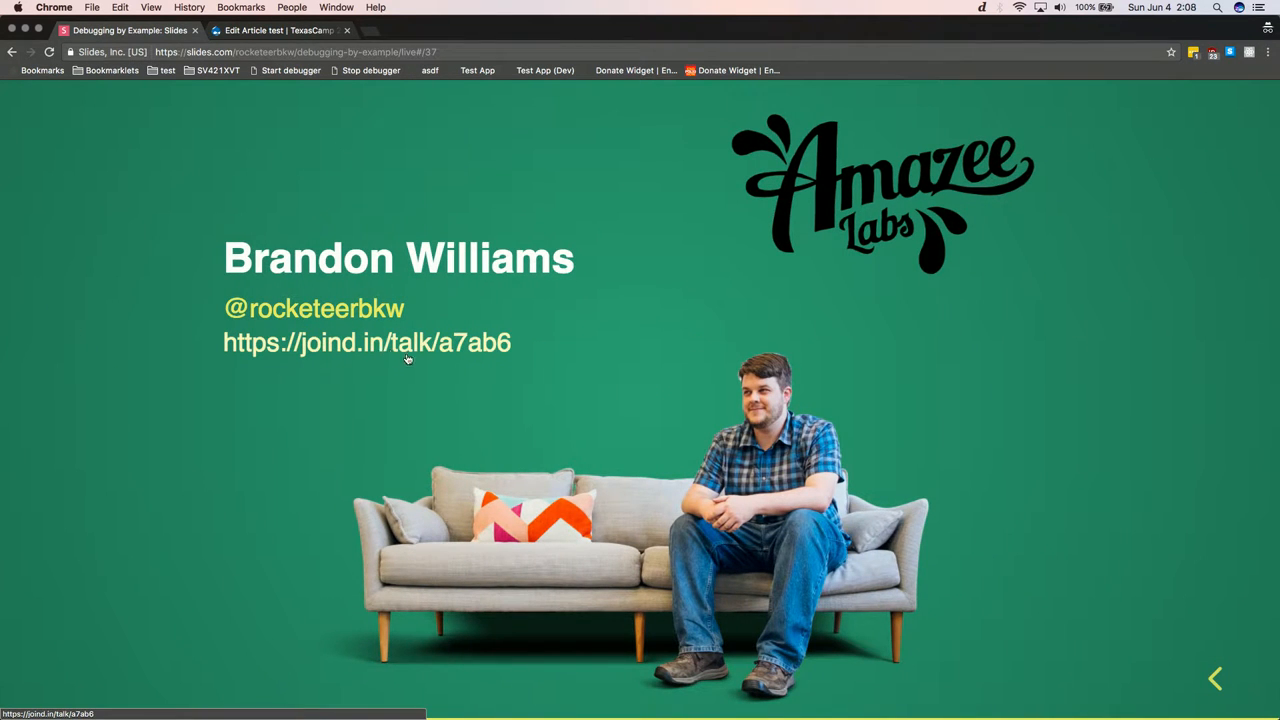
{"action": "mouse_move", "coordinate": [276, 348]}
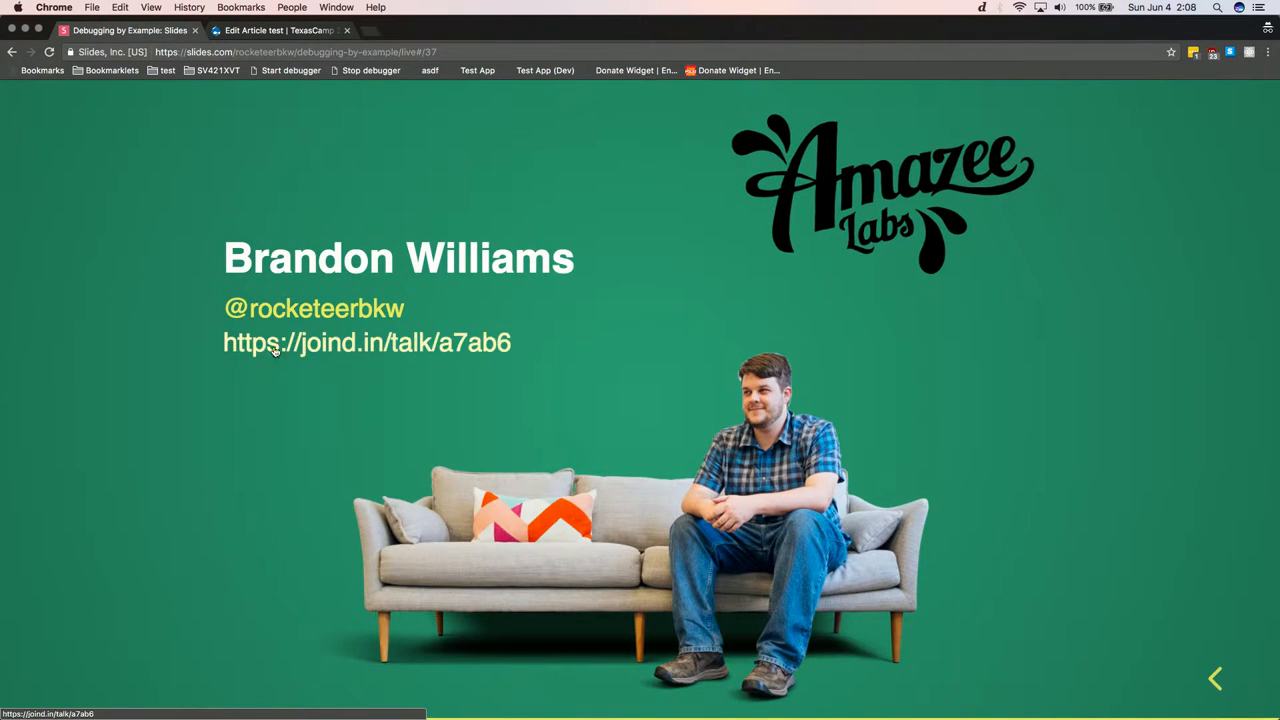
{"action": "mouse_move", "coordinate": [308, 414]}
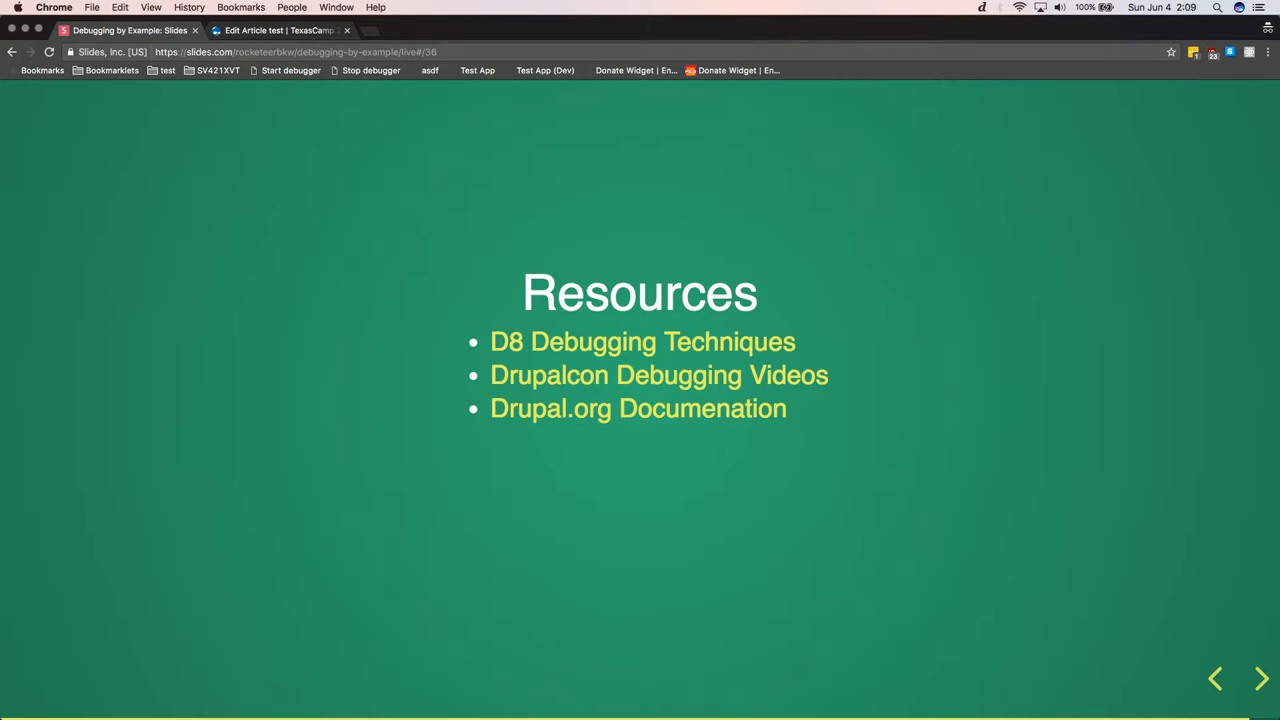
{"action": "left_click", "coordinate": [1260, 678]}
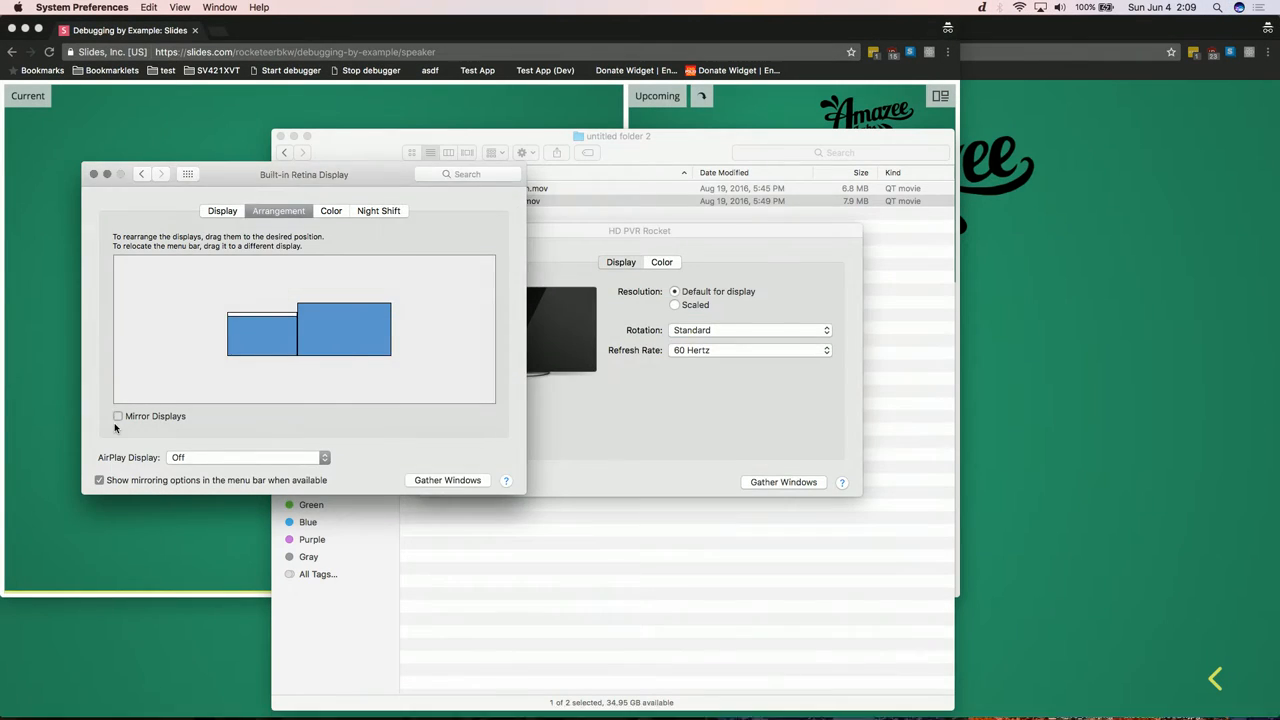
Show the Arrangement settings for the built-in and external displays
{"action": "left_click", "coordinate": [118, 416]}
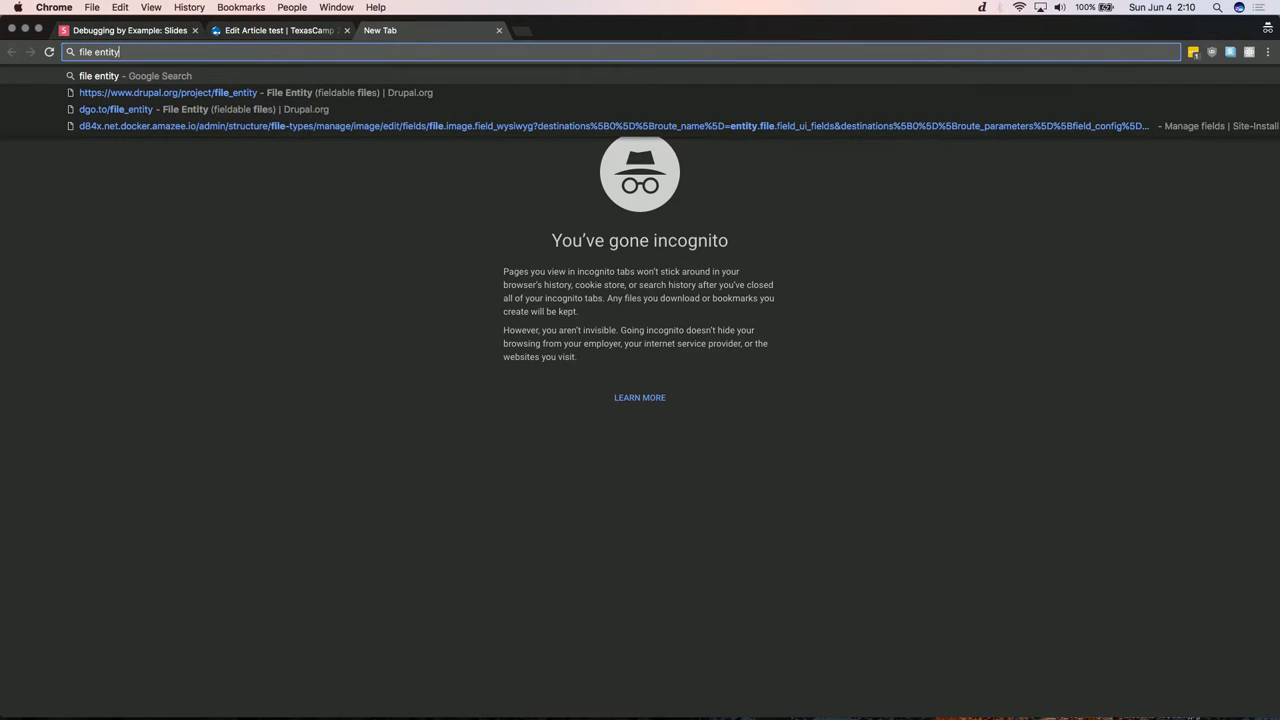
Start a 'file entity' lookup in a new incognito window's omnibox
{"action": "type", "text": "inli"}
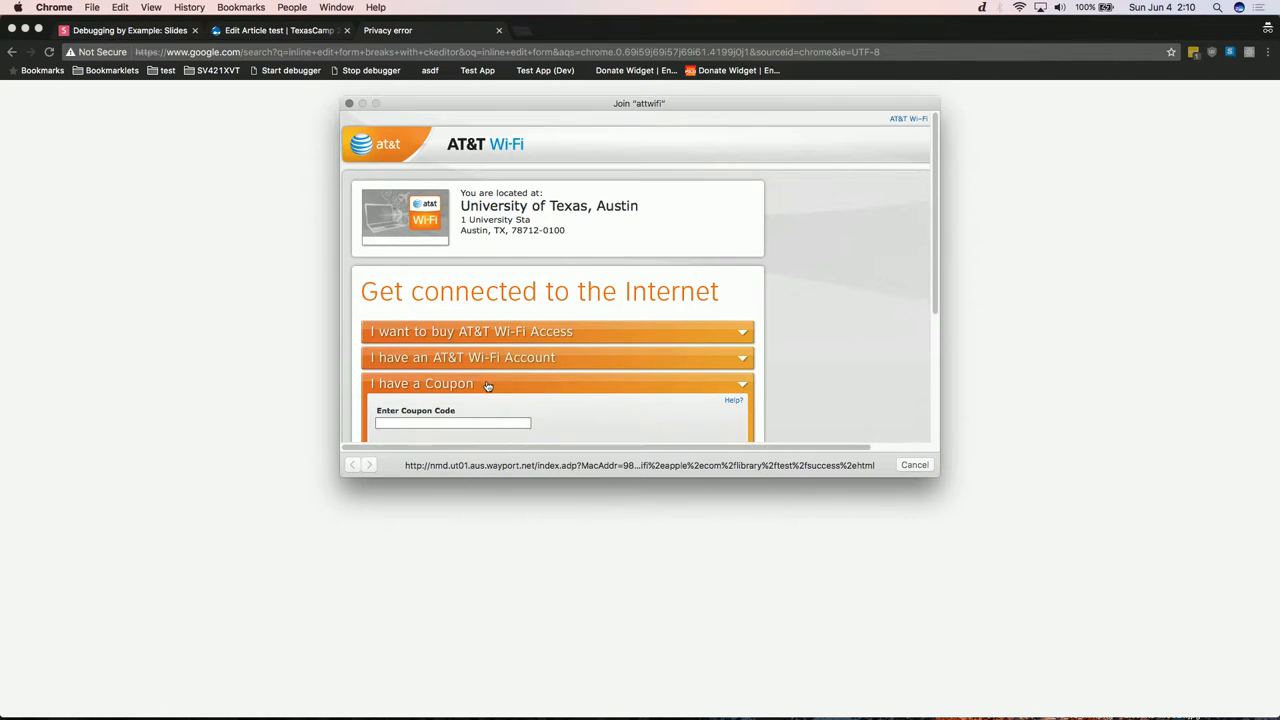
Reveal the 'I have a Coupon' section of the AT&T Wi-Fi portal
{"action": "scroll", "scroll_direction": "down", "scroll_amount": 3}
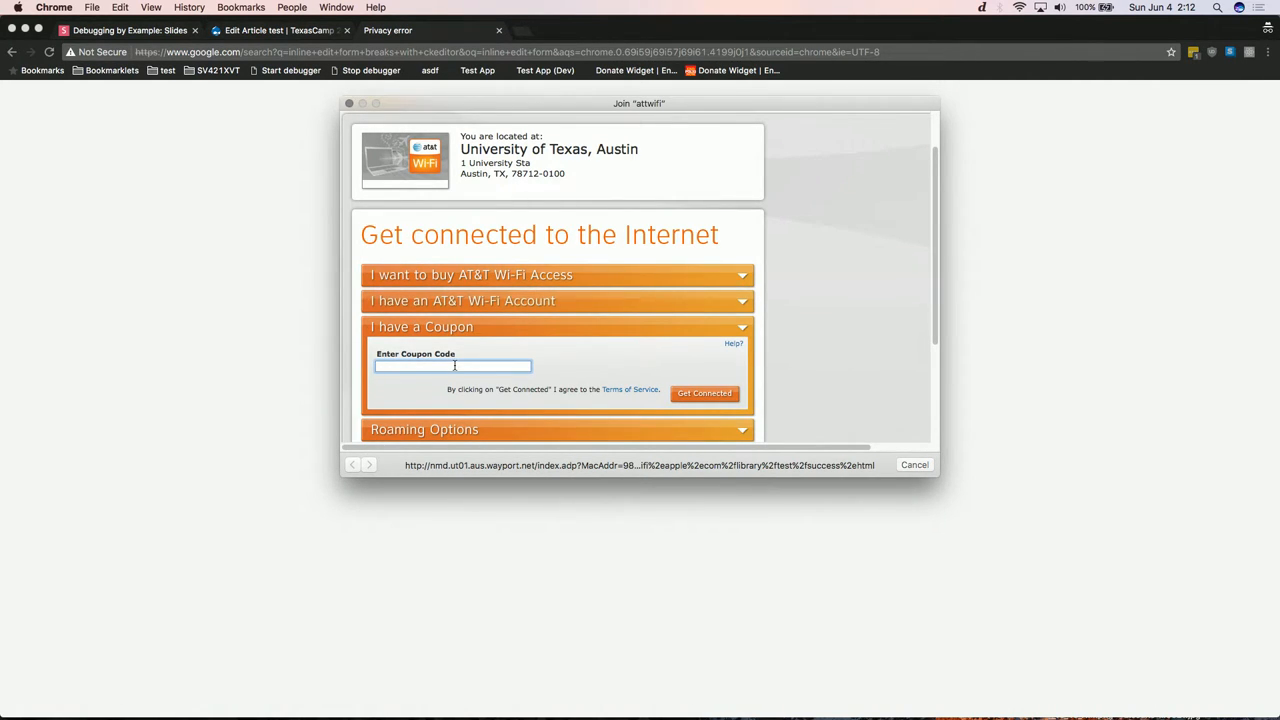
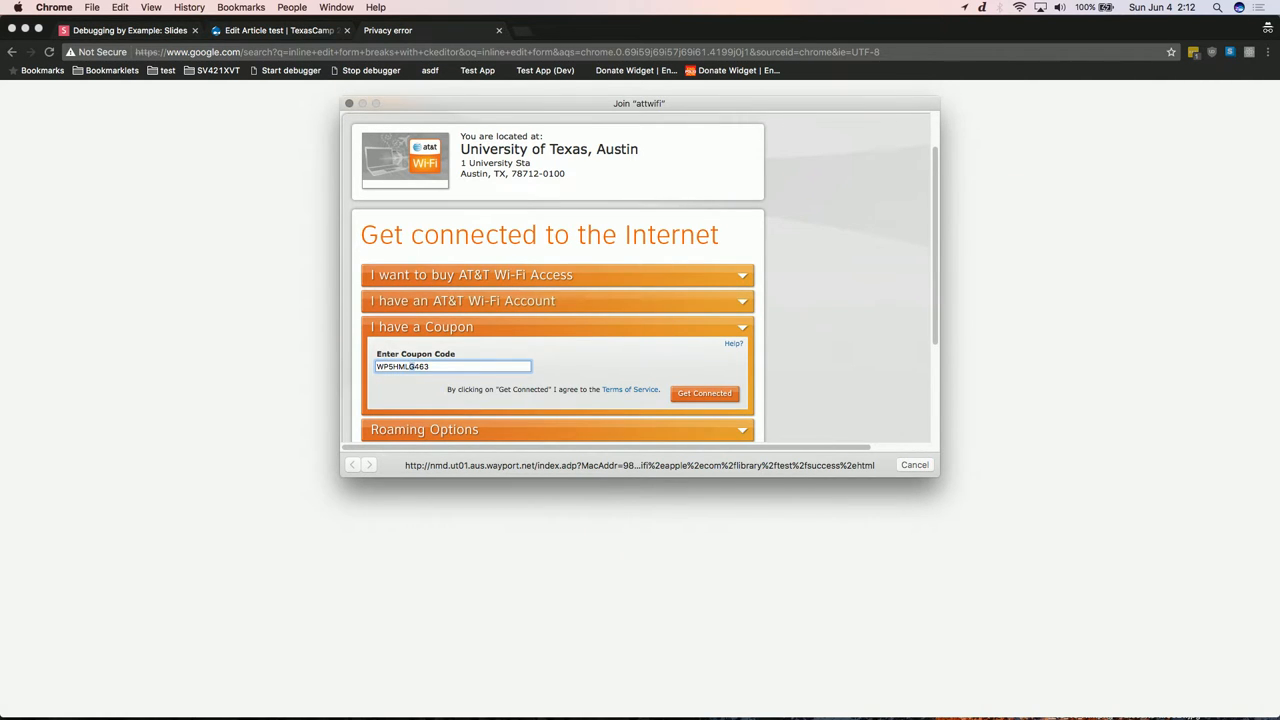
{"action": "left_click", "coordinate": [704, 392]}
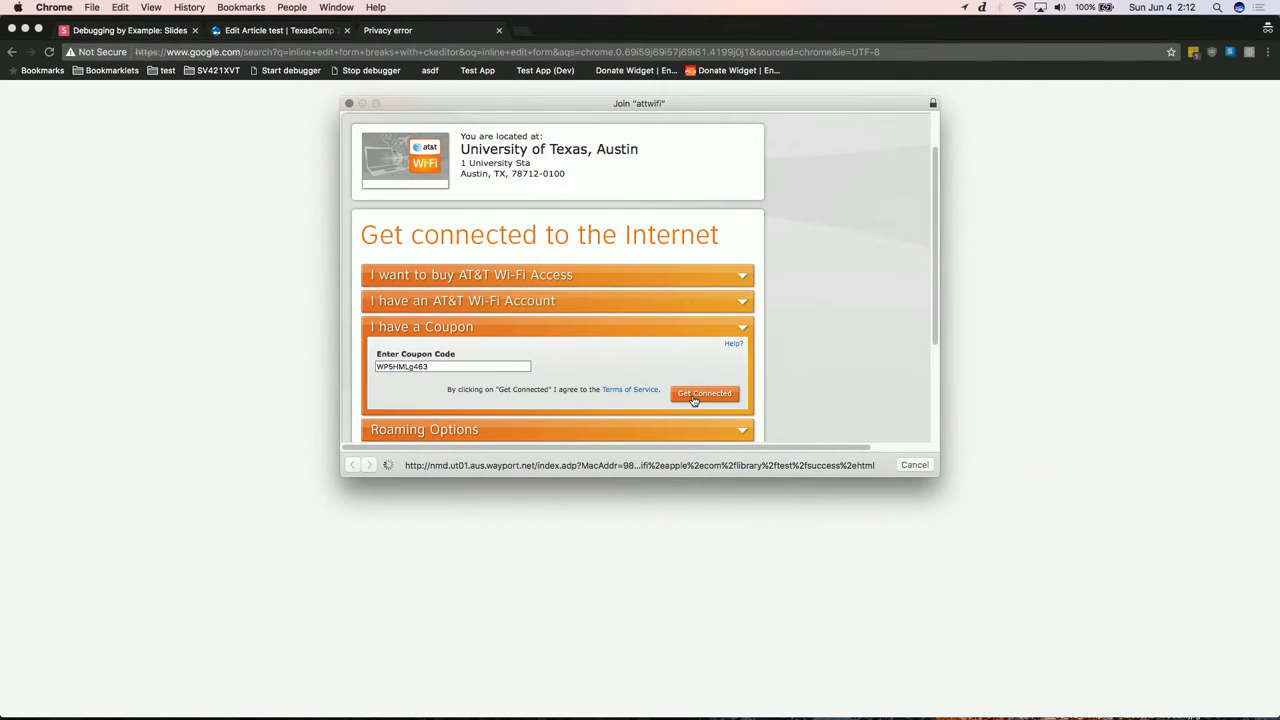
{"action": "left_click", "coordinate": [704, 392]}
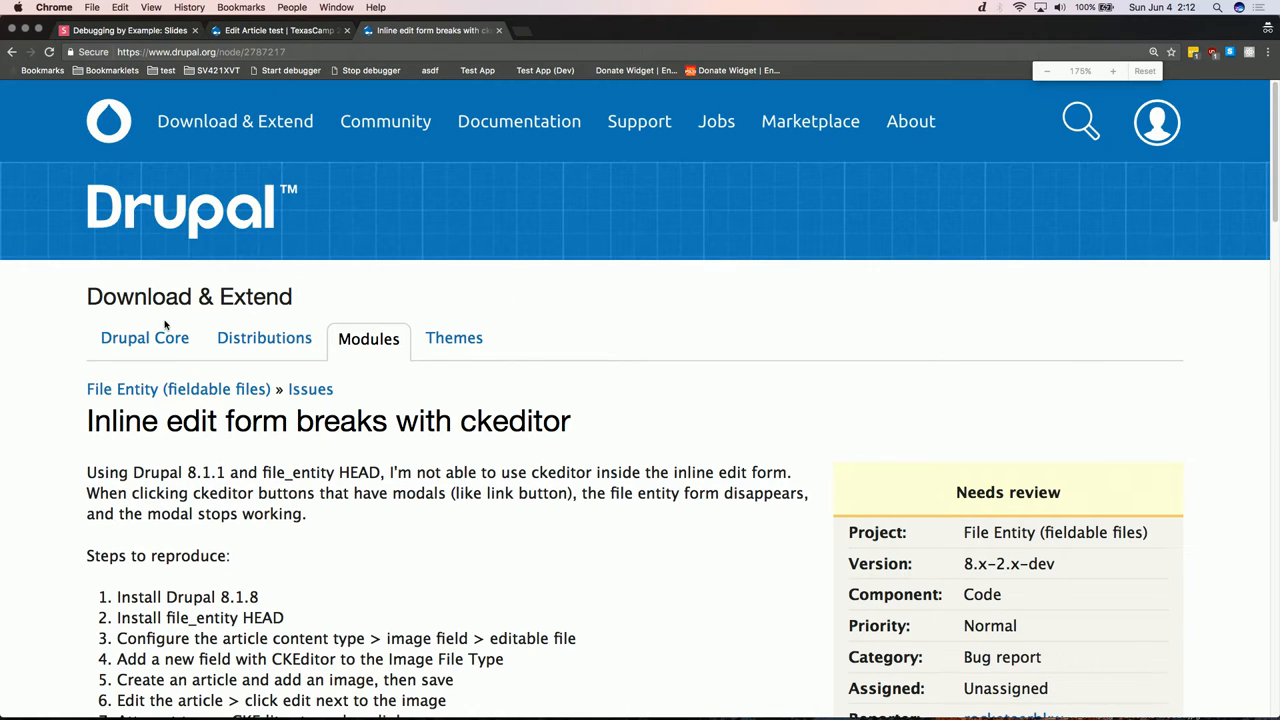
Select the issue summary and reproduction steps on the 'Inline edit form breaks with ckeditor' page
{"action": "scroll", "scroll_direction": "down", "scroll_amount": 3}
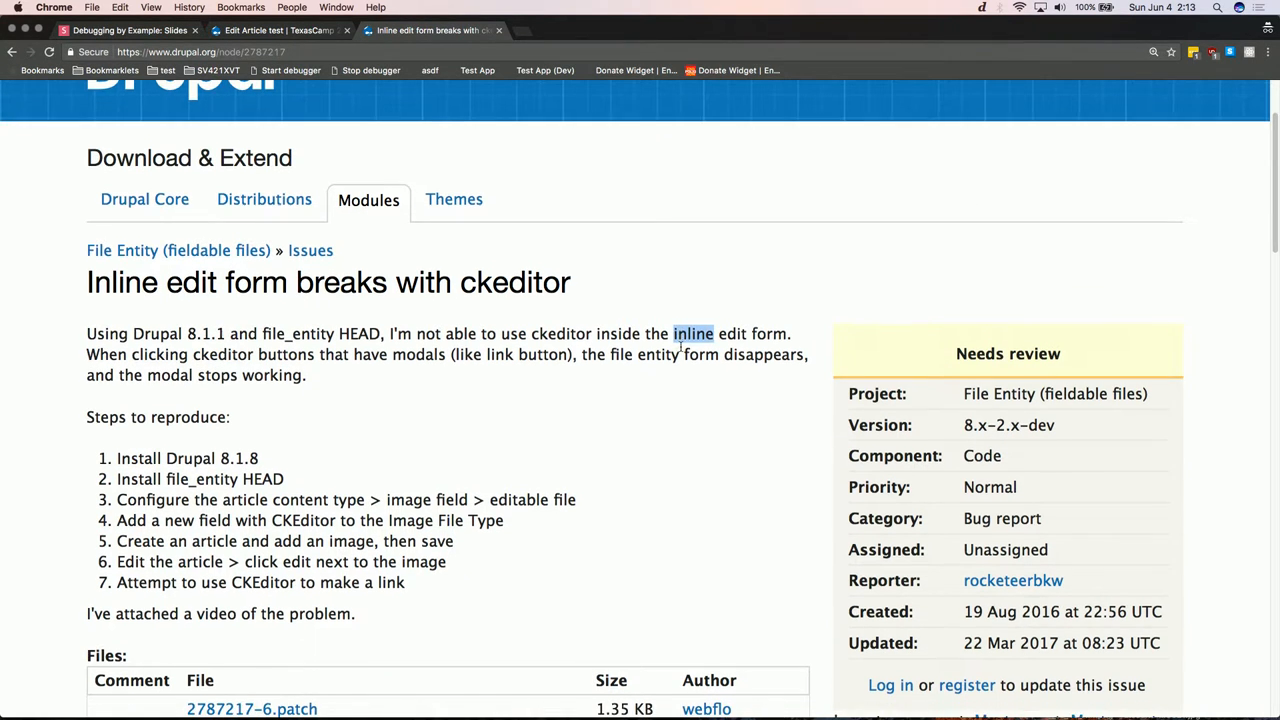
{"action": "scroll", "scroll_direction": "down", "scroll_amount": 3}
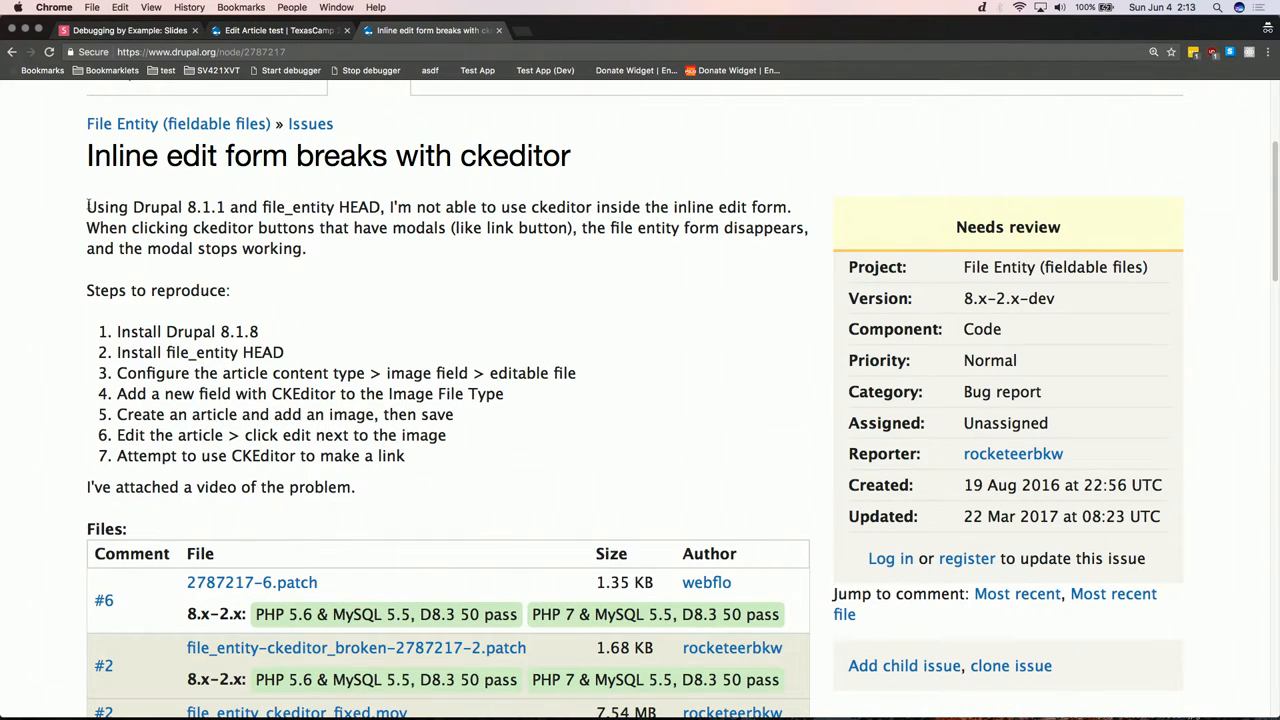
{"action": "left_click_drag", "start_coordinate": [86, 206], "coordinate": [356, 488]}
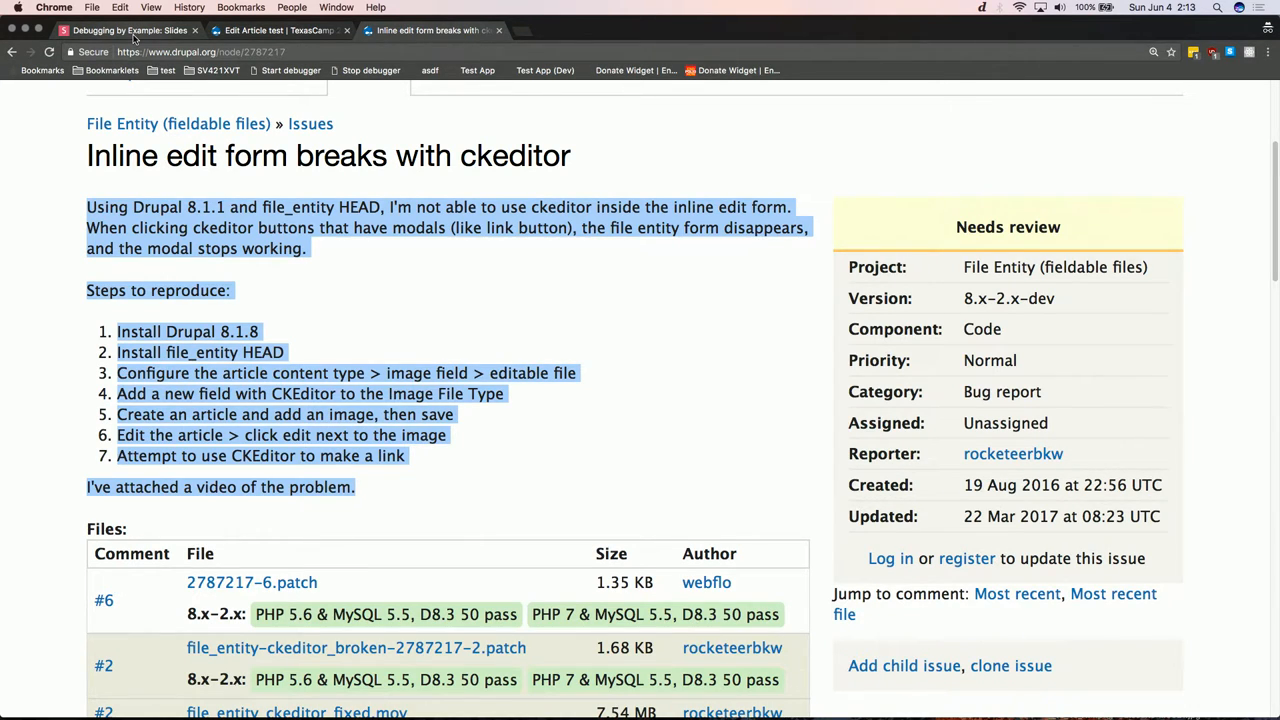
{"action": "left_click", "coordinate": [128, 30]}
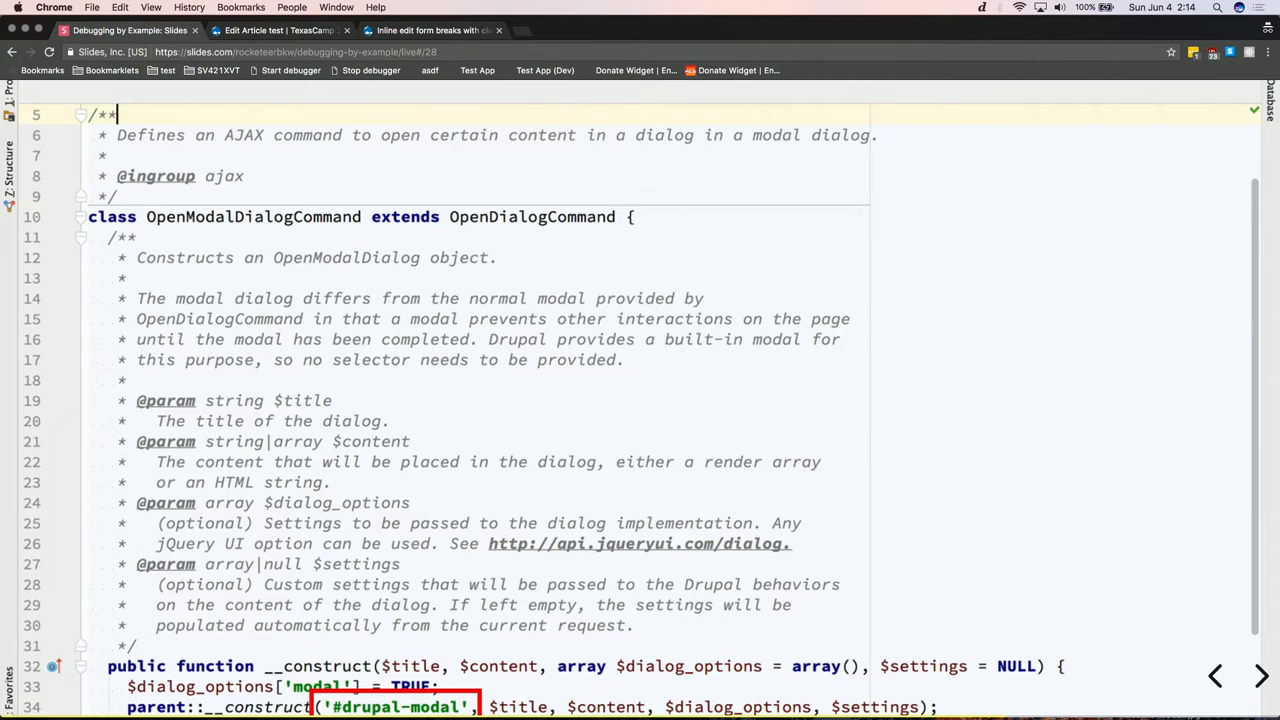
{"action": "key", "text": "f11"}
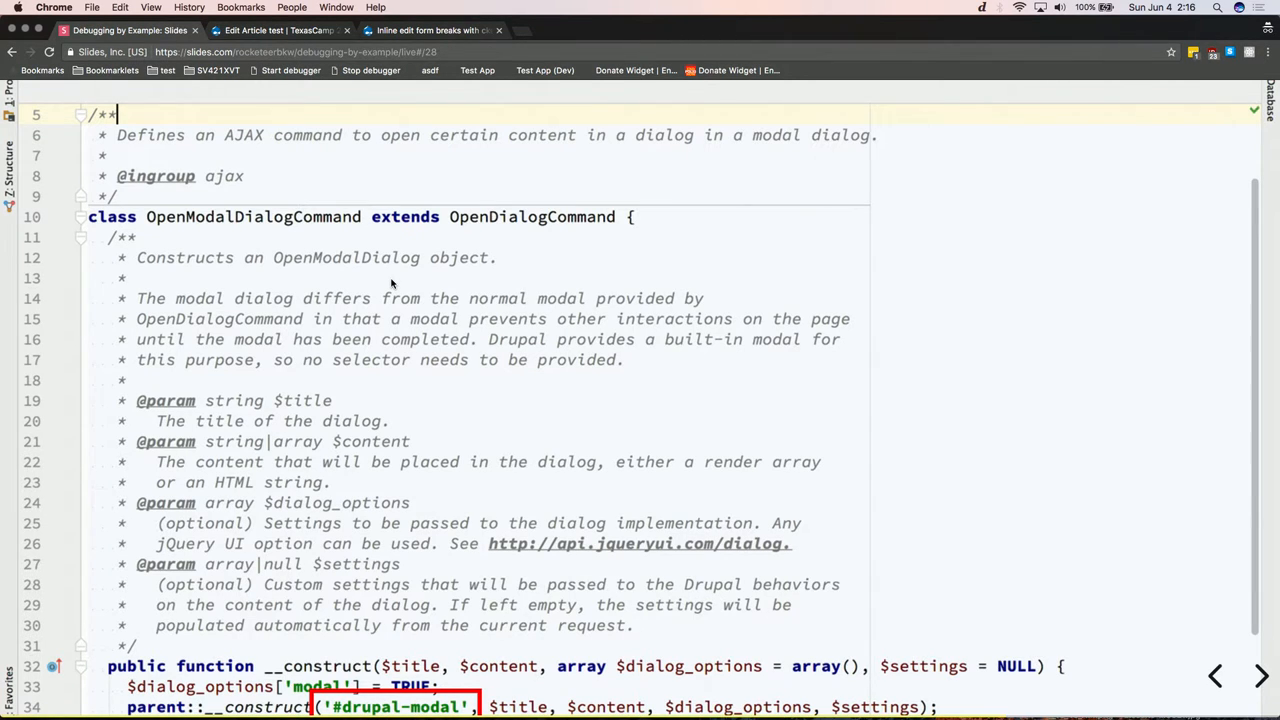
{"action": "mouse_move", "coordinate": [422, 244]}
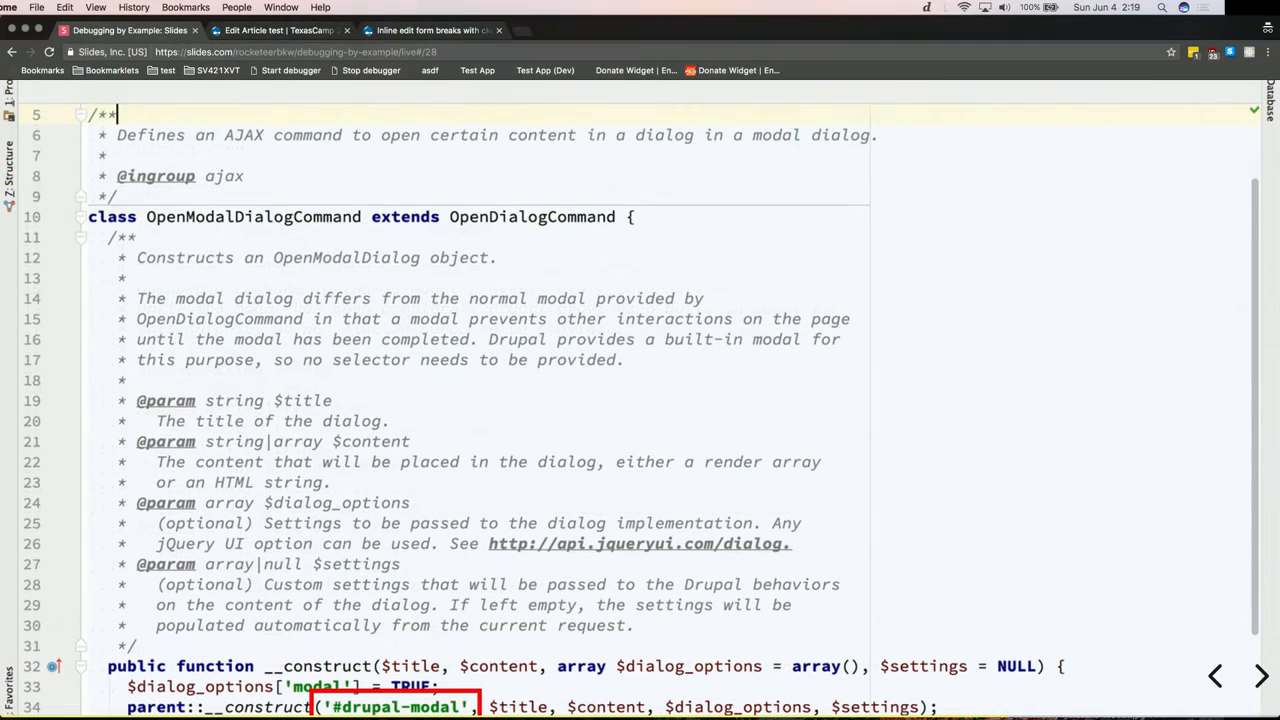
{"action": "left_click", "coordinate": [430, 30]}
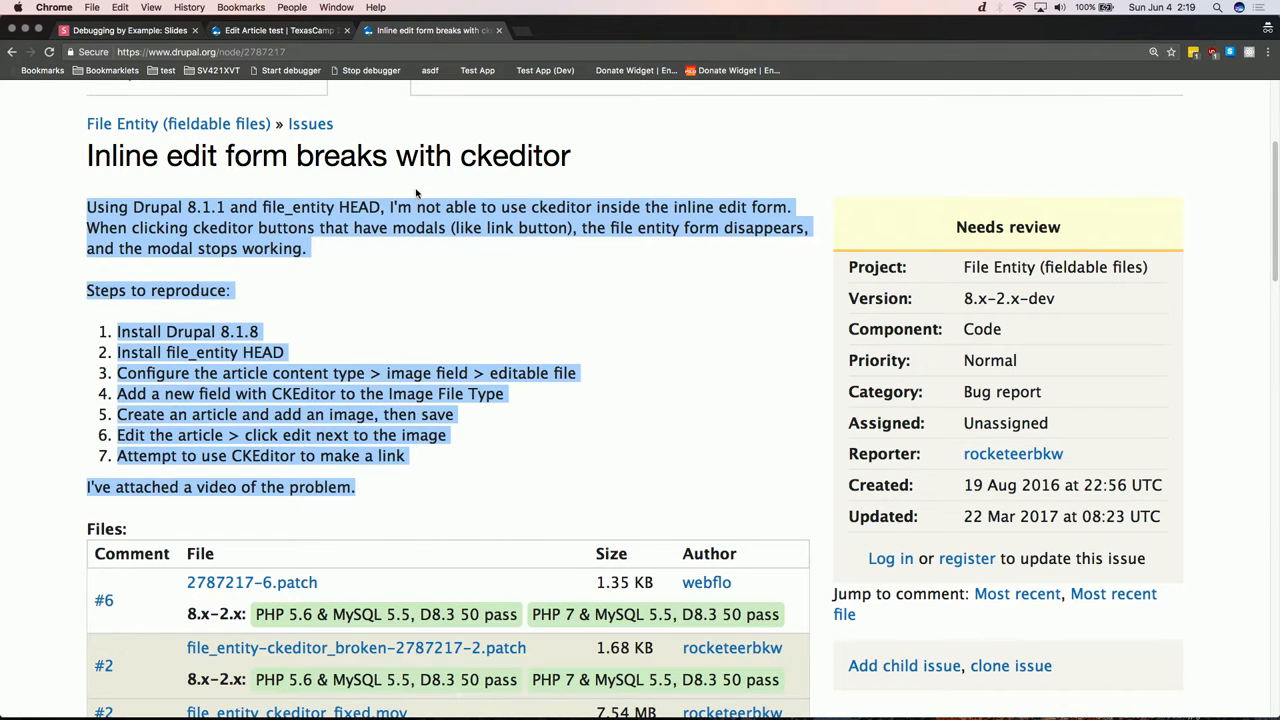
{"action": "left_click", "coordinate": [420, 268]}
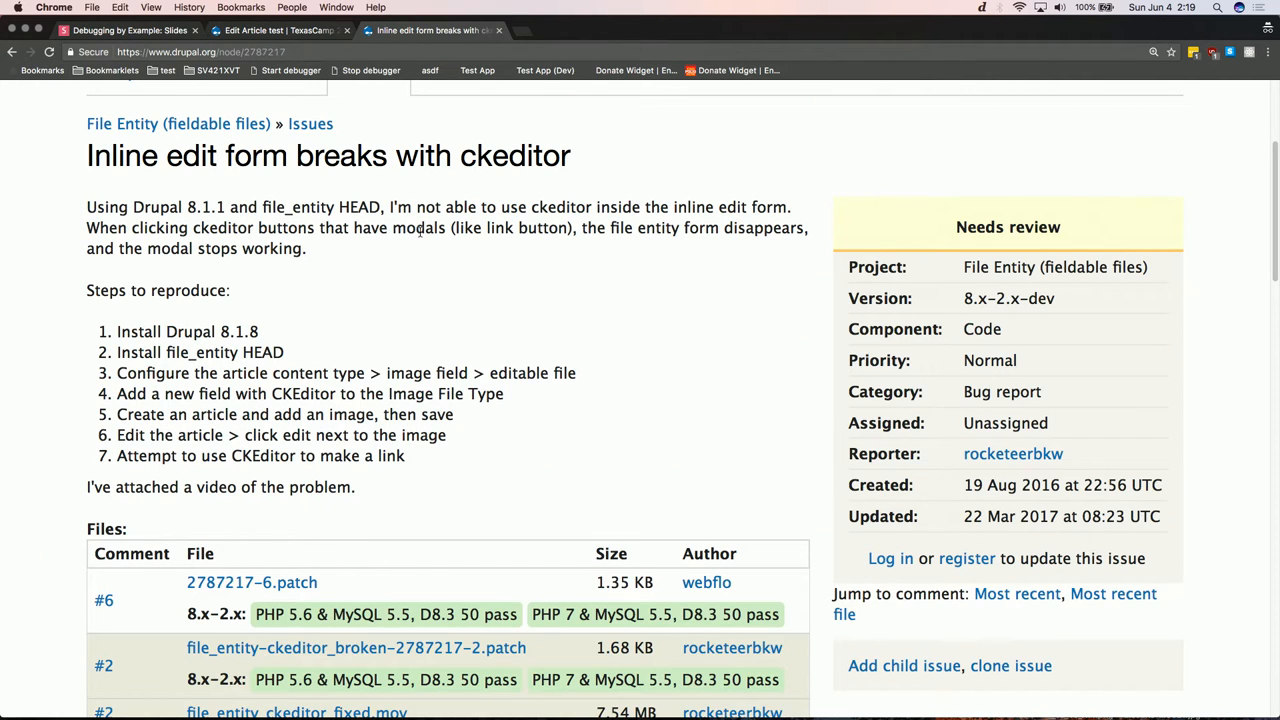
{"action": "mouse_move", "coordinate": [416, 284]}
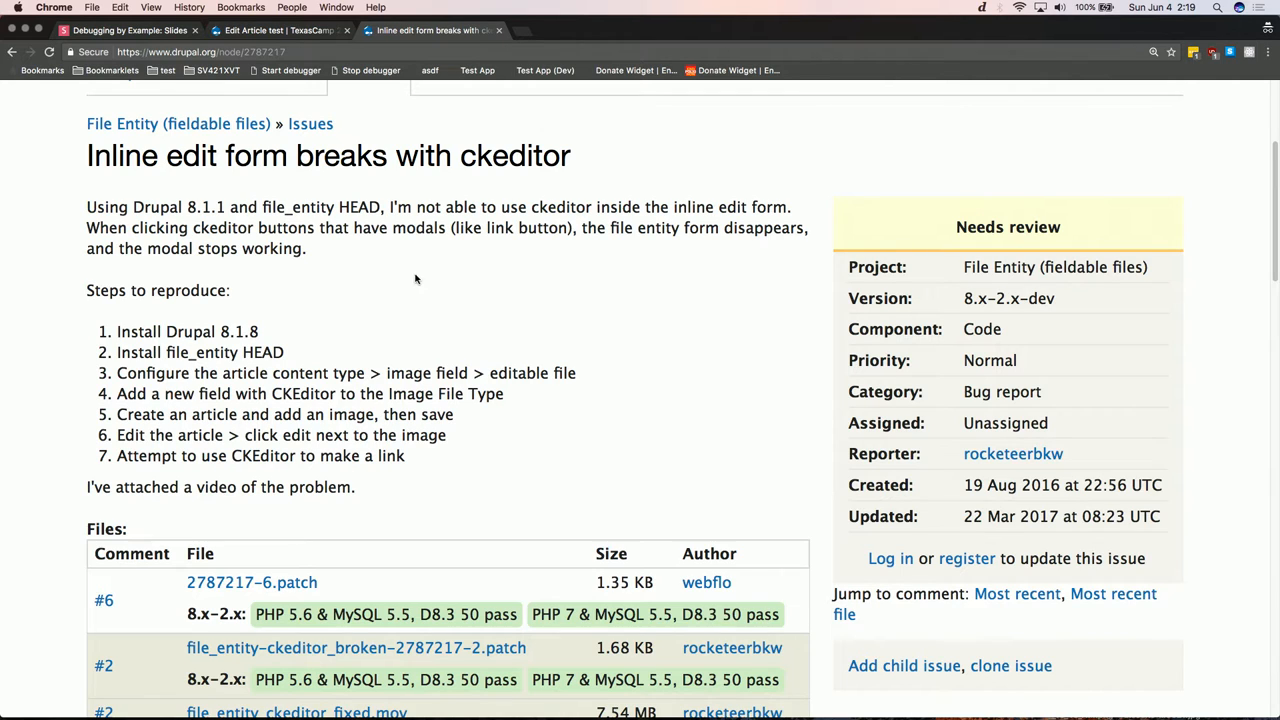
{"action": "mouse_move", "coordinate": [420, 260]}
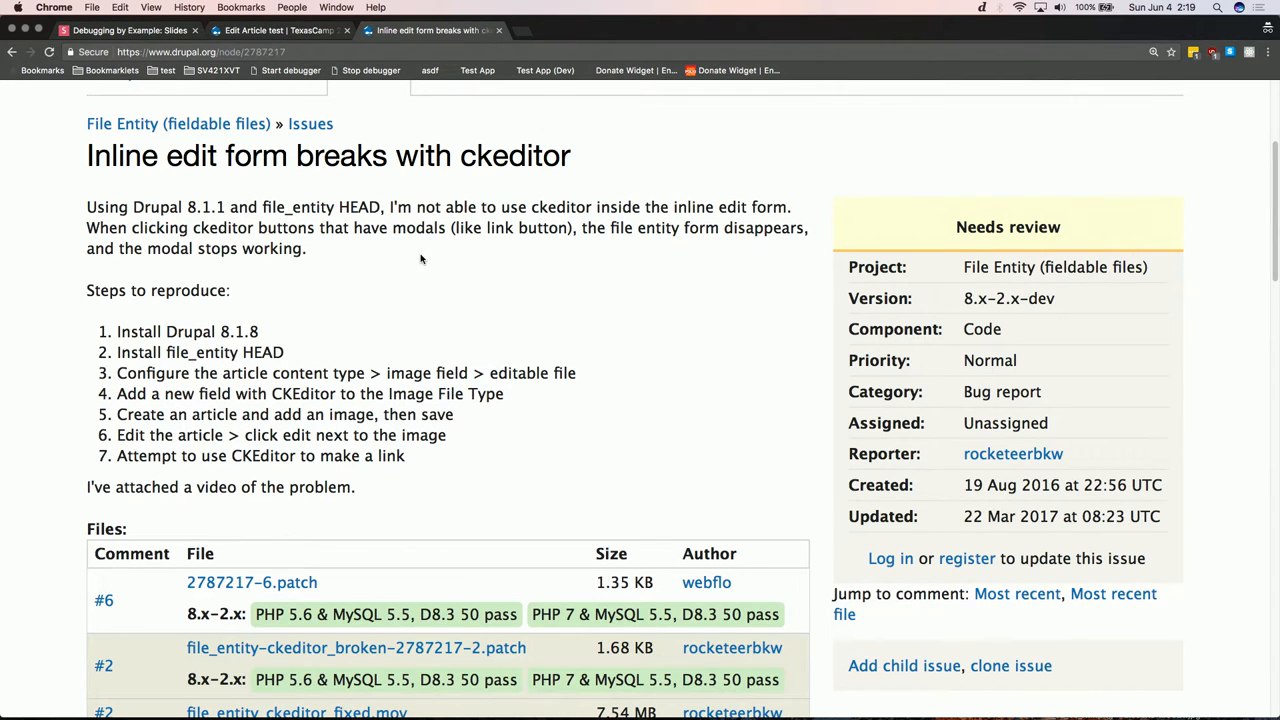
{"action": "scroll", "scroll_direction": "down", "scroll_amount": 3}
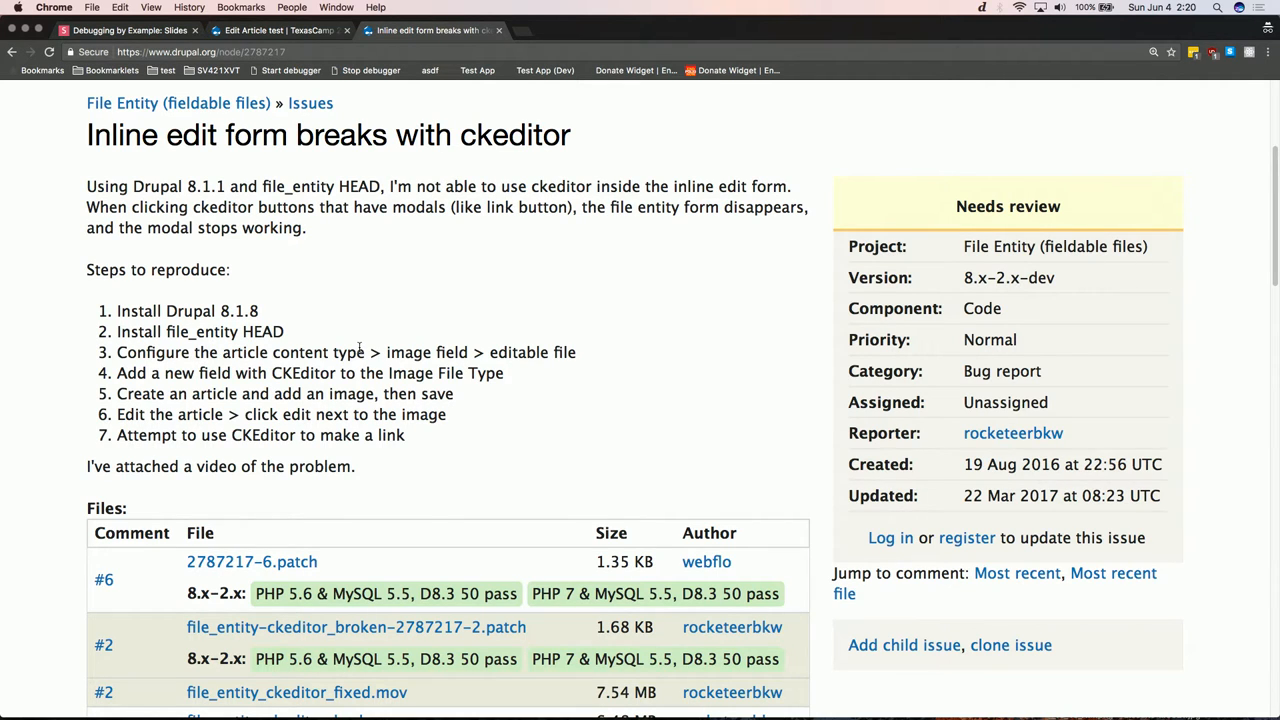
Reproduce the bug: editing the image file, typing text and launching Add Link closes the file form
{"action": "left_click", "coordinate": [280, 30]}
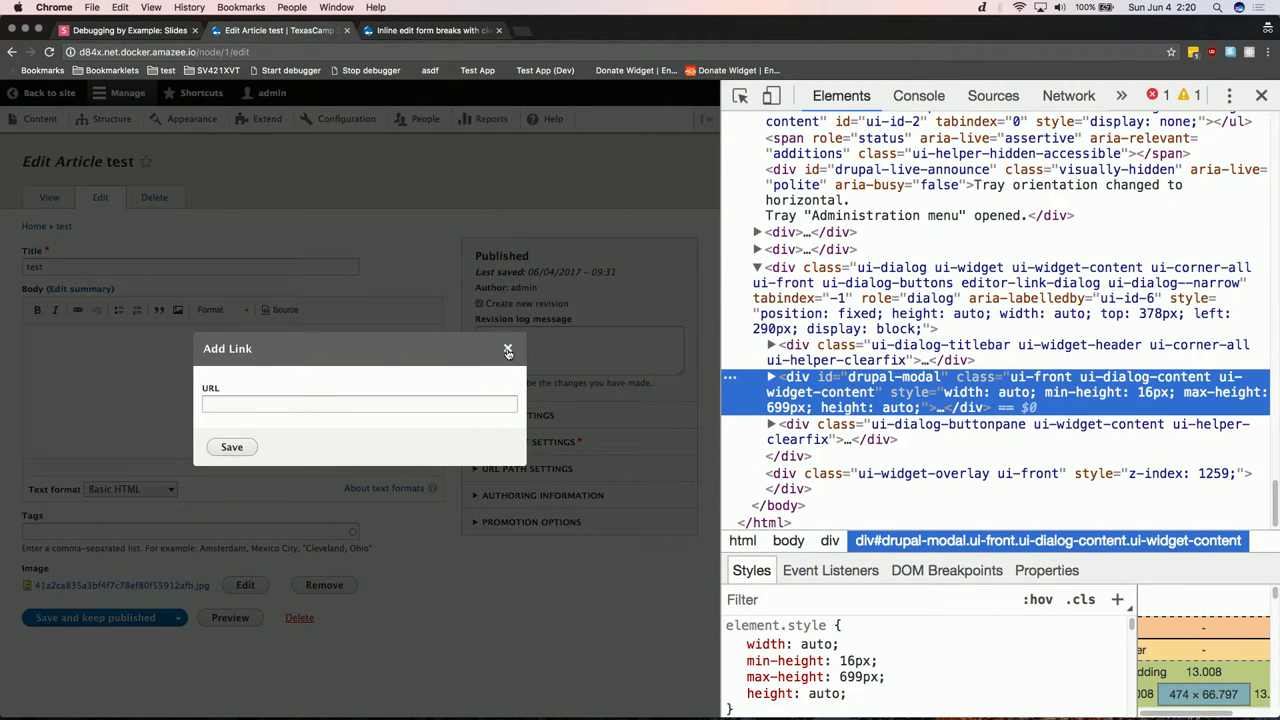
{"action": "left_click", "coordinate": [508, 350]}
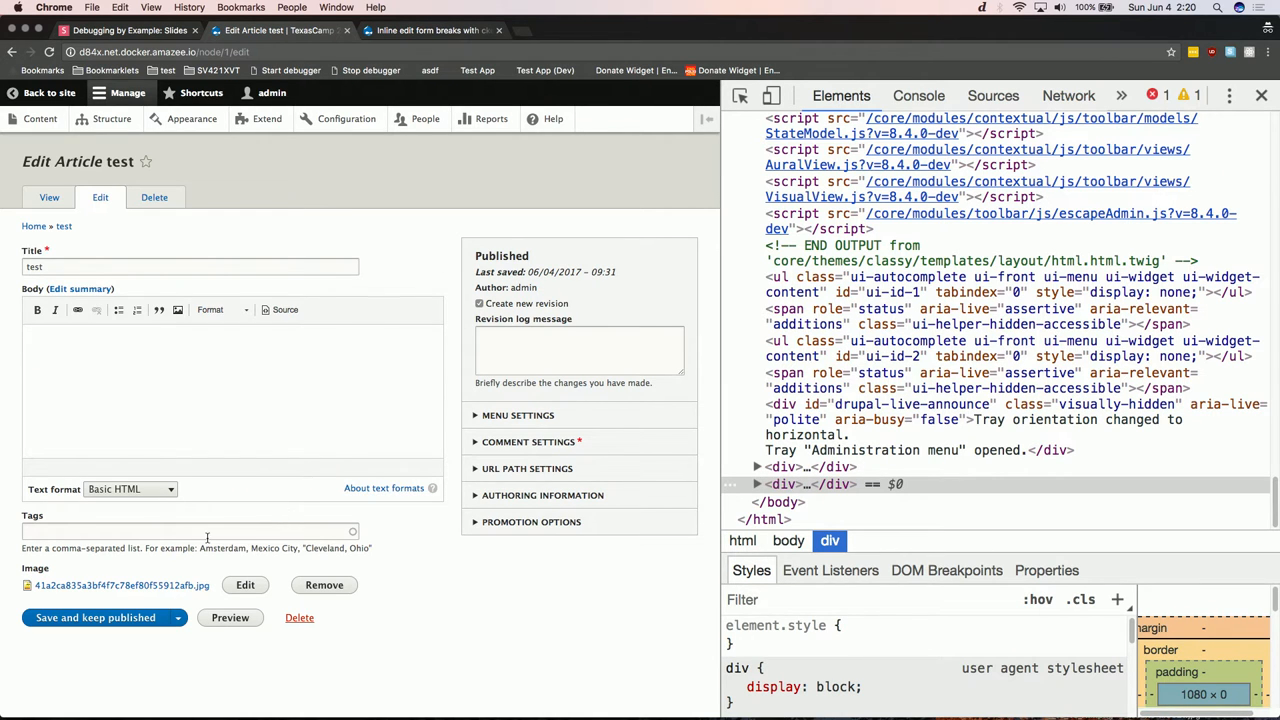
{"action": "left_click", "coordinate": [244, 584]}
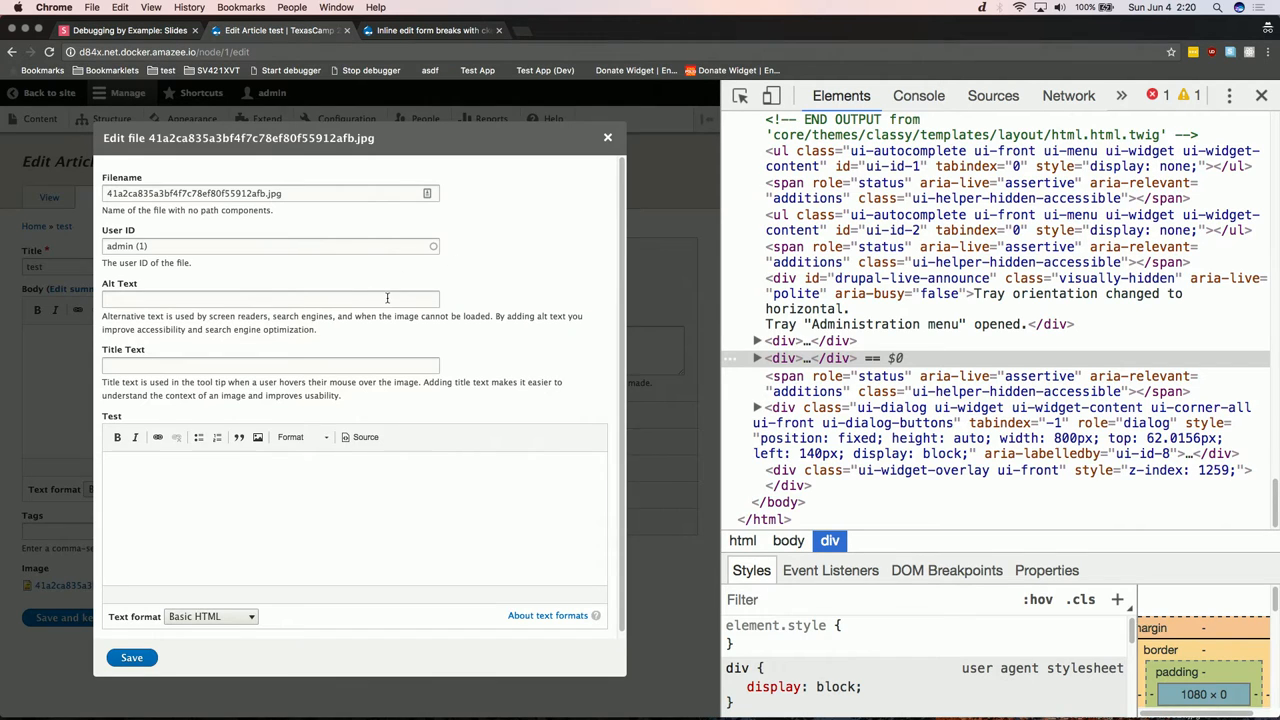
{"action": "type", "text": "asfasfsdsfd"}
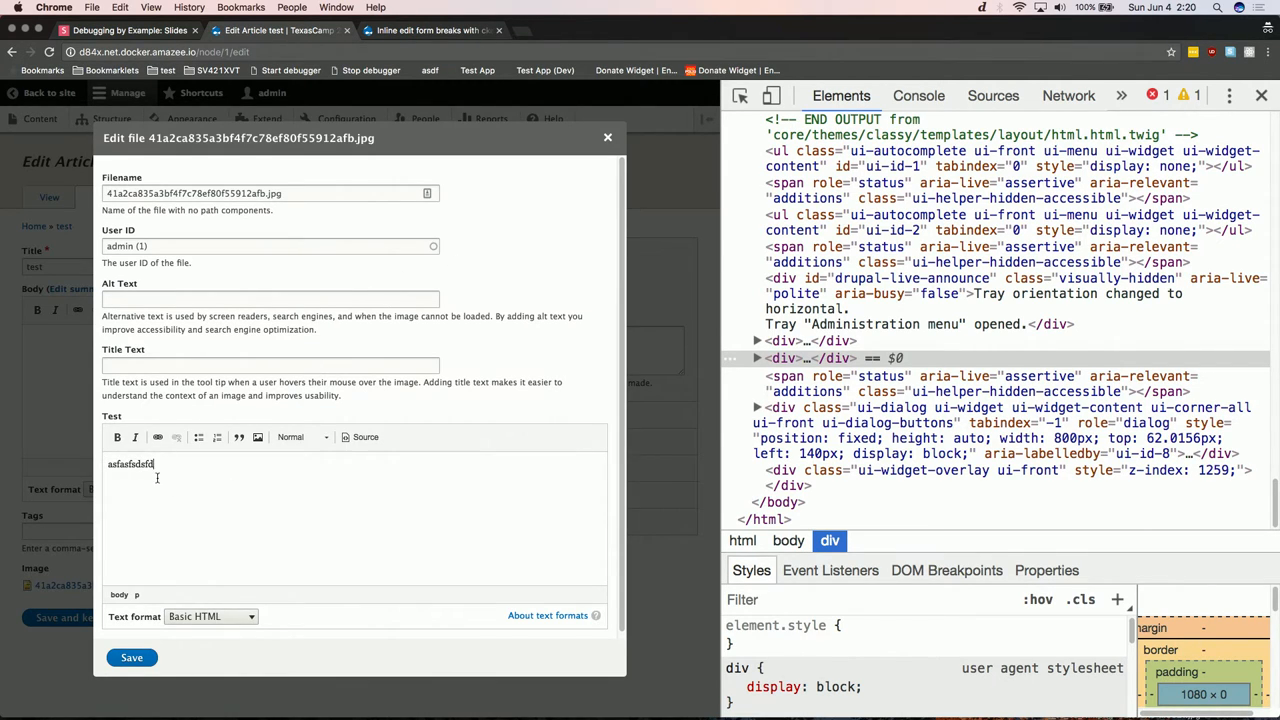
{"action": "left_click", "coordinate": [156, 436]}
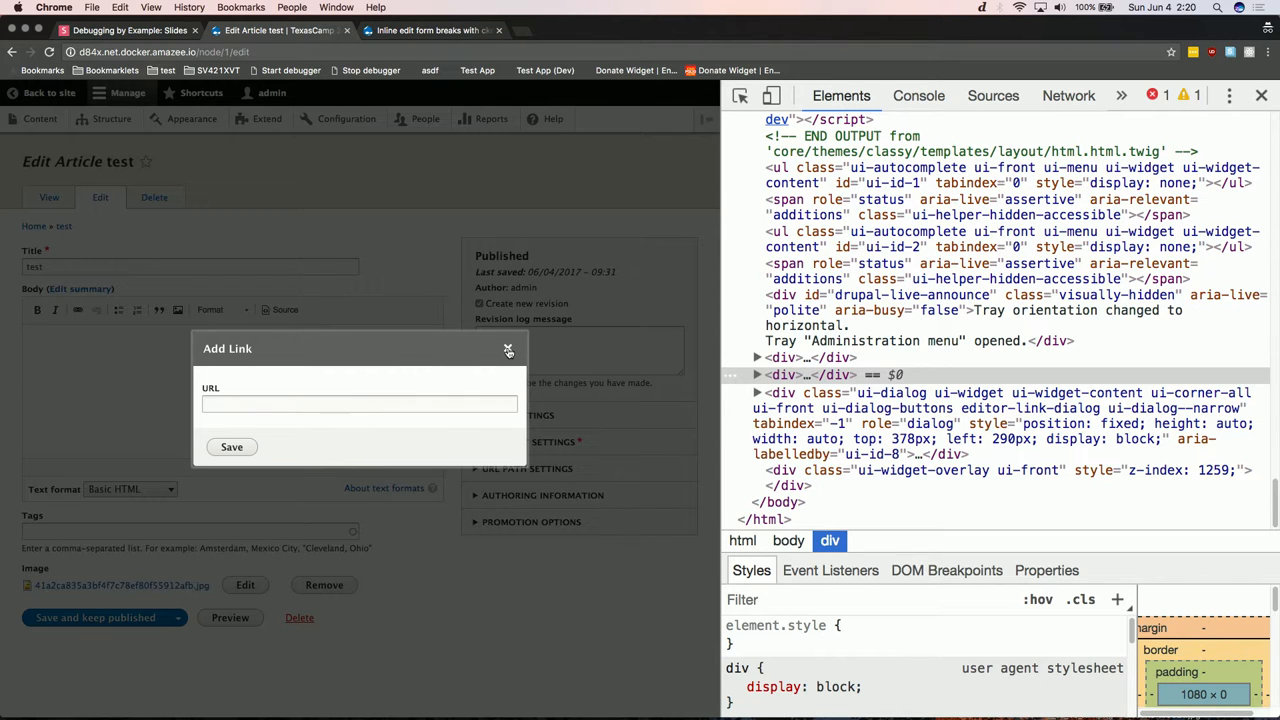
{"action": "left_click", "coordinate": [508, 350]}
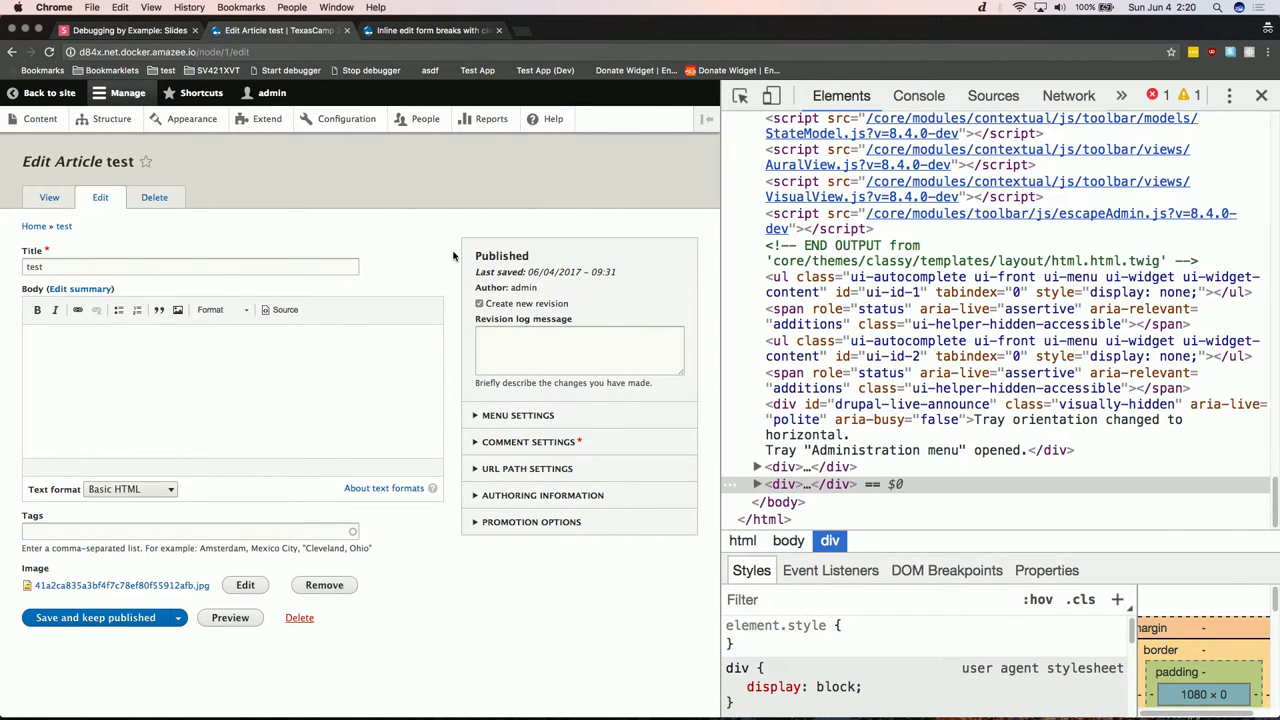
Return to the Drupal.org issue and scroll to comments #6–#8
{"action": "left_click", "coordinate": [430, 30]}
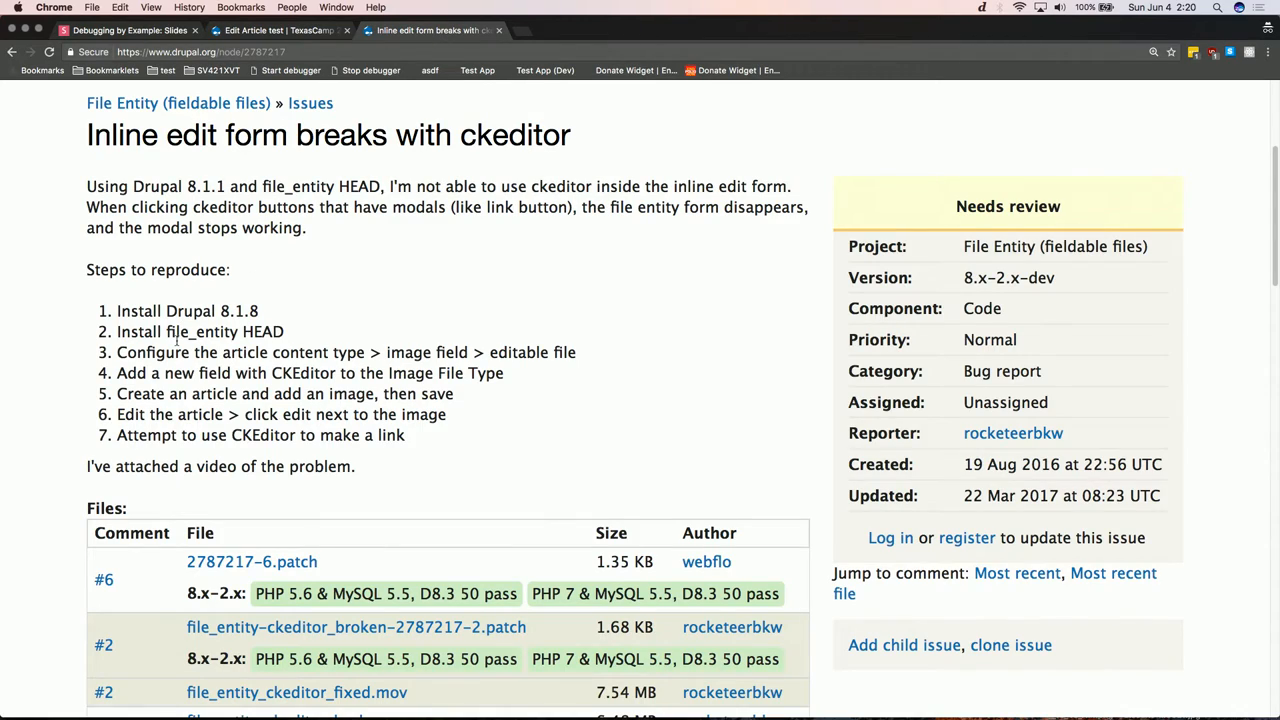
{"action": "scroll", "scroll_direction": "down", "scroll_amount": 3}
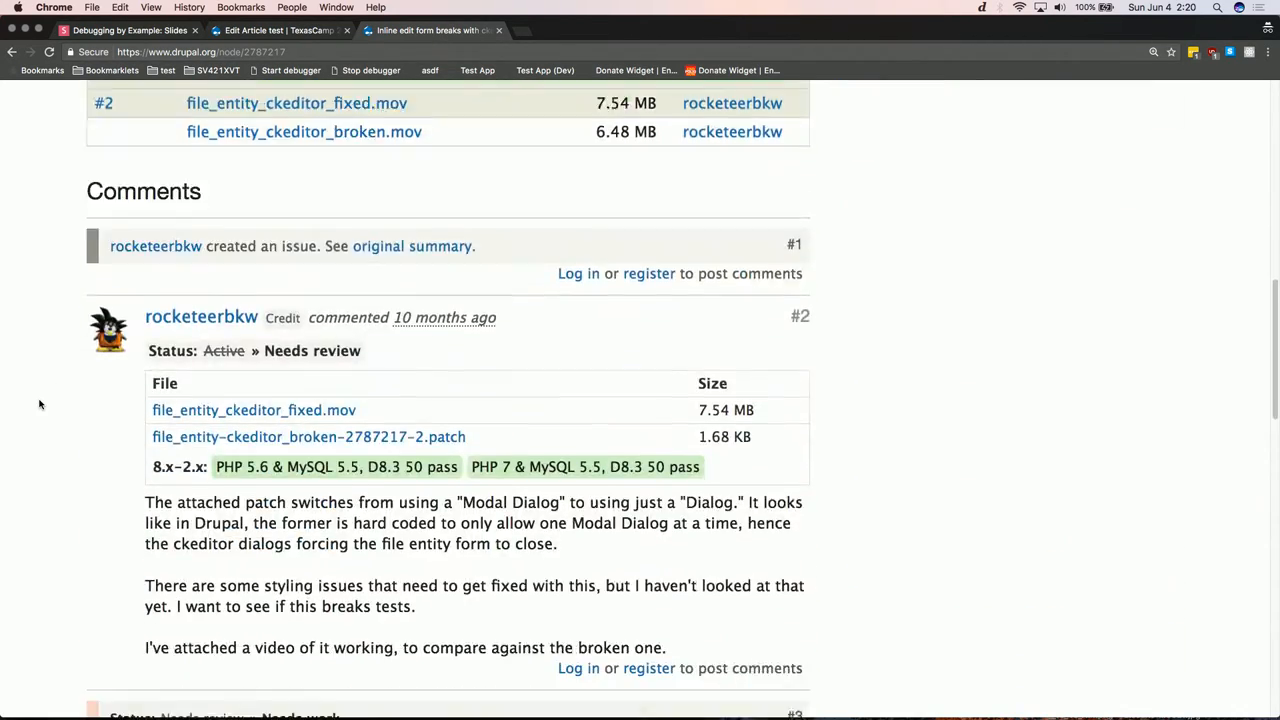
{"action": "scroll", "scroll_direction": "down", "scroll_amount": 3}
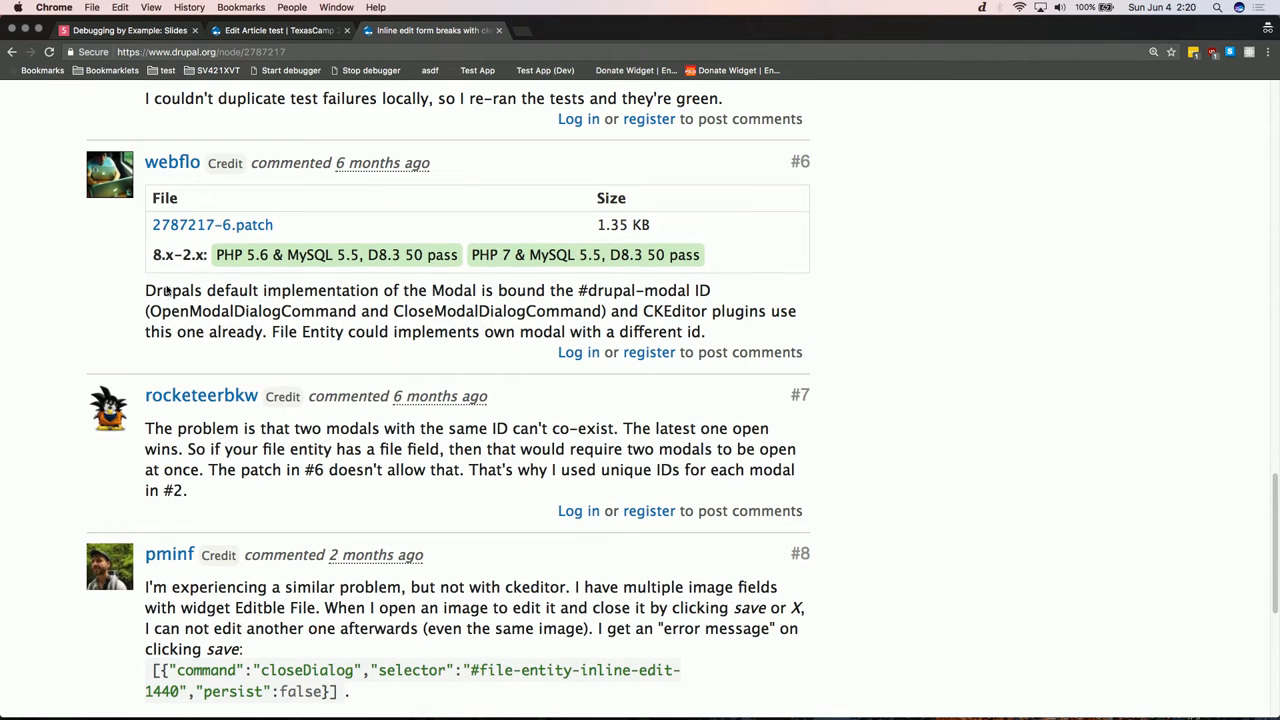
Read the 2787217-6.patch diff replacing modal dialog commands with named dialogs in FileController.php
{"action": "left_click", "coordinate": [212, 224]}
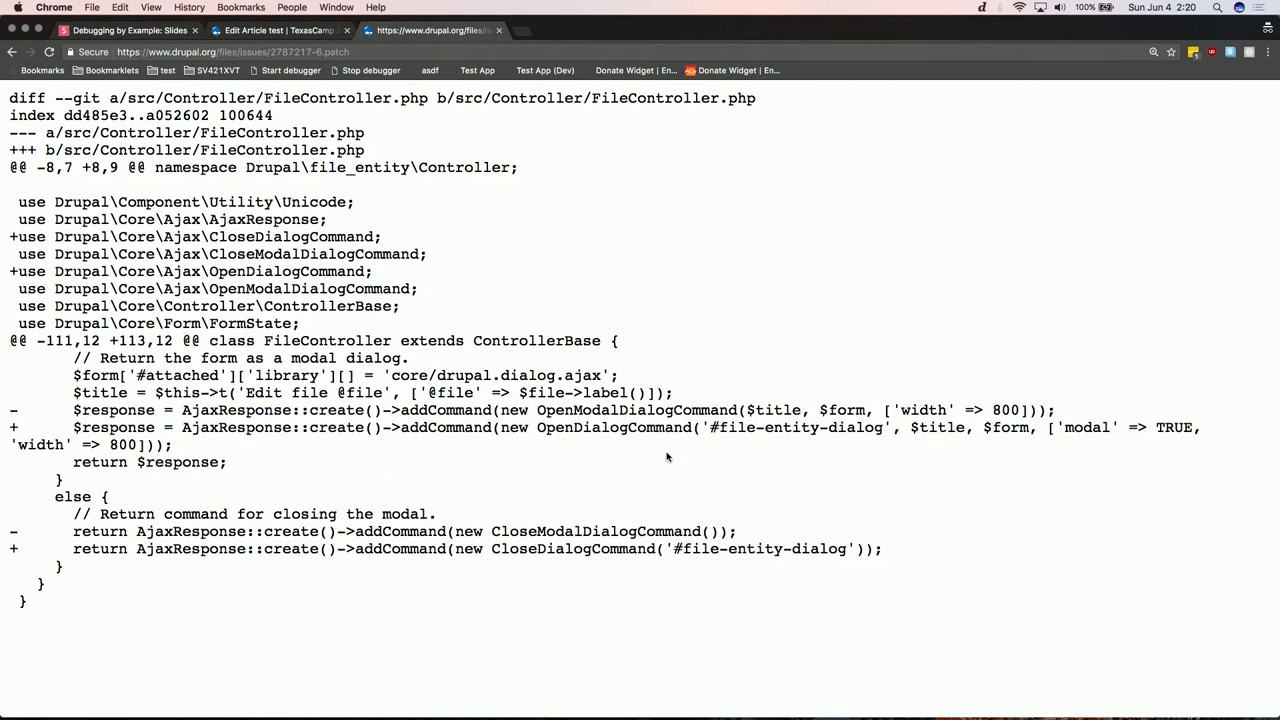
{"action": "double_click", "coordinate": [796, 428]}
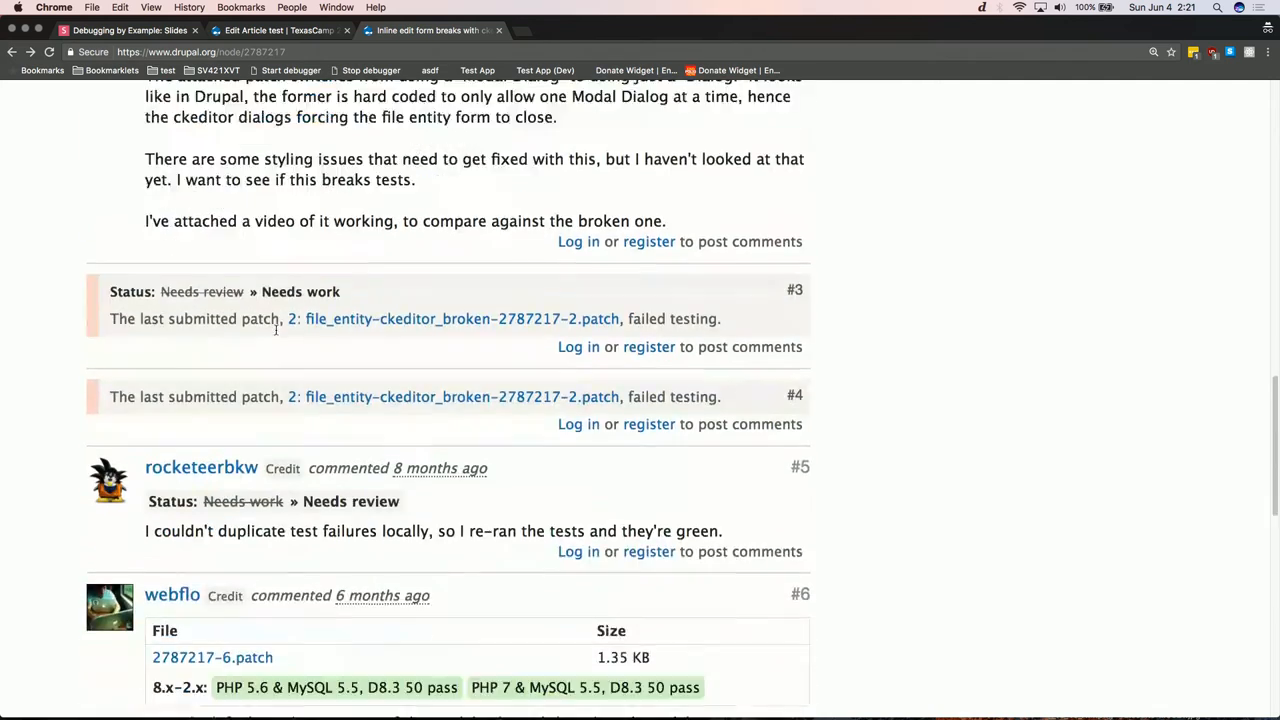
{"action": "scroll", "scroll_direction": "down", "scroll_amount": 3}
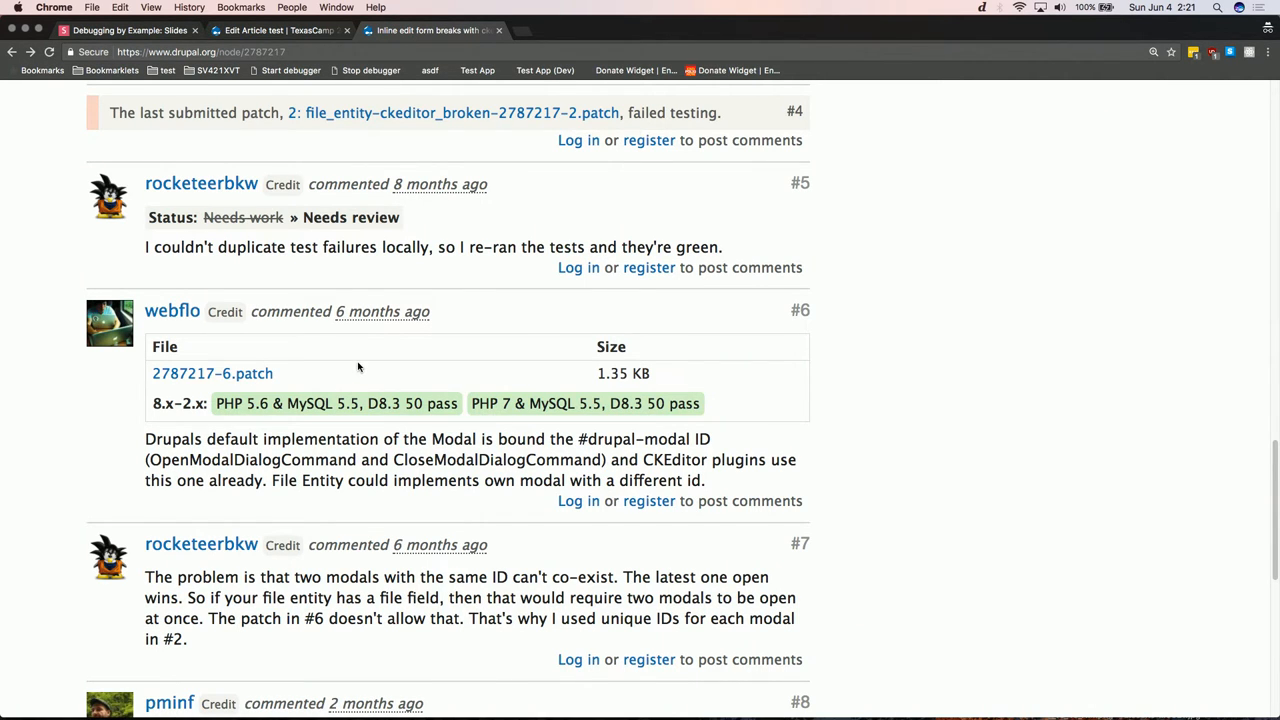
{"action": "left_click", "coordinate": [212, 374]}
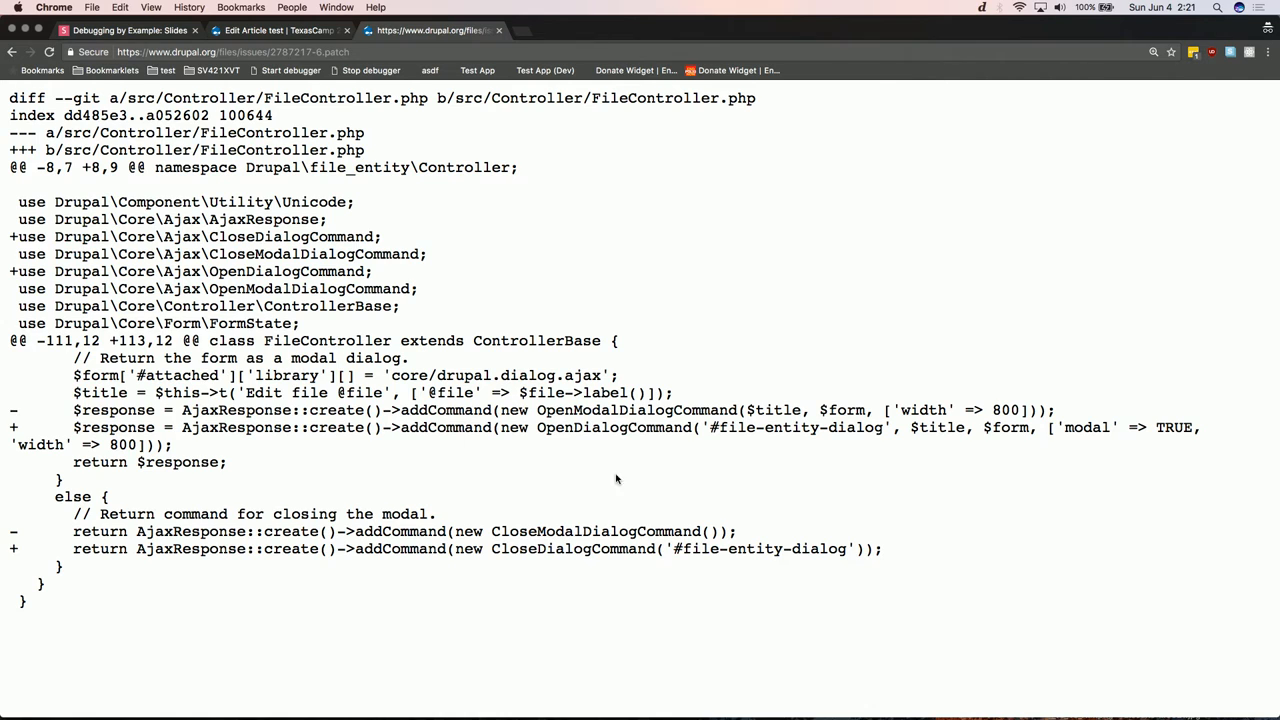
{"action": "mouse_move", "coordinate": [1048, 428]}
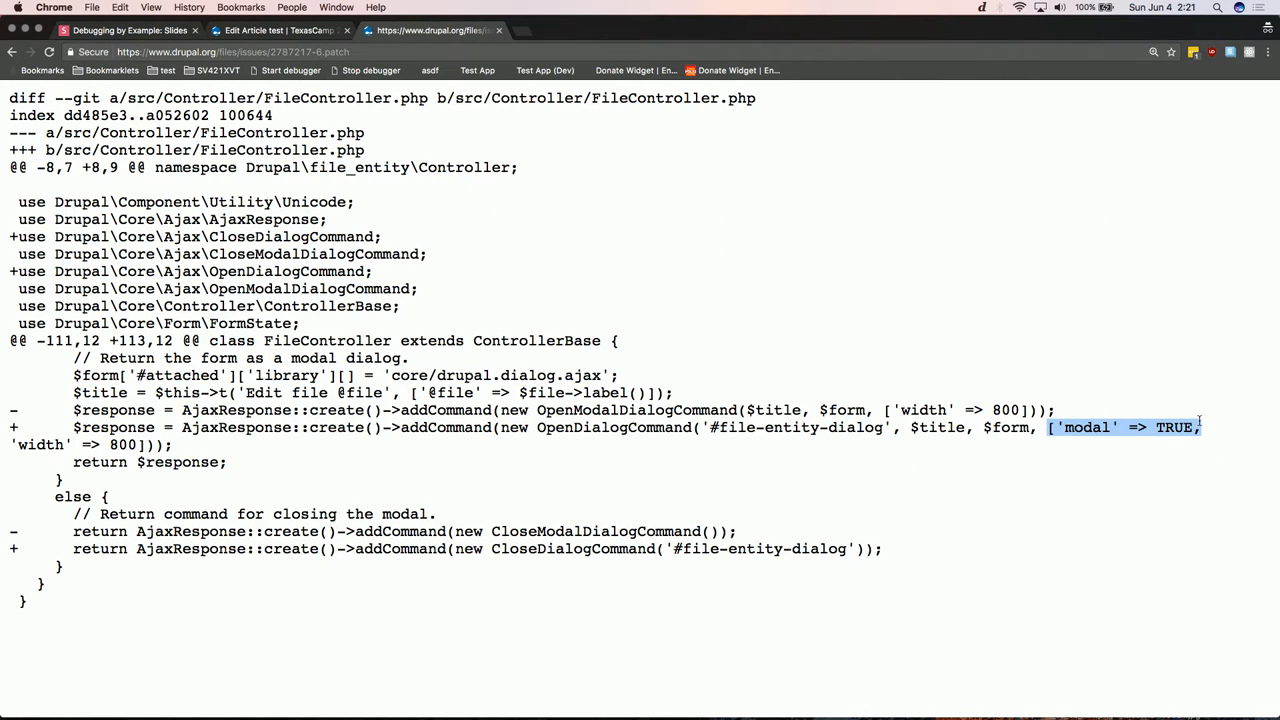
{"action": "mouse_move", "coordinate": [716, 480]}
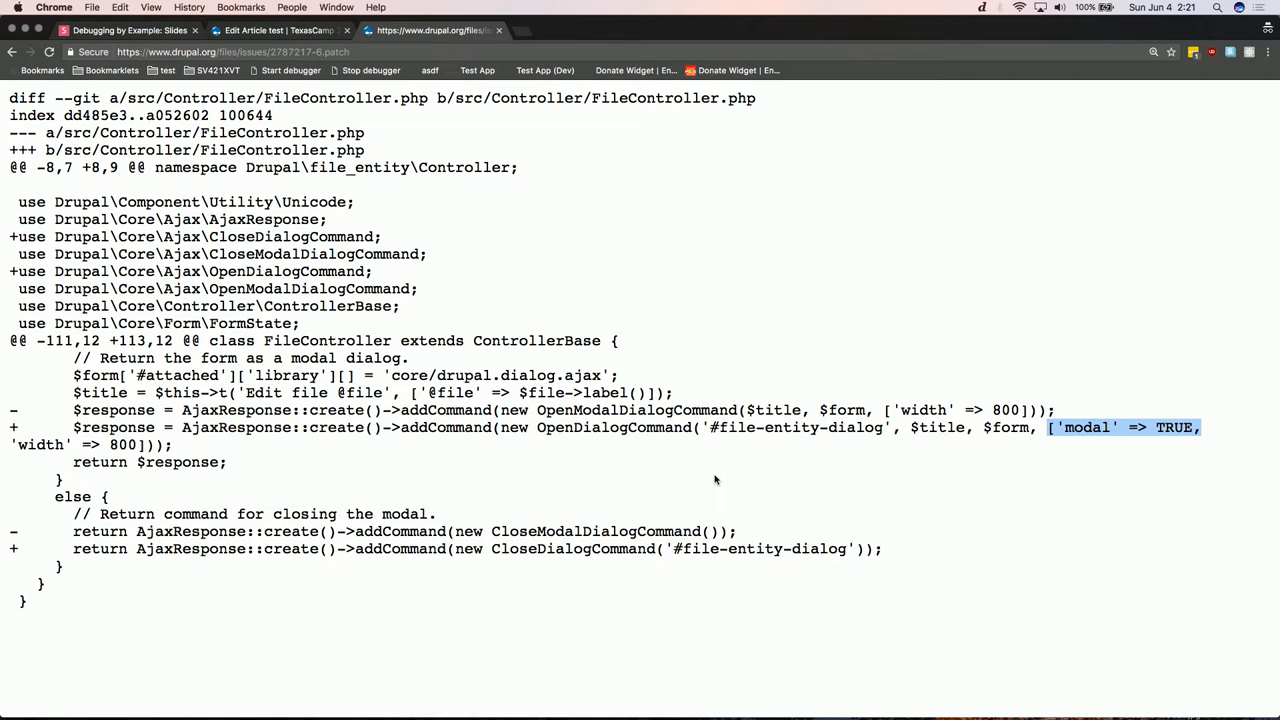
{"action": "mouse_move", "coordinate": [660, 468]}
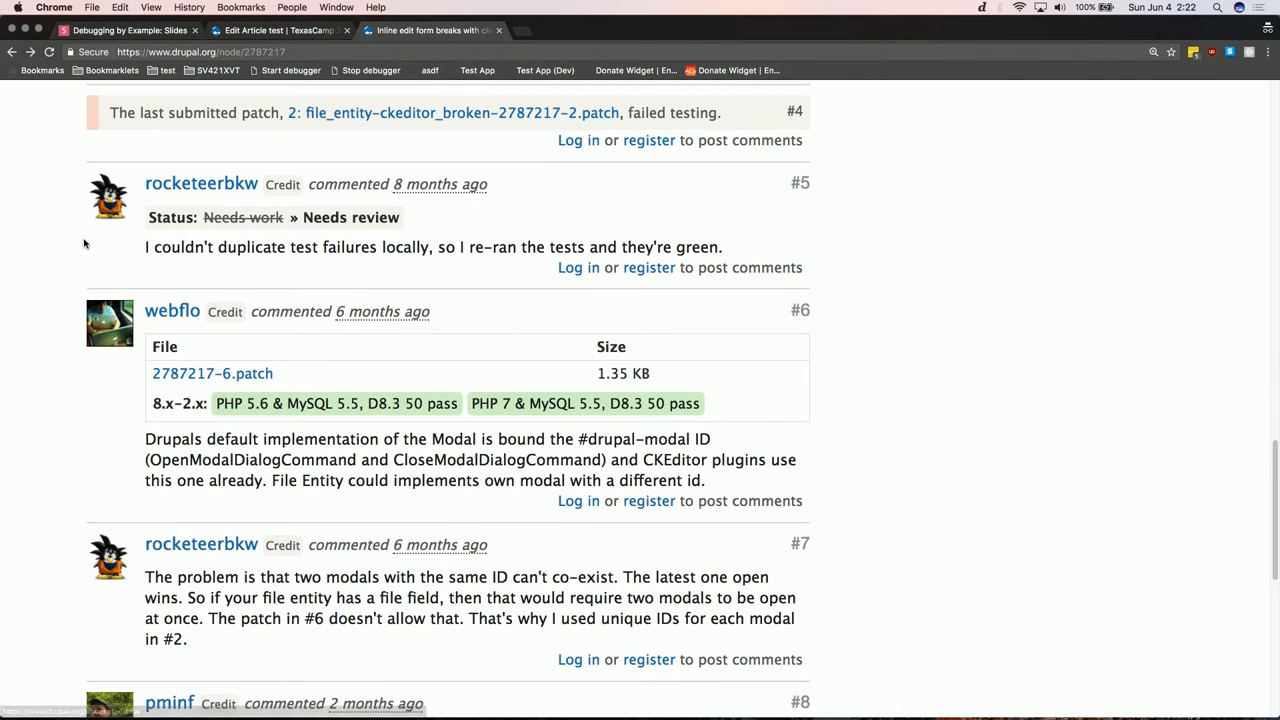
{"action": "scroll", "scroll_direction": "up", "scroll_amount": 3}
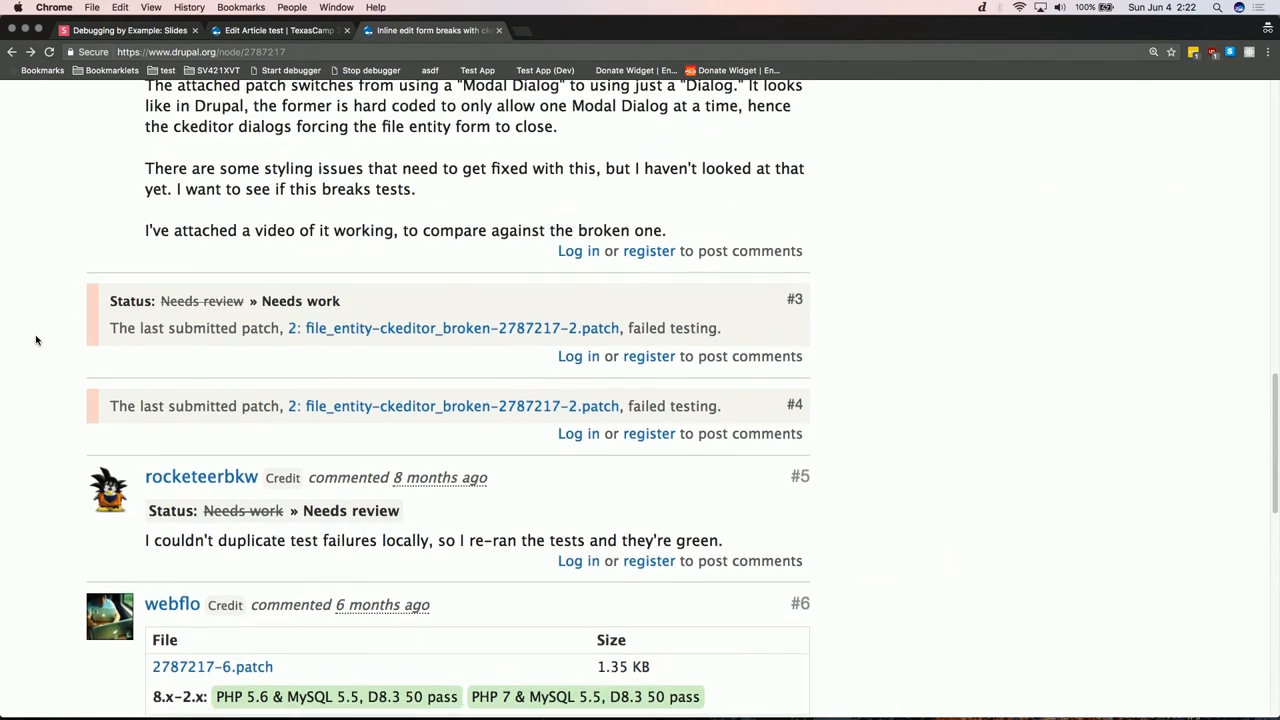
{"action": "scroll", "scroll_direction": "up", "scroll_amount": 3}
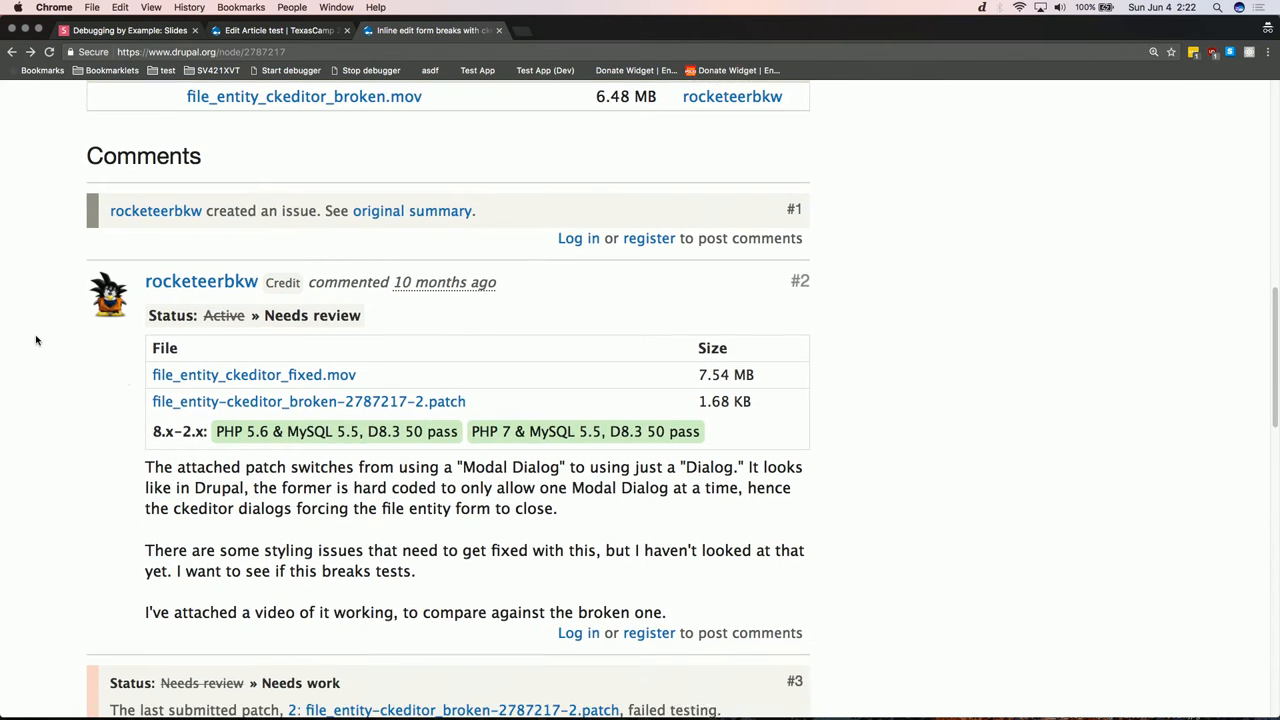
{"action": "left_click", "coordinate": [308, 400]}
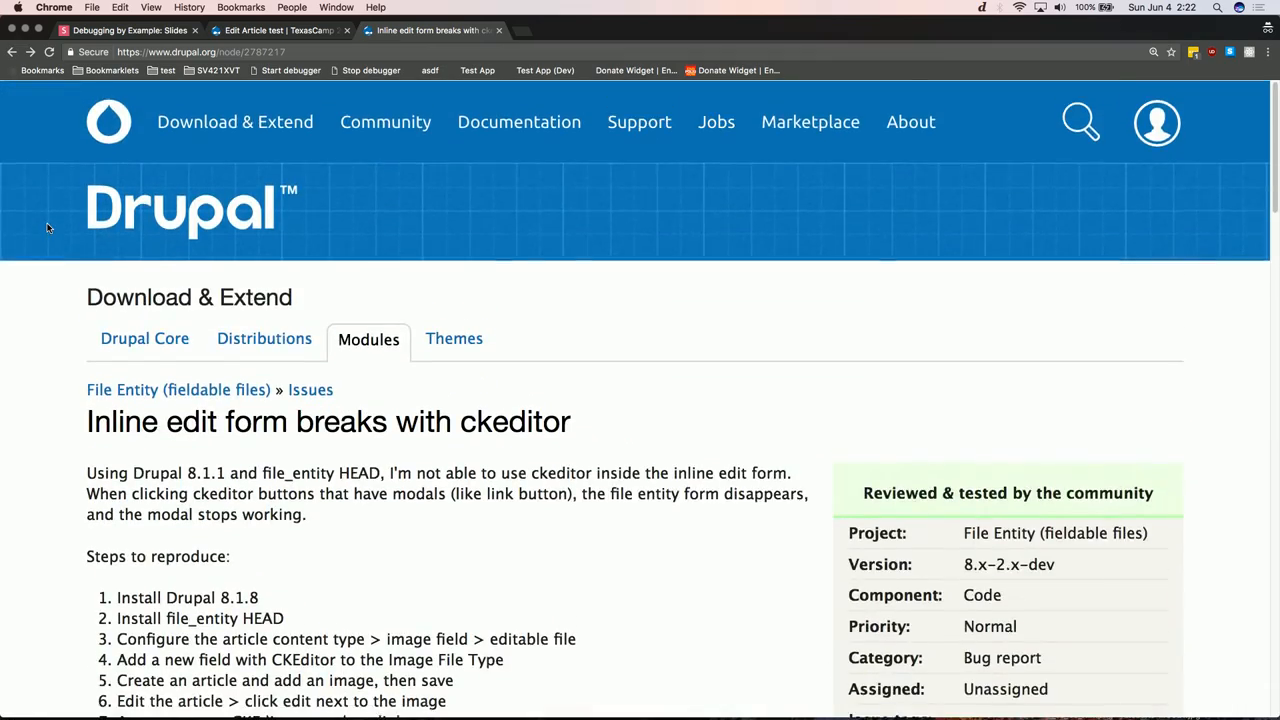
{"action": "scroll", "scroll_direction": "down", "scroll_amount": 3}
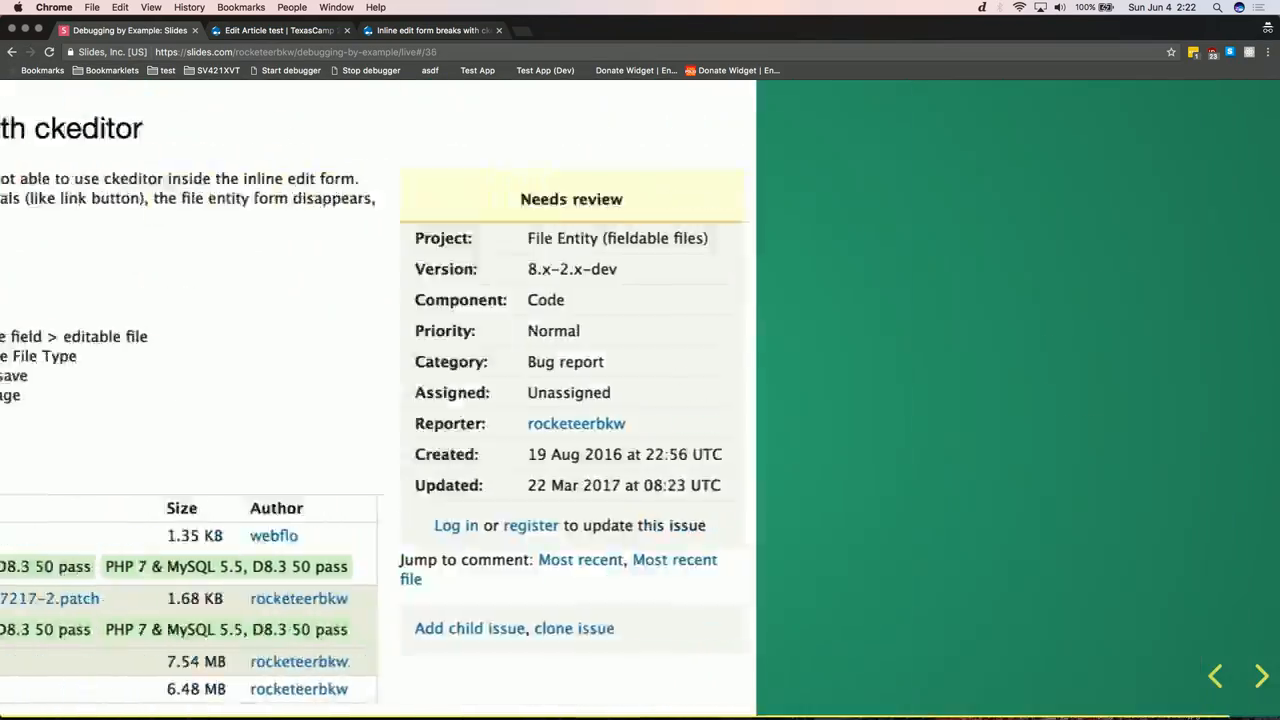
Switch back to the Slides.com deck and advance to the Resources slide
{"action": "left_click", "coordinate": [1260, 676]}
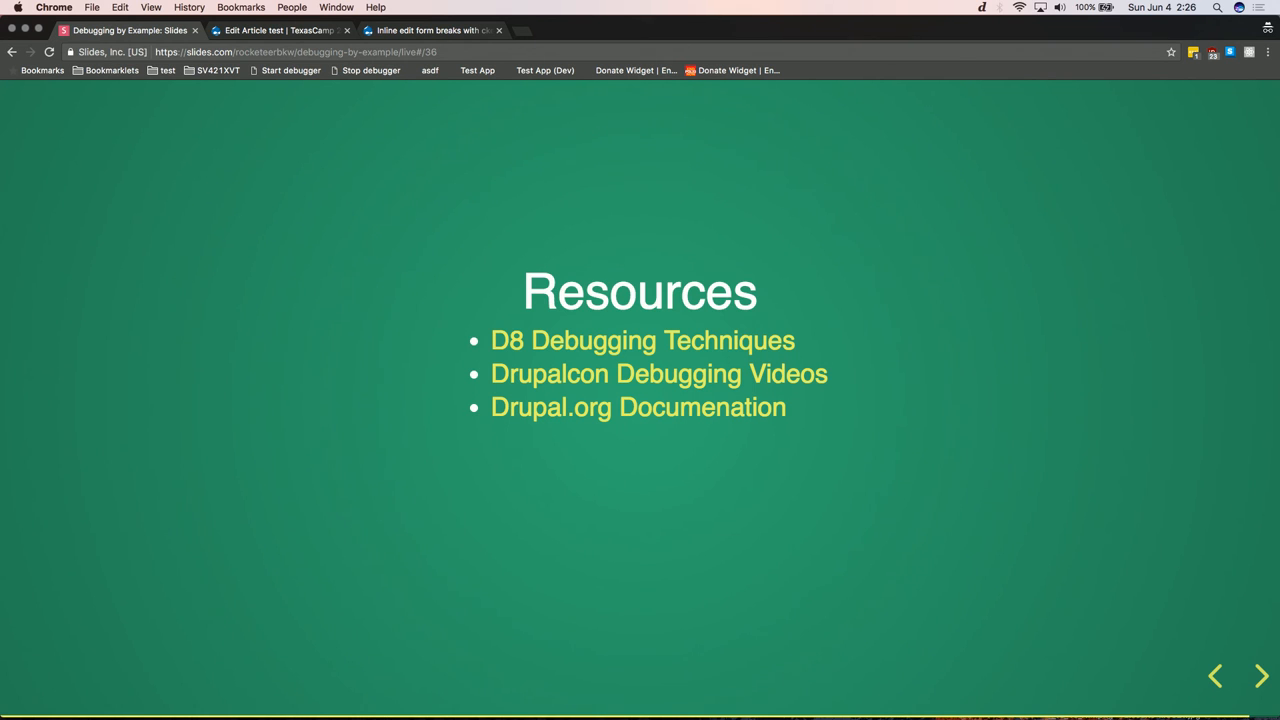
Advance to the closing Brandon Williams slide with the joind.in feedback link, glancing at the issue page in between
{"action": "left_click", "coordinate": [1260, 676]}
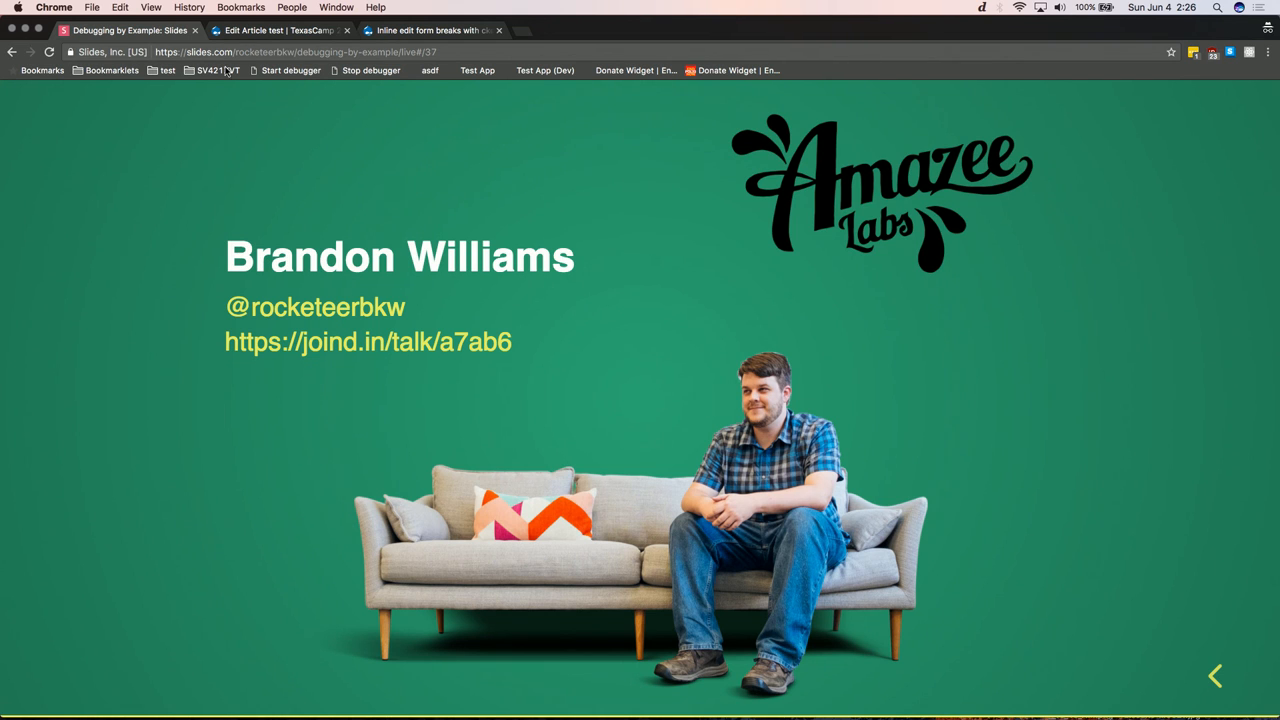
{"action": "left_click", "coordinate": [430, 30]}
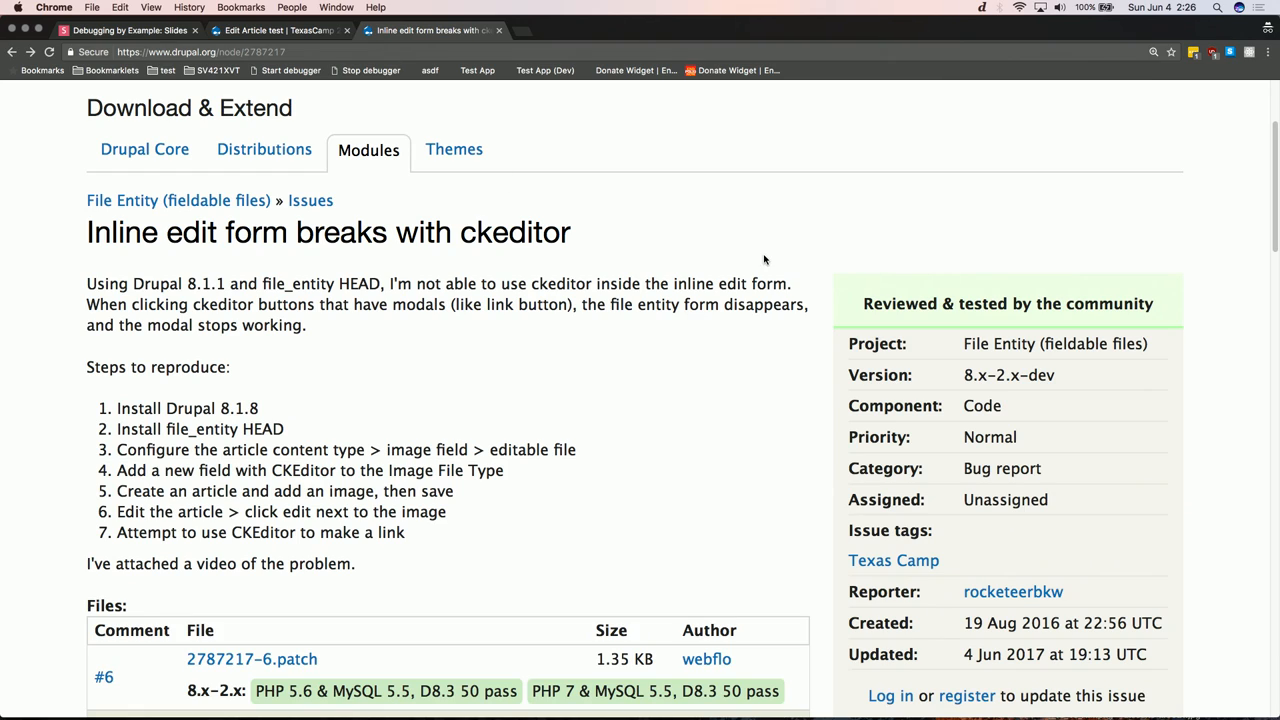
{"action": "mouse_move", "coordinate": [208, 118]}
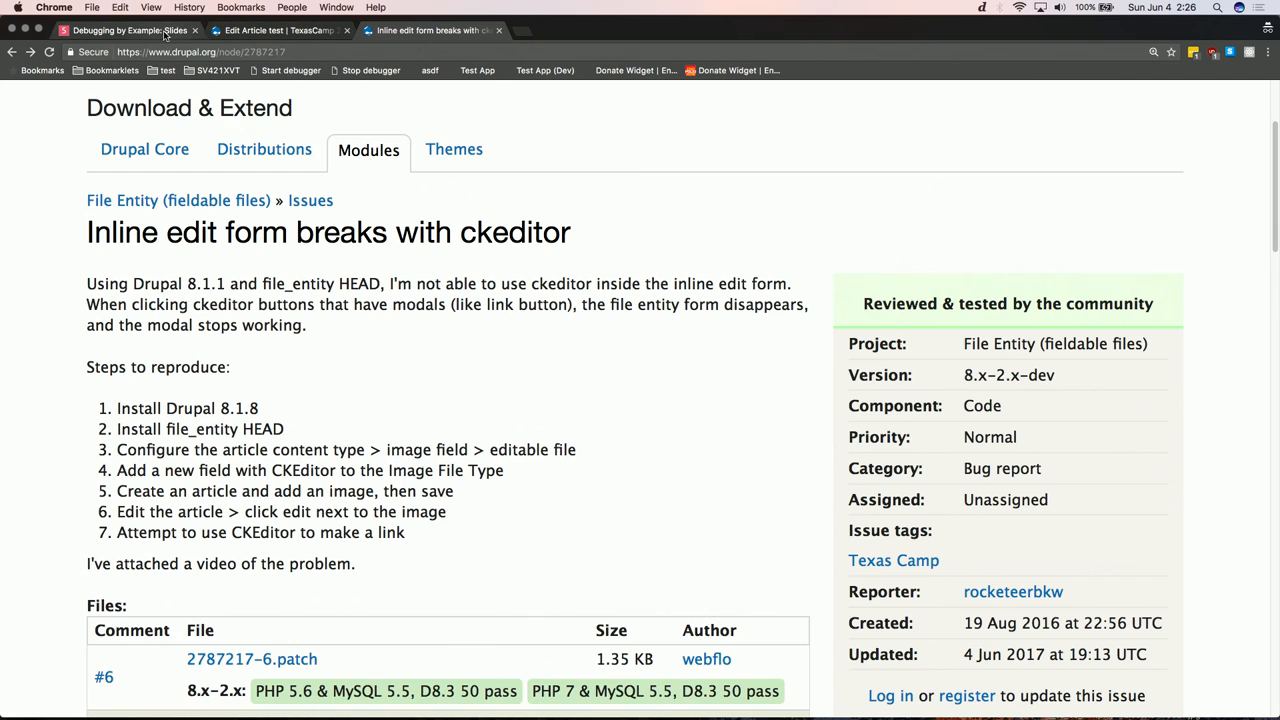
{"action": "left_click", "coordinate": [128, 30]}
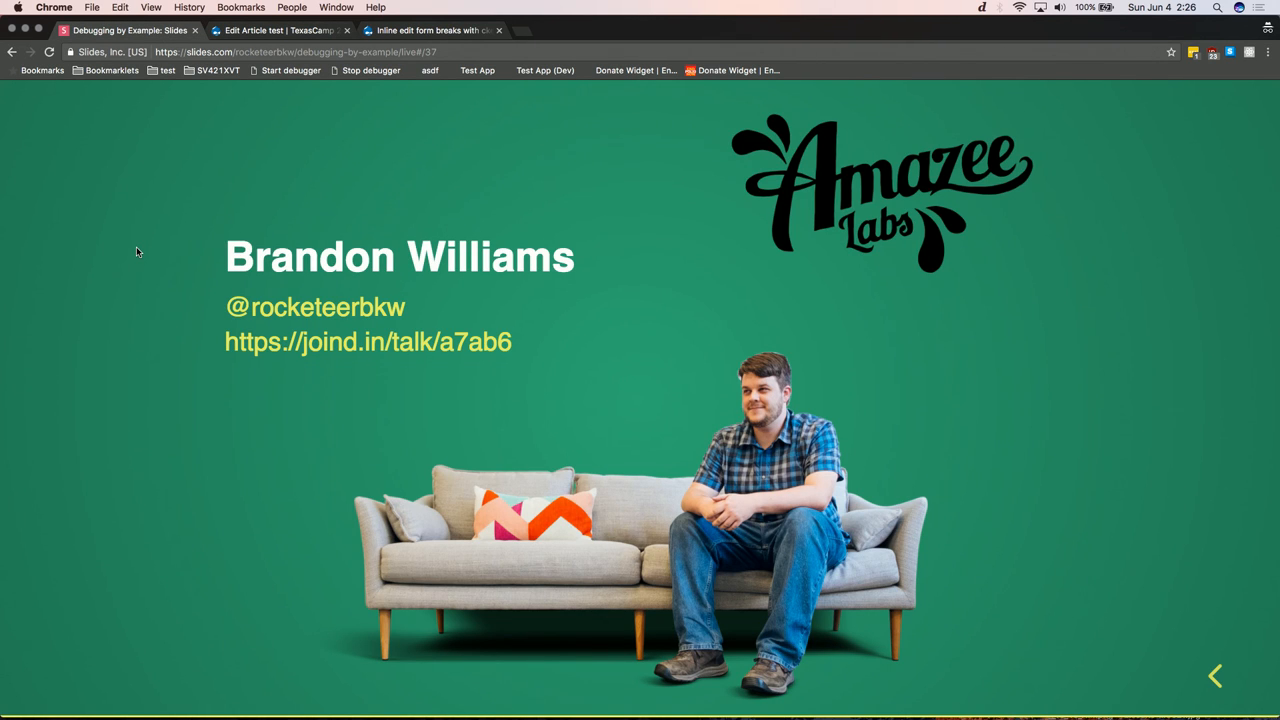